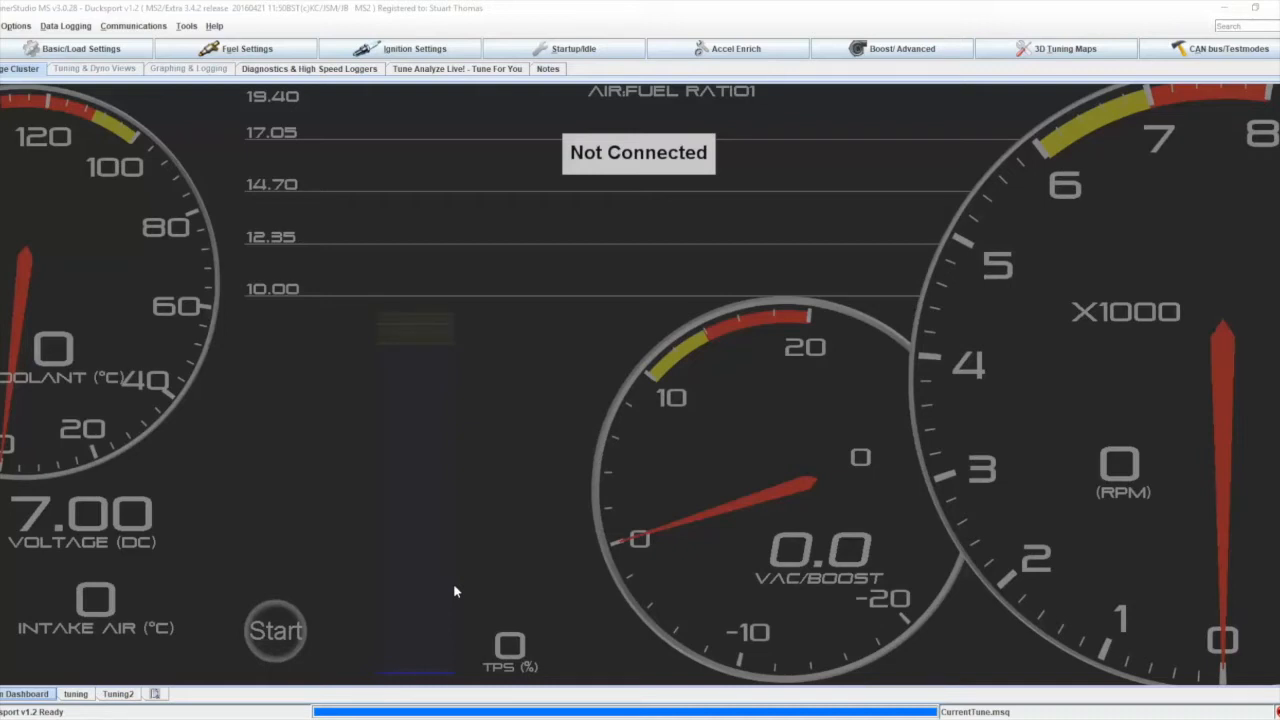
pyautogui.moveTo(196, 676)
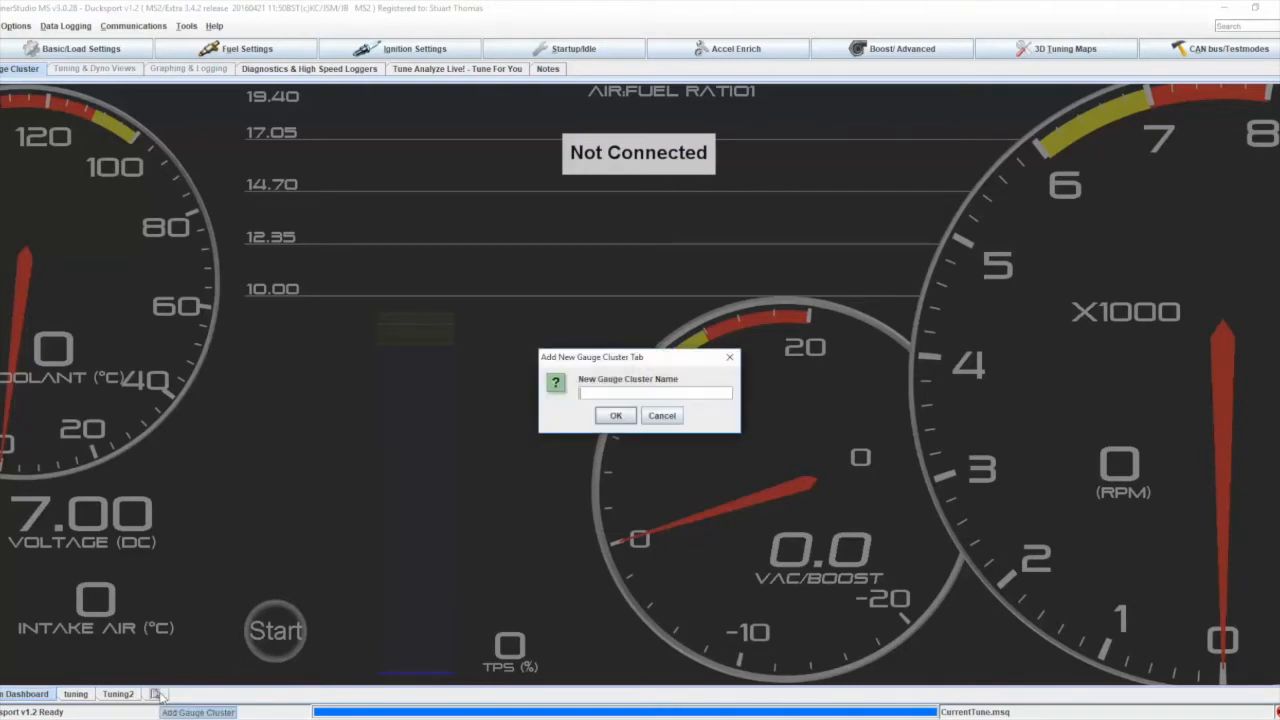
# - Name the new gauge cluster tab 'YouTube' and confirm it
pyautogui.write('YouTu')
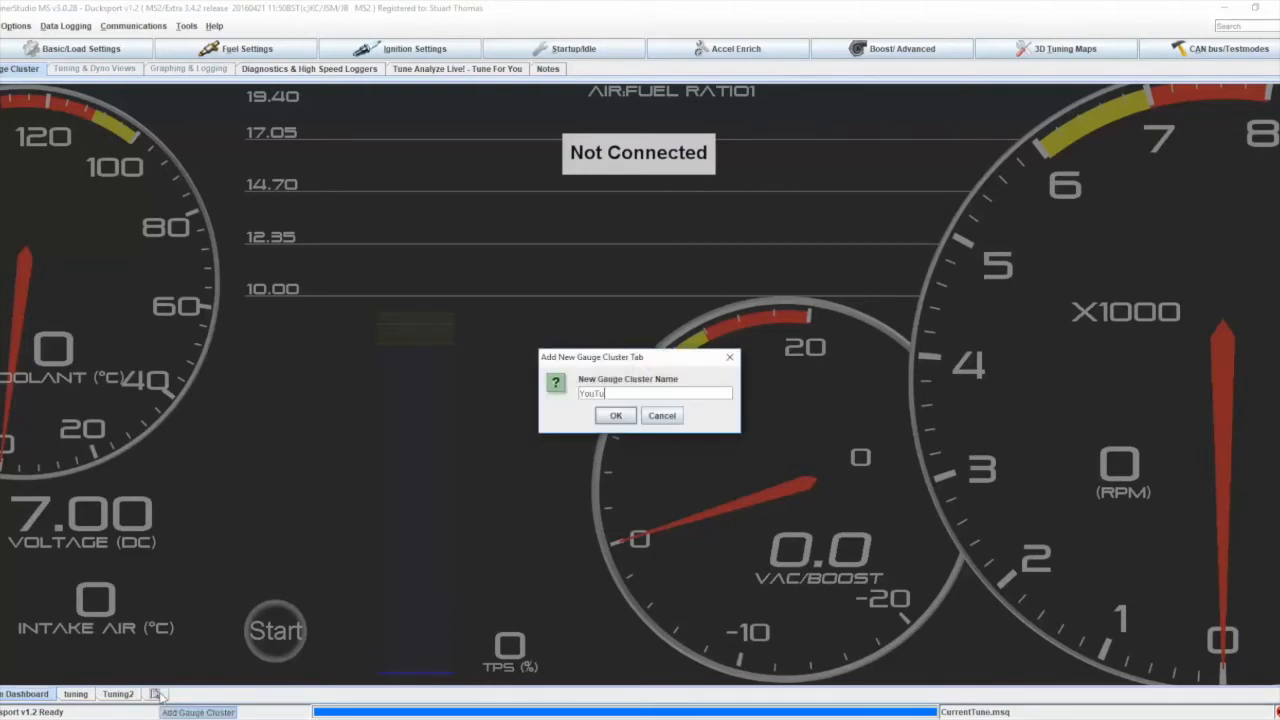
pyautogui.click(616, 414)
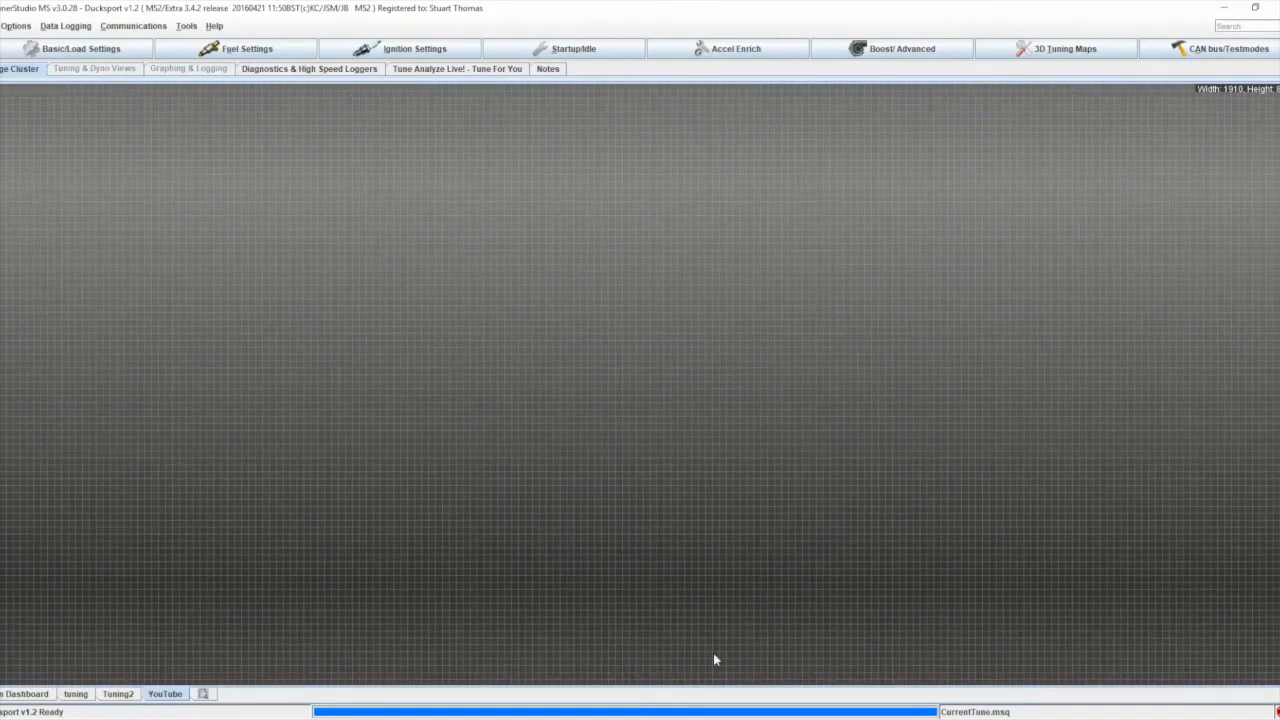
pyautogui.moveTo(592, 400)
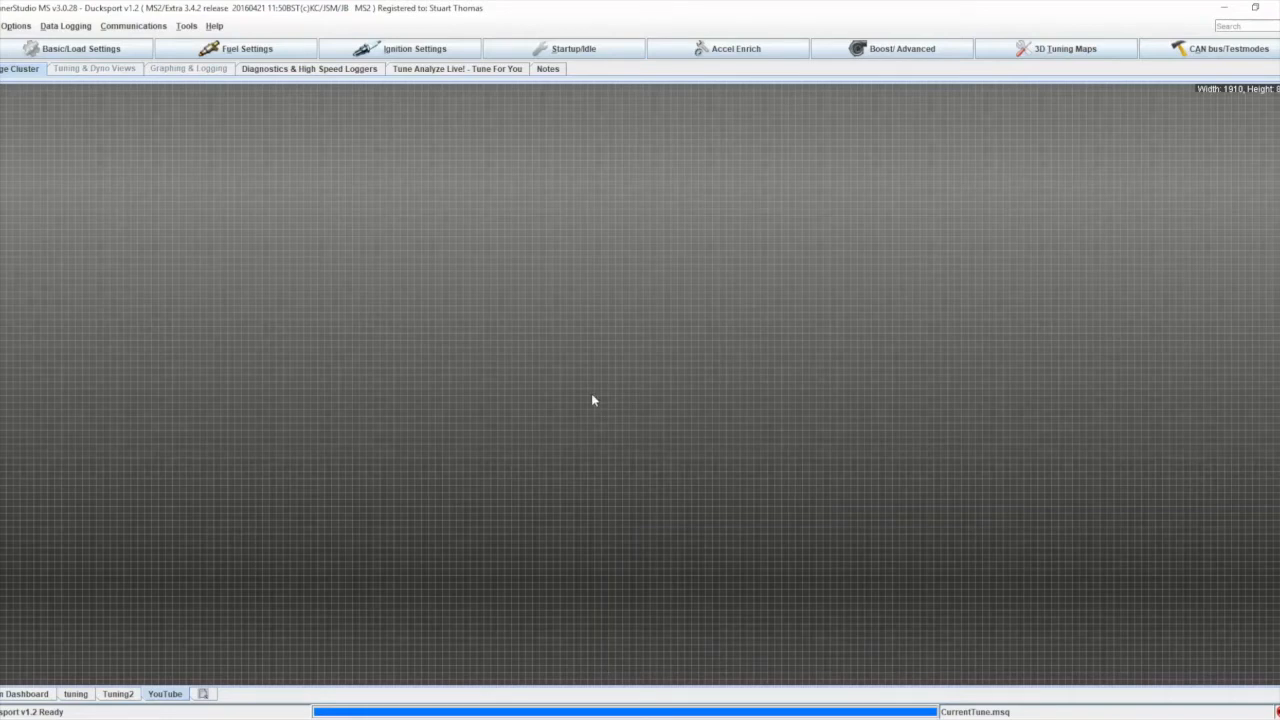
# - Add an Analog Dial Basic gauge from the gauge gallery onto the empty YouTube dashboard
pyautogui.rightClick(592, 400)
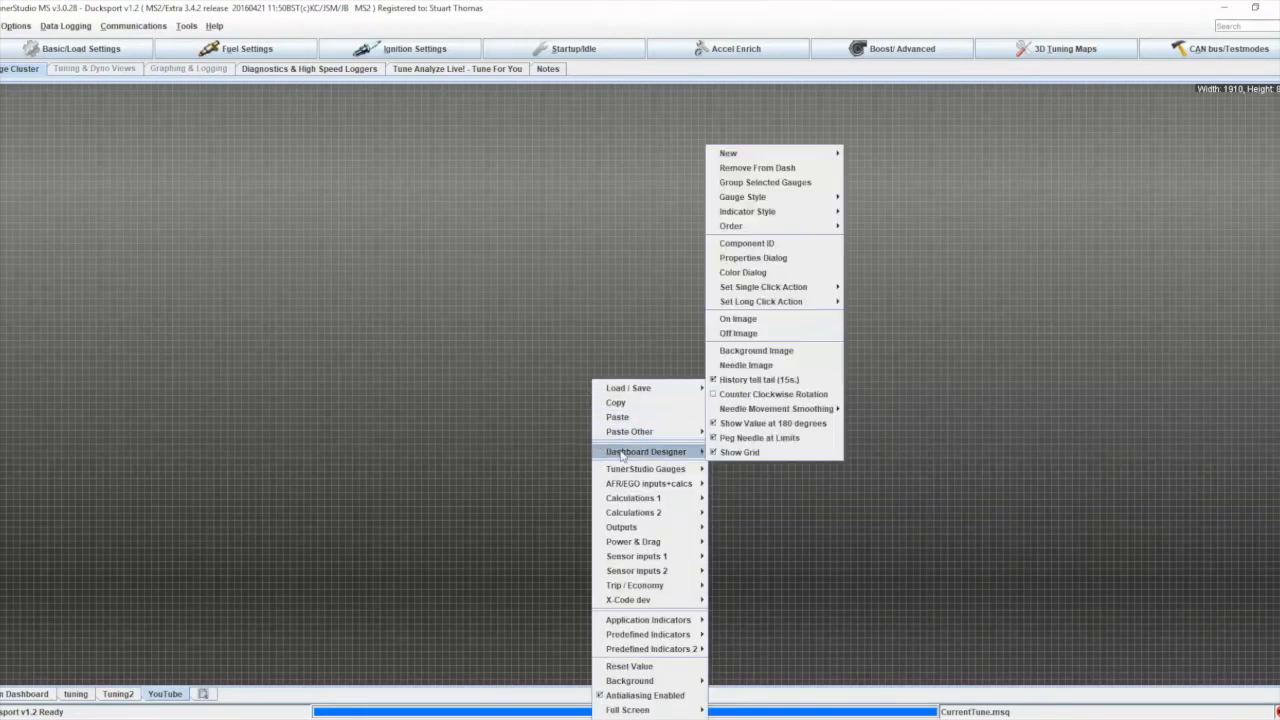
pyautogui.moveTo(776, 212)
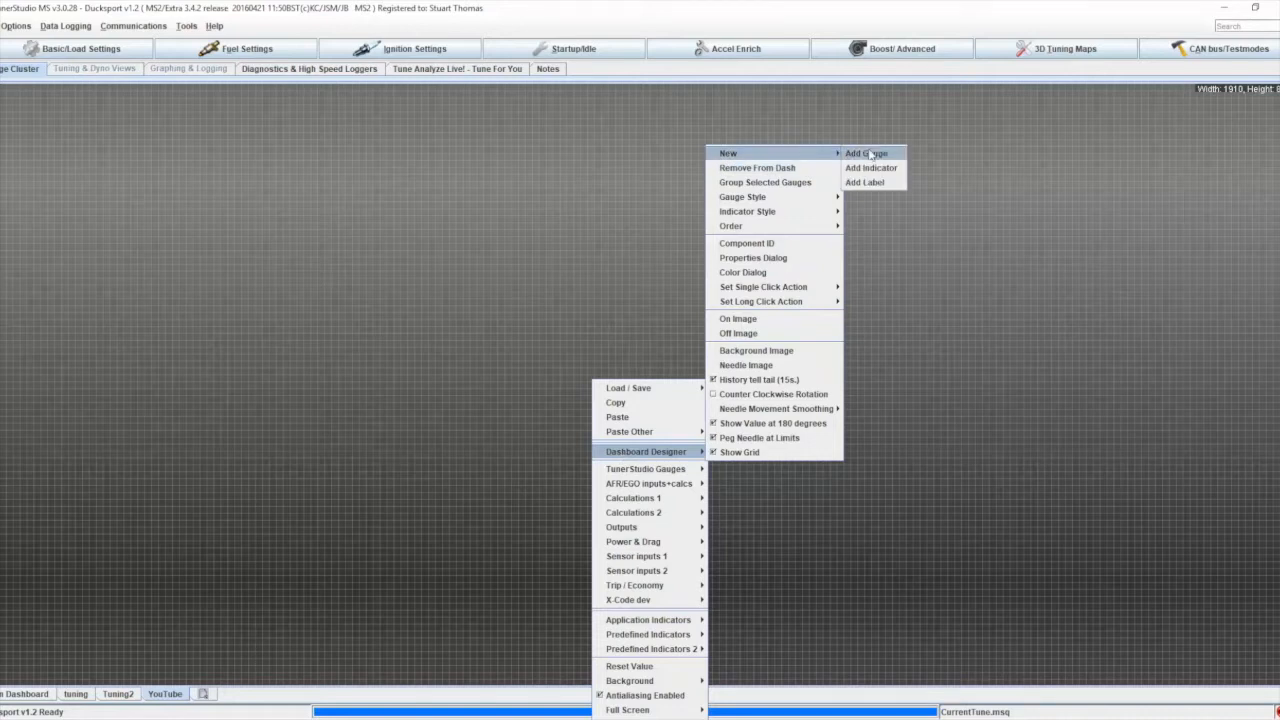
pyautogui.click(866, 152)
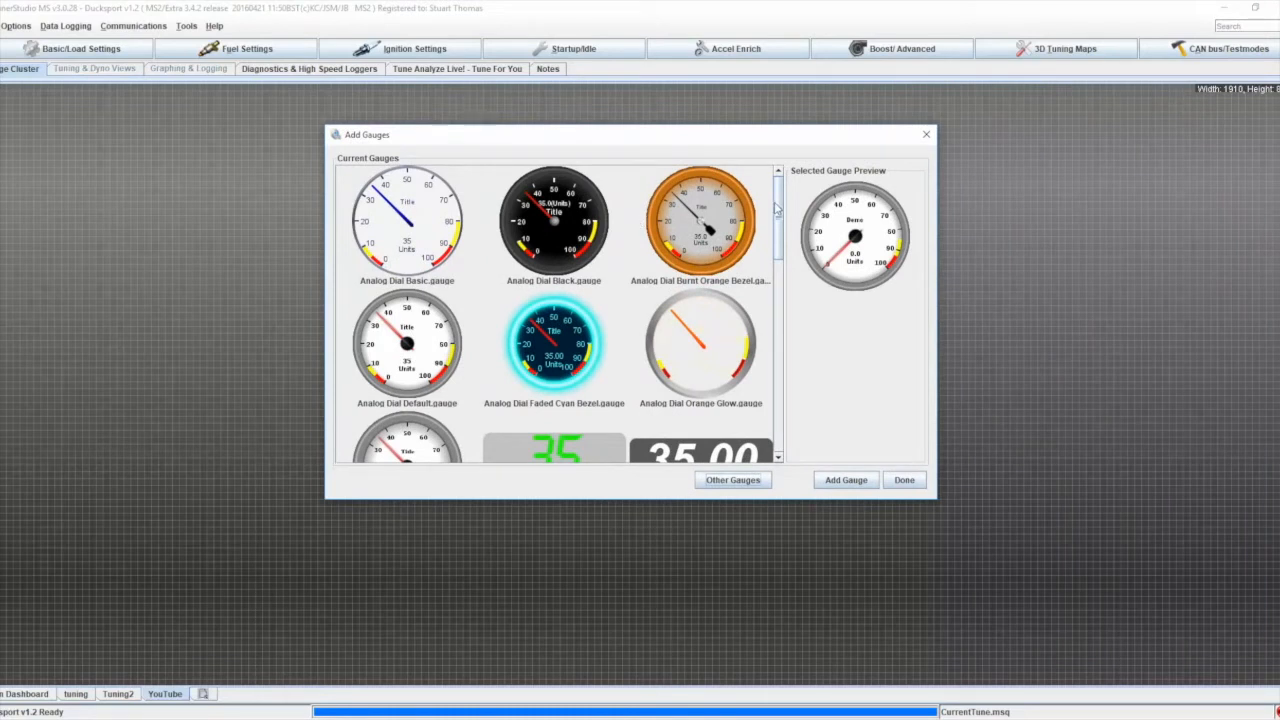
pyautogui.scroll(-3)
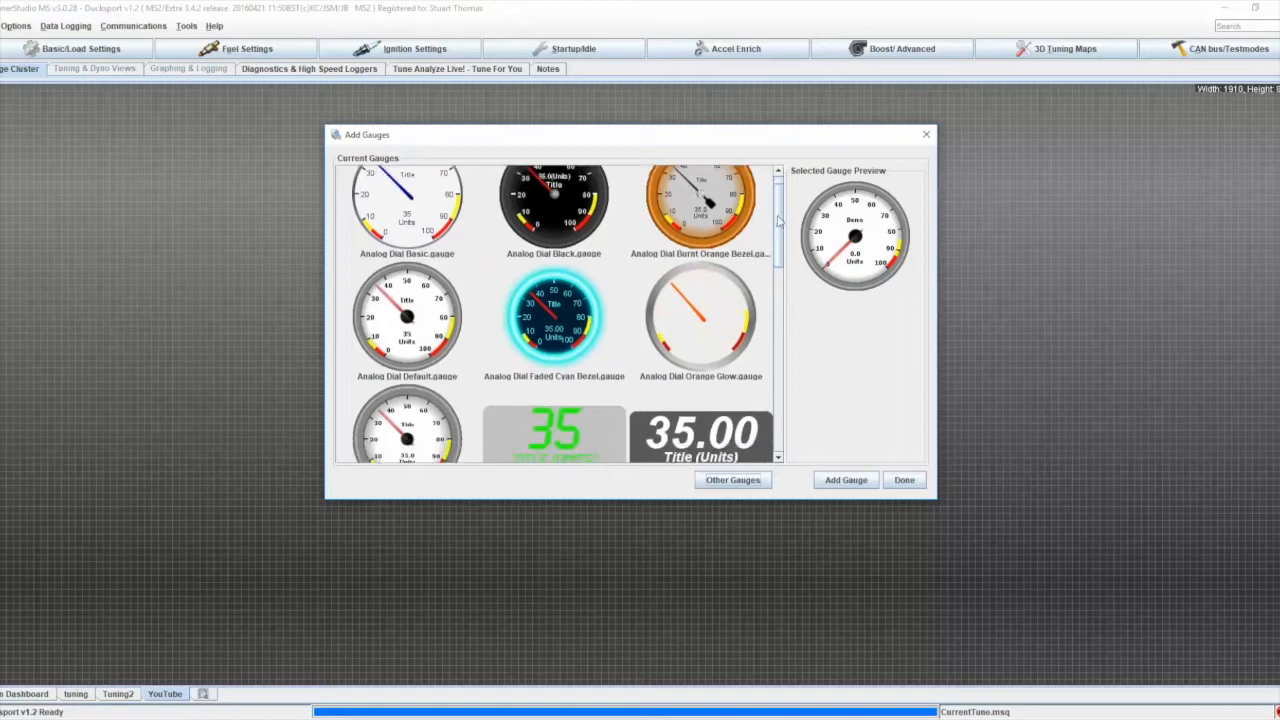
pyautogui.scroll(-3)
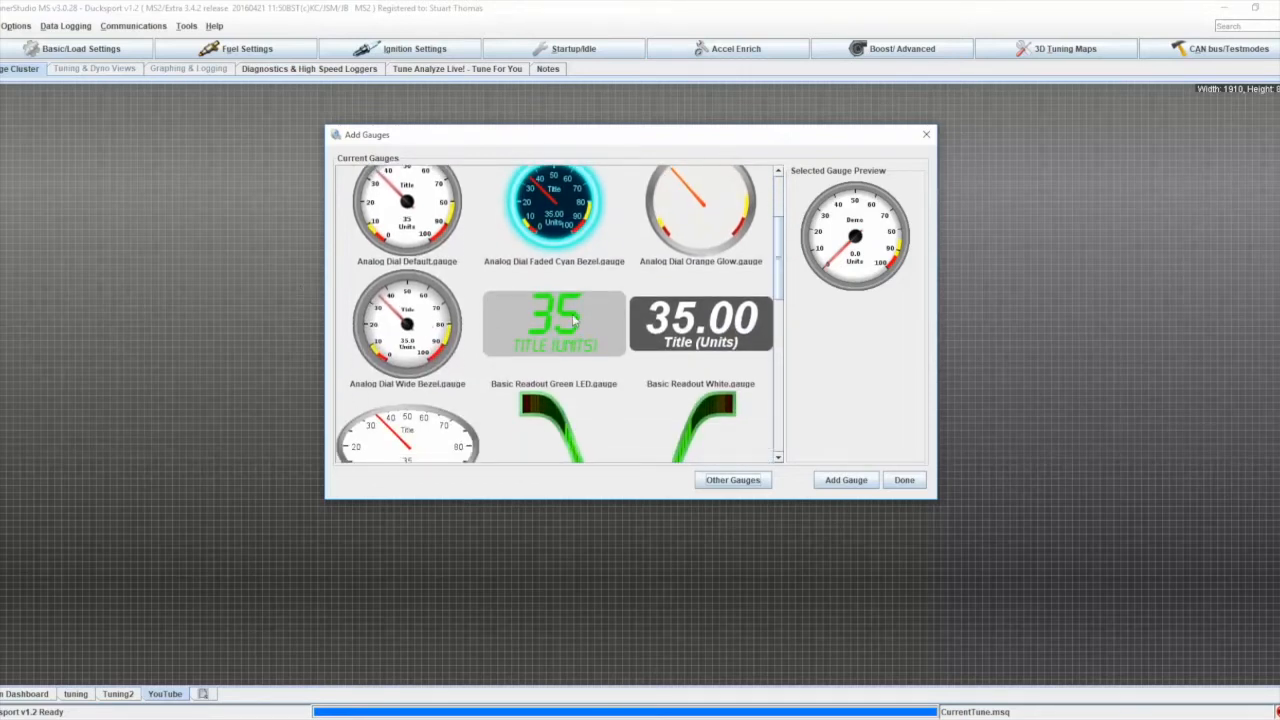
pyautogui.scroll(-3)
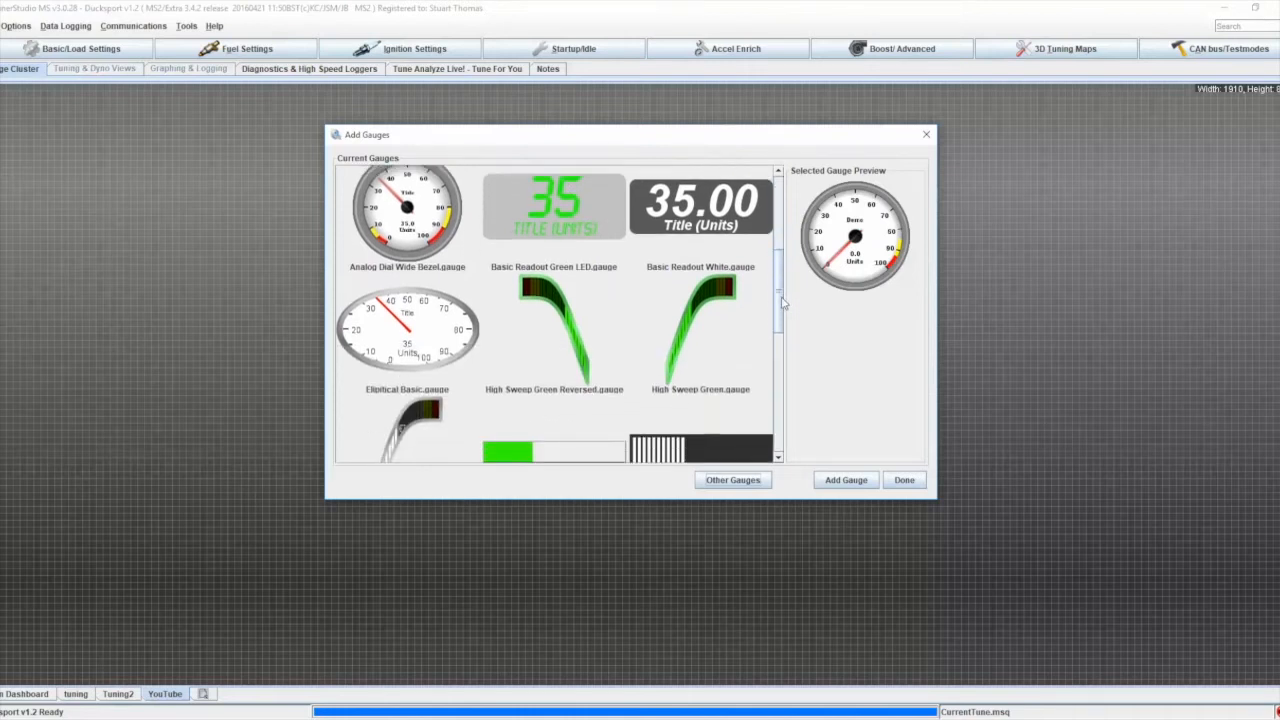
pyautogui.scroll(-3)
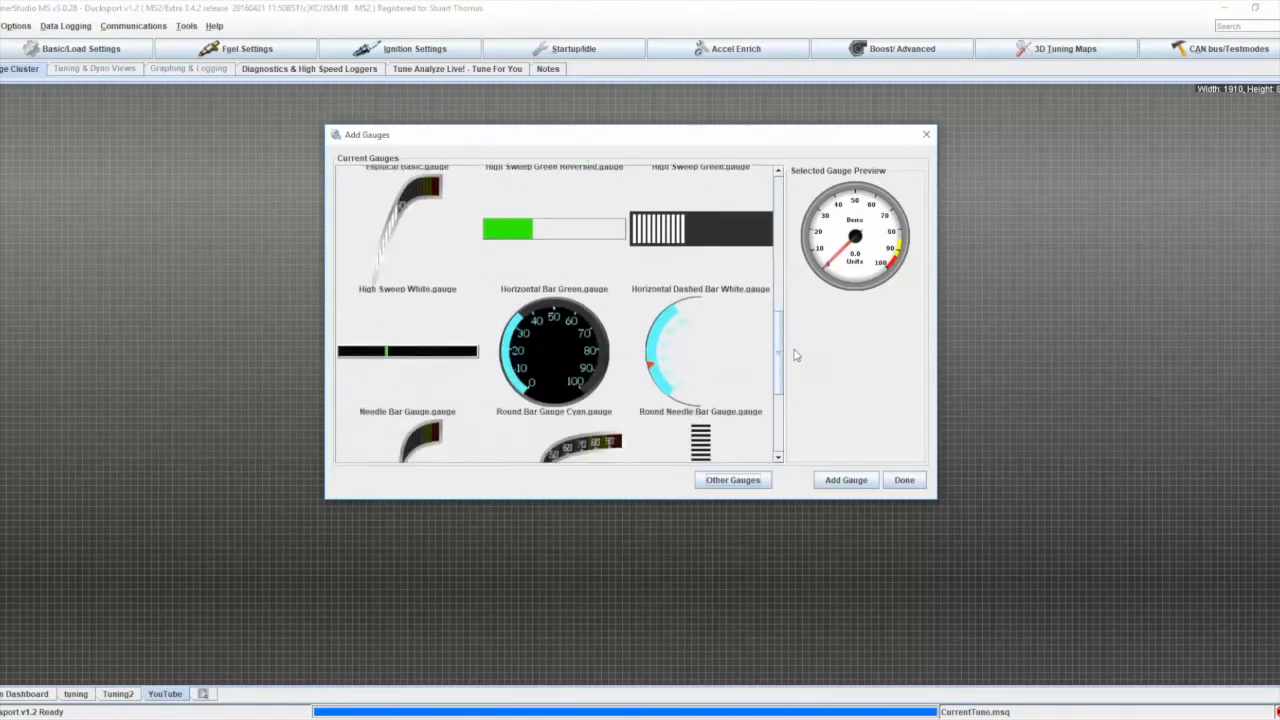
pyautogui.scroll(-3)
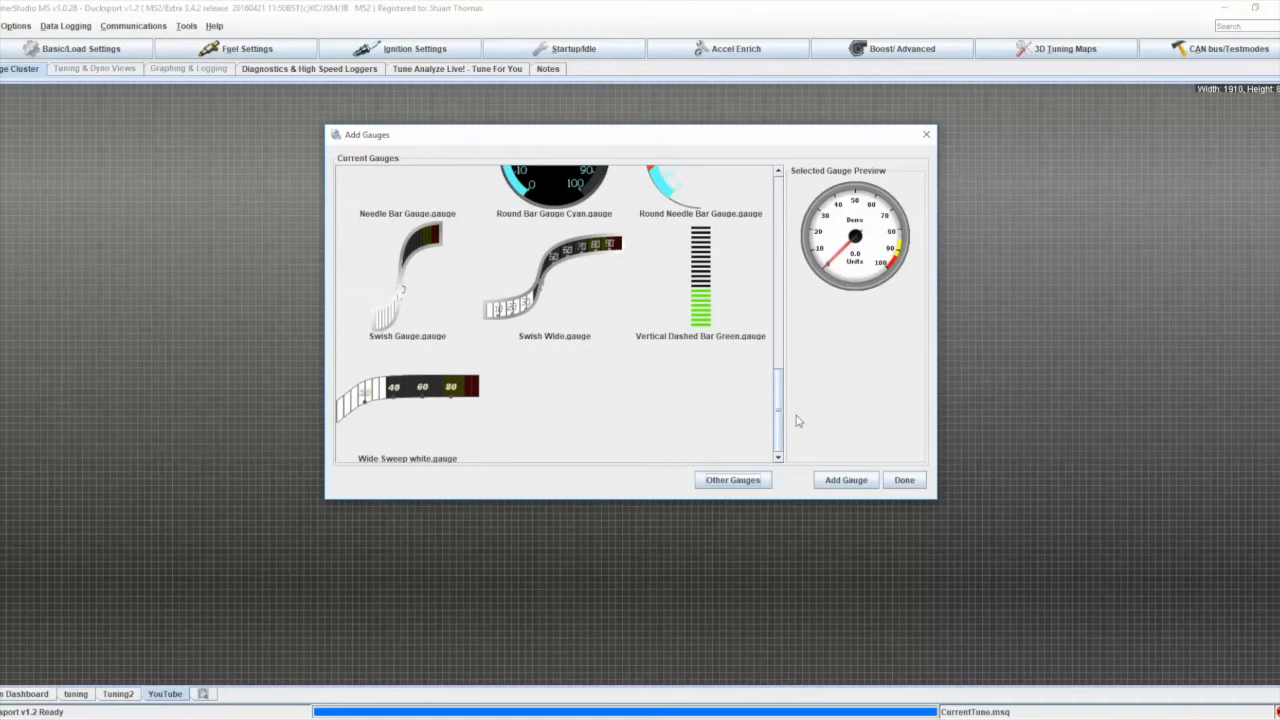
pyautogui.scroll(3)
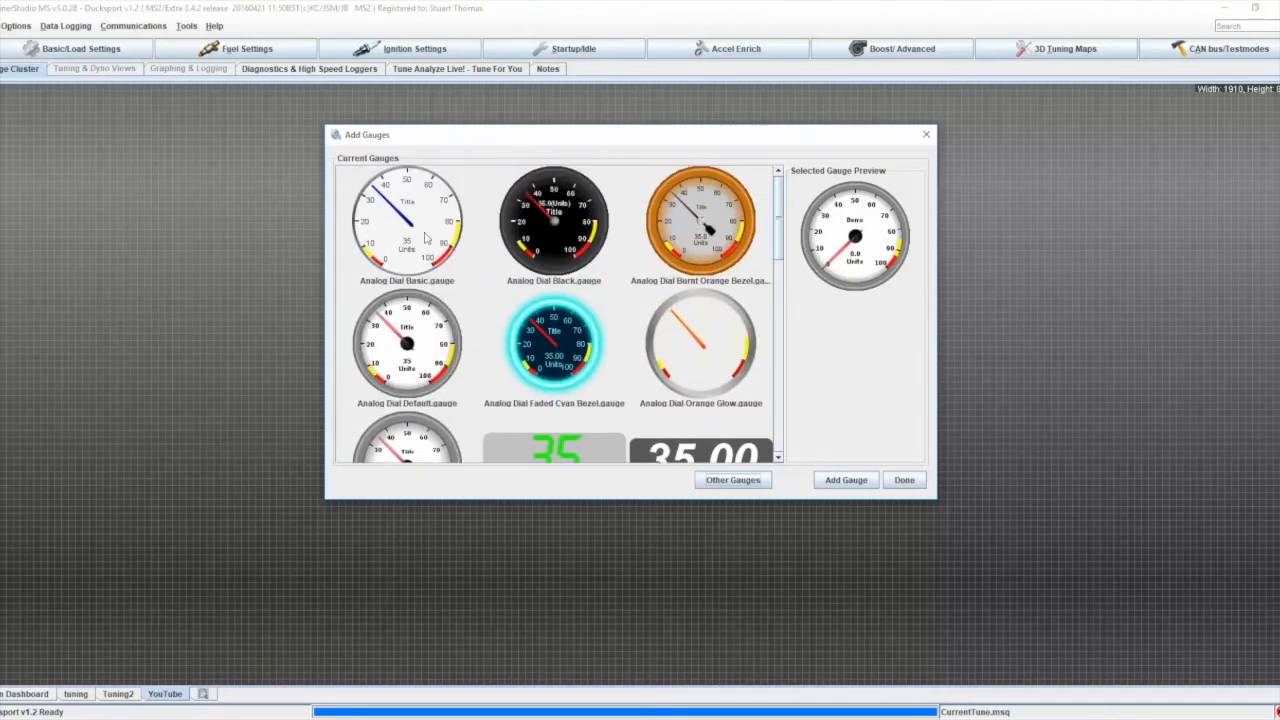
pyautogui.click(408, 220)
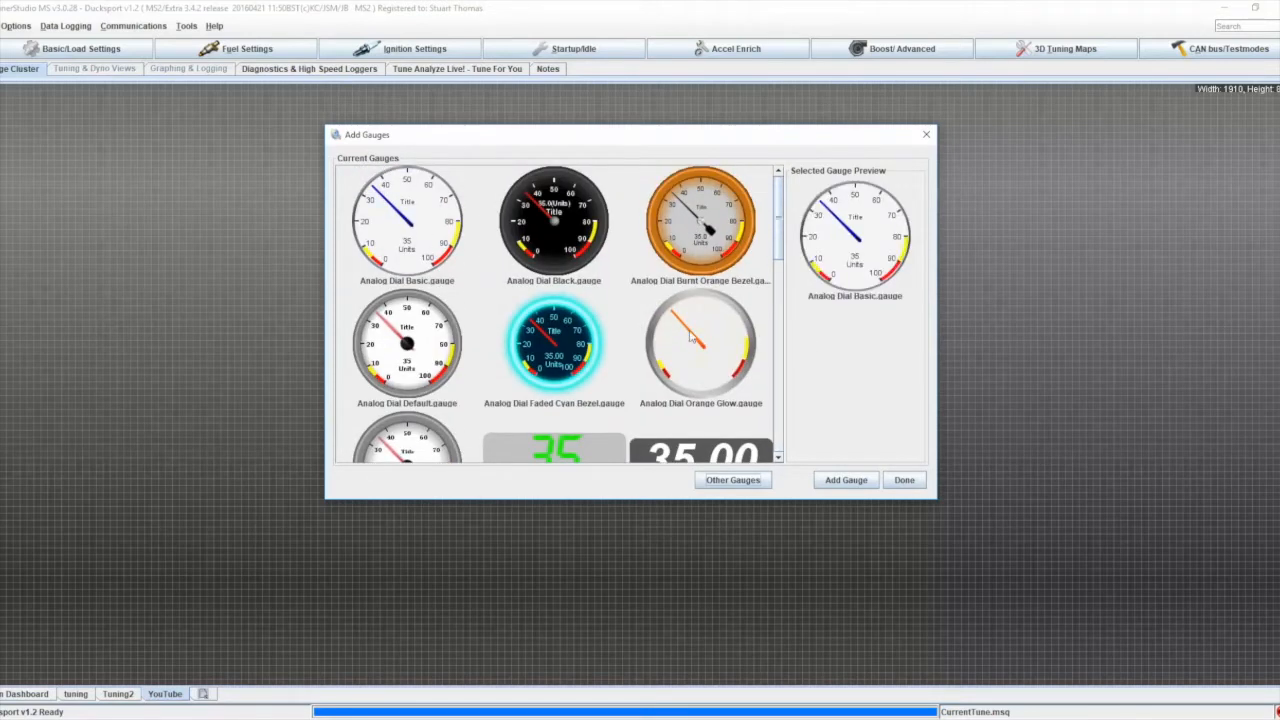
pyautogui.click(844, 480)
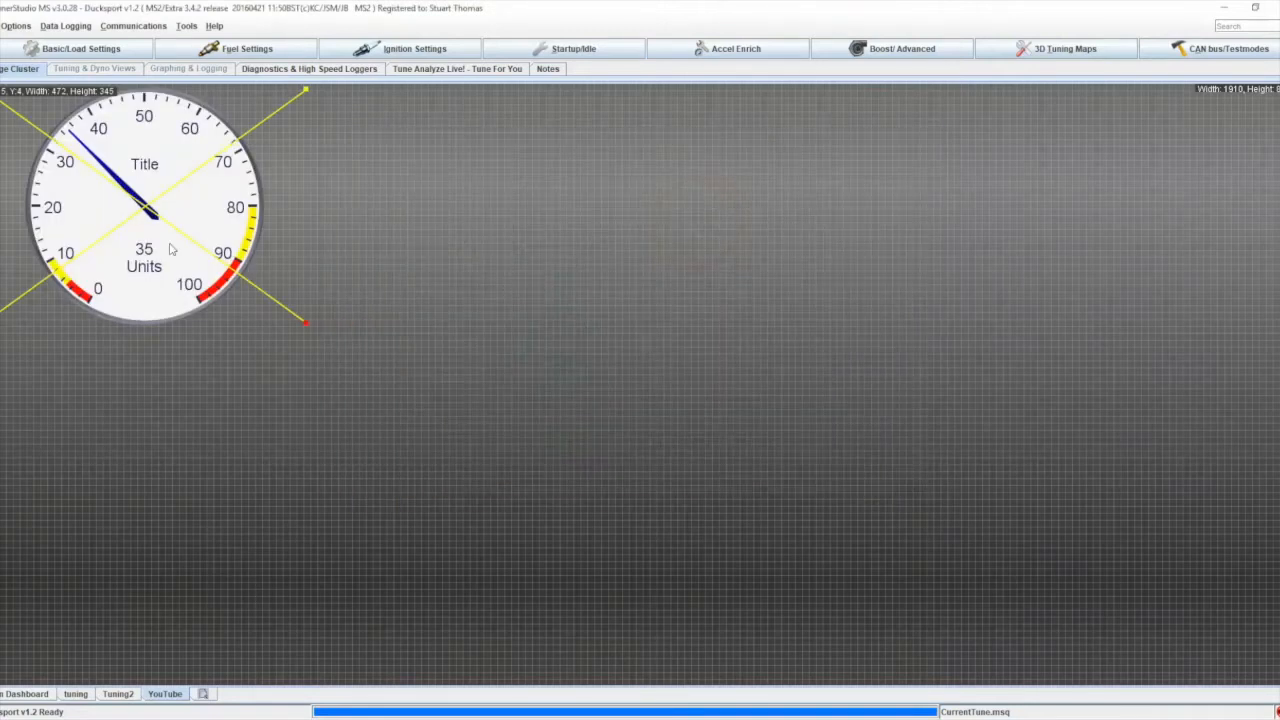
# - Enlarge the analog dial and centre it on the dashboard
pyautogui.moveTo(150, 204); pyautogui.dragTo(564, 224)
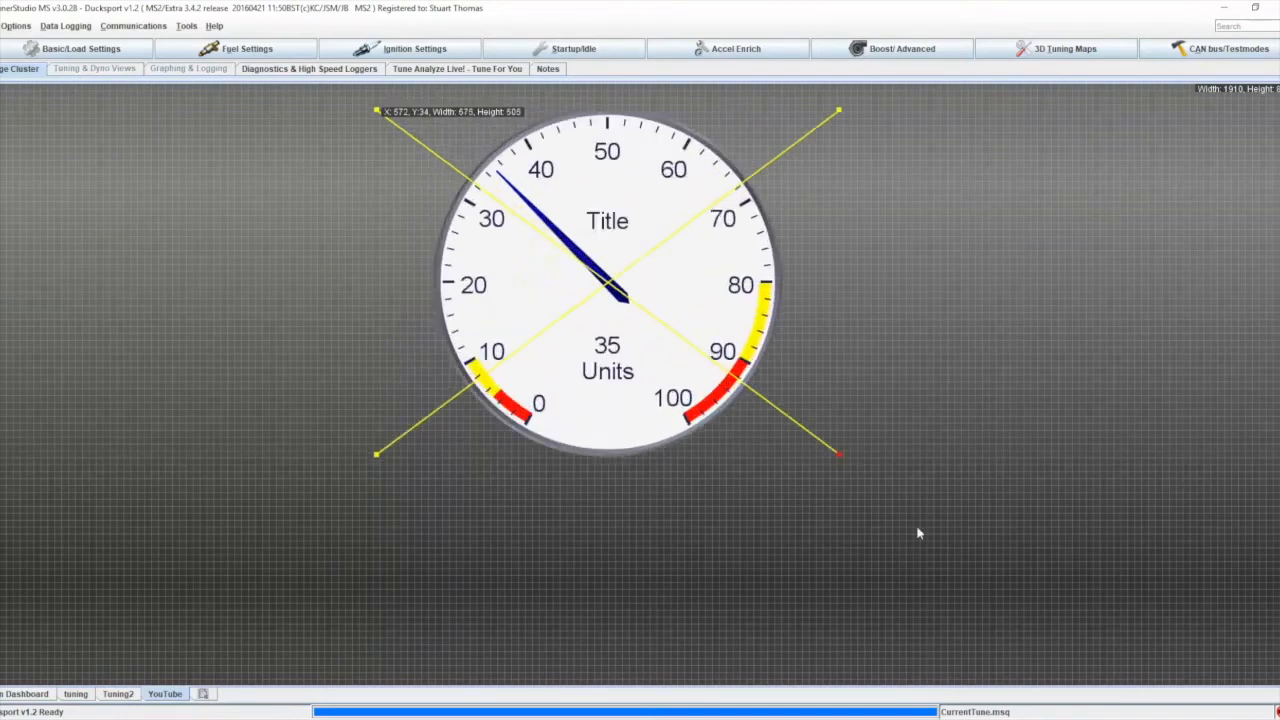
pyautogui.moveTo(838, 452); pyautogui.dragTo(1088, 632)
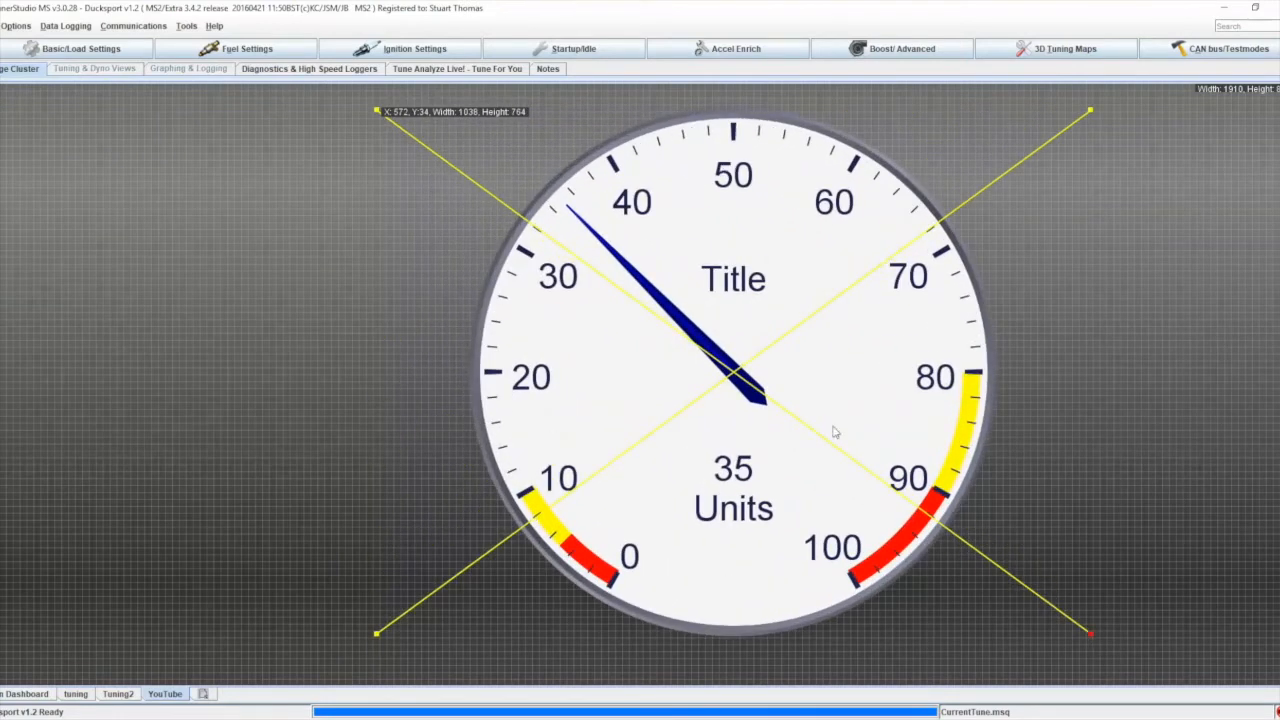
pyautogui.moveTo(736, 390); pyautogui.dragTo(650, 400)
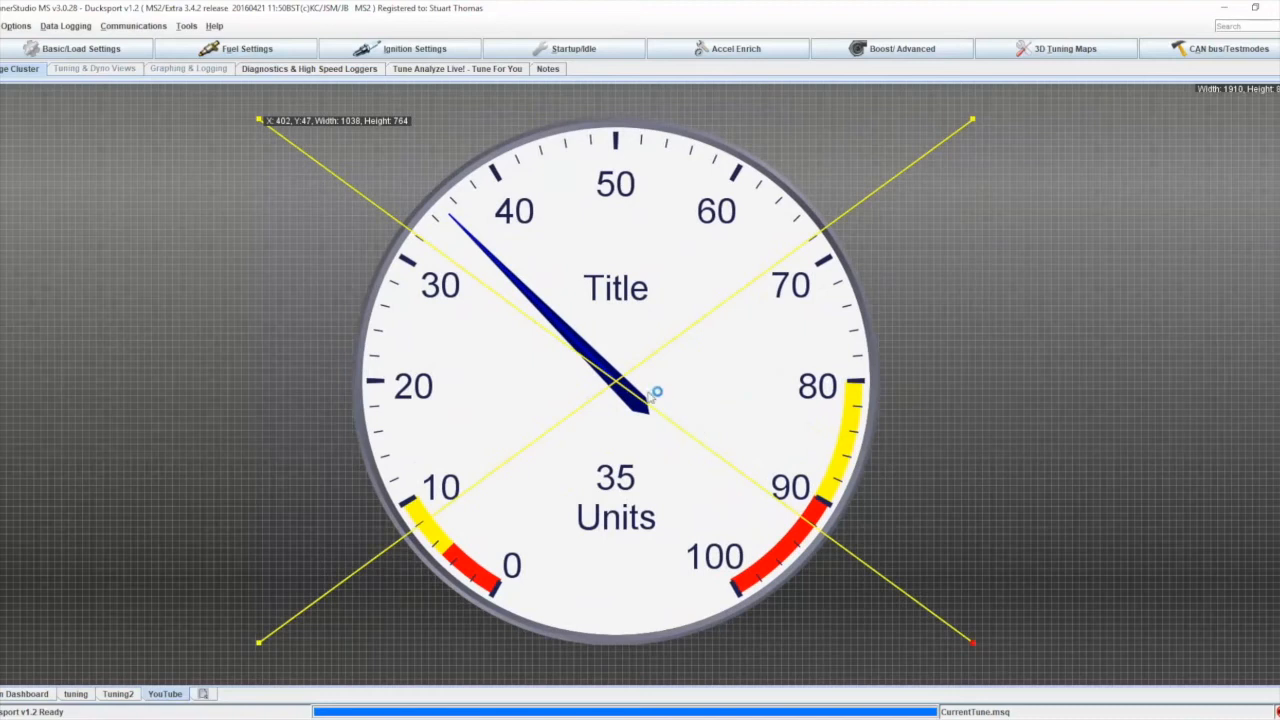
pyautogui.moveTo(616, 396)
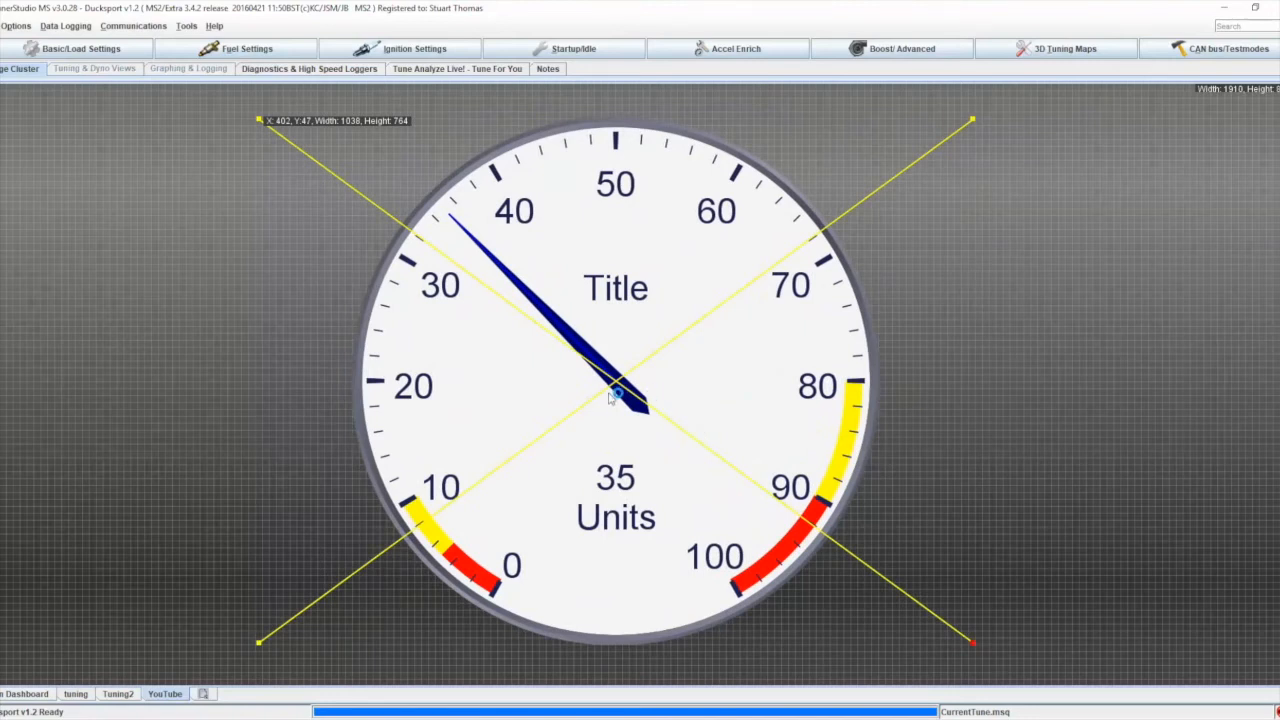
# - Make the dial display Engine Speed RPM on a 0–8 ×1000 scale
pyautogui.rightClick(616, 400)
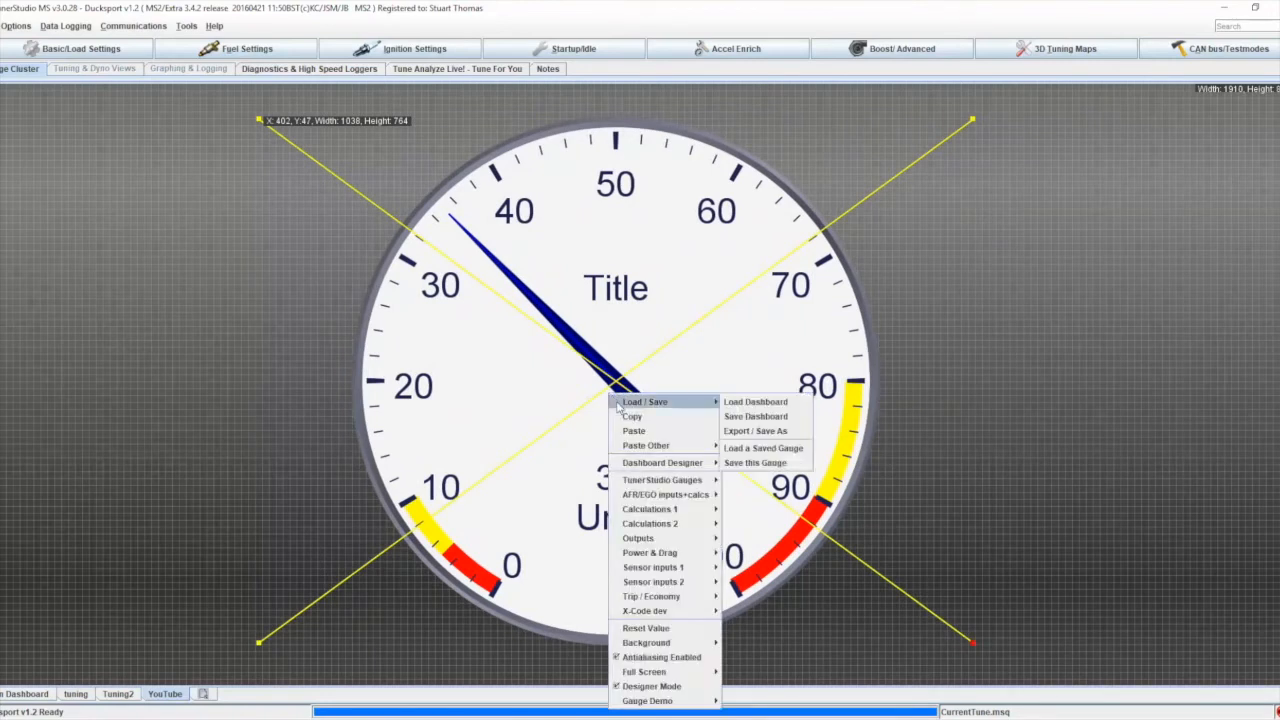
pyautogui.moveTo(664, 494)
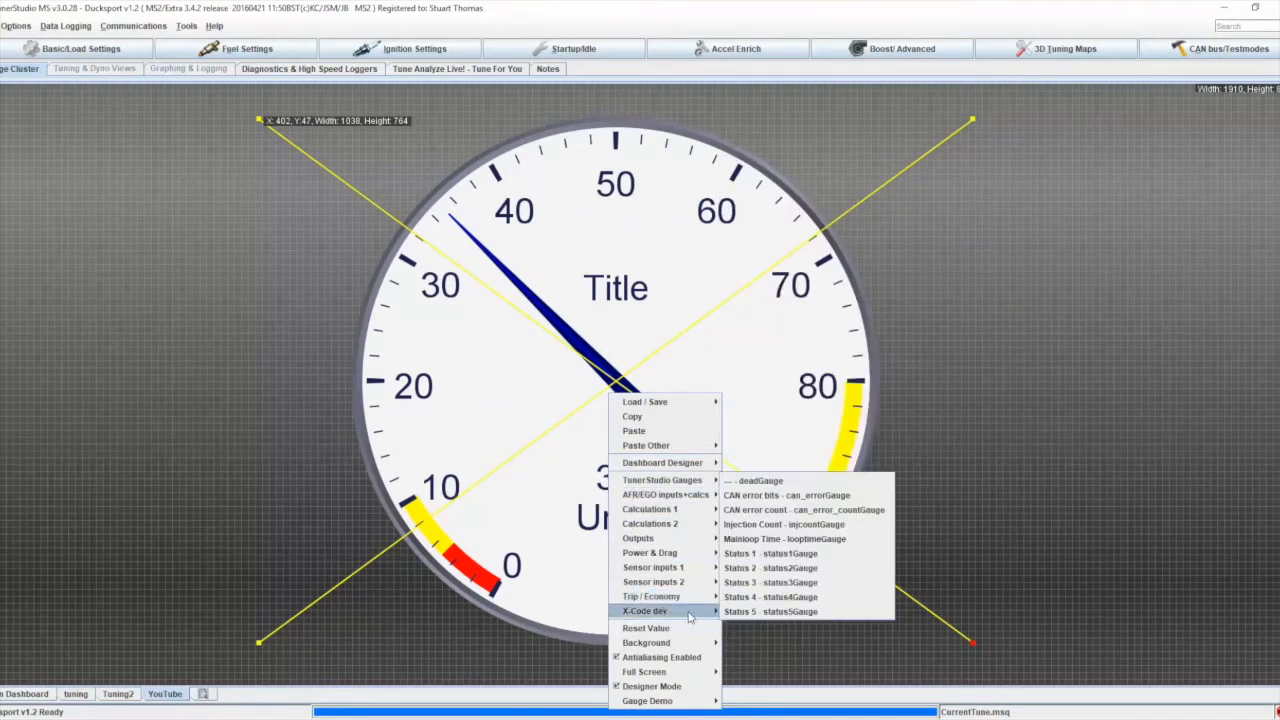
pyautogui.moveTo(664, 480)
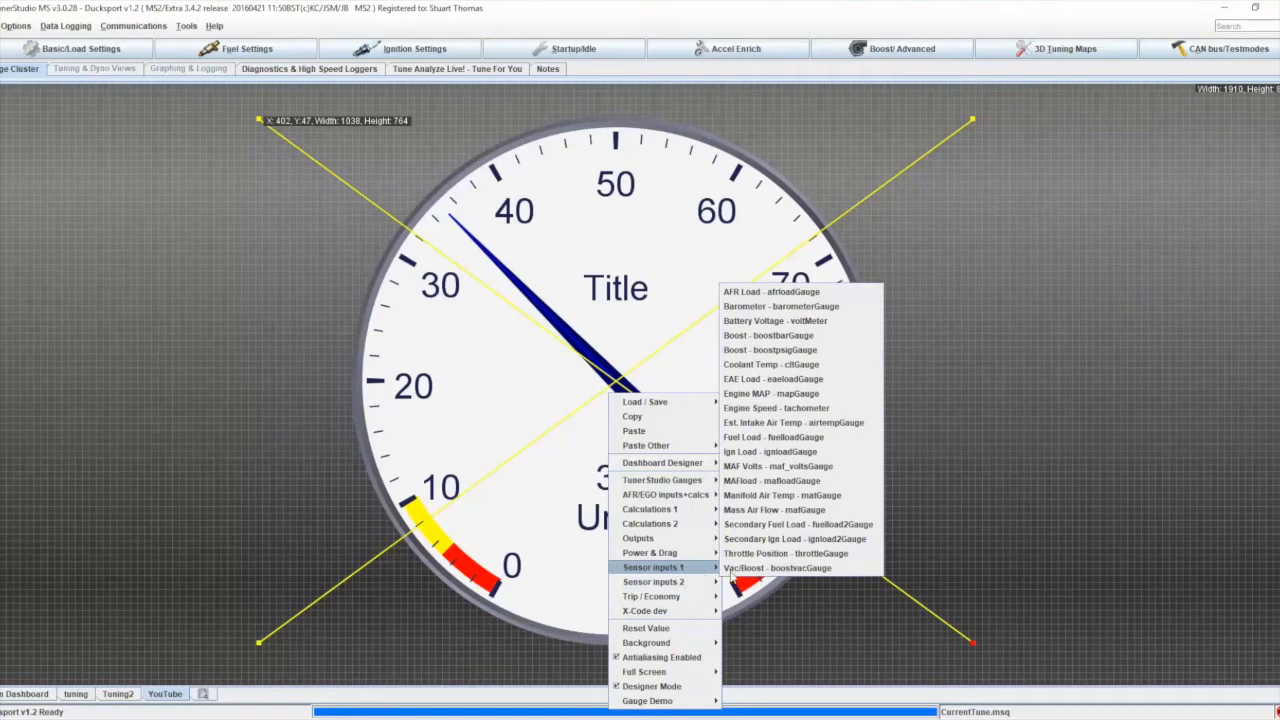
pyautogui.click(776, 408)
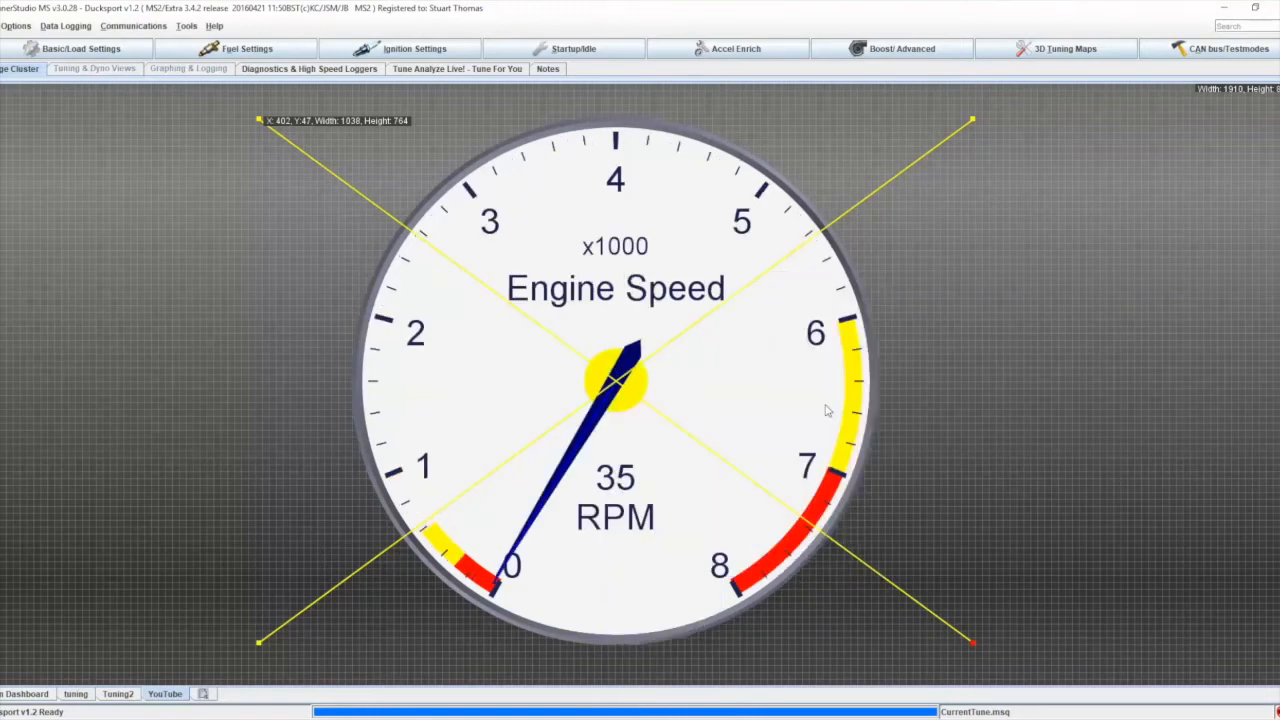
pyautogui.moveTo(636, 556)
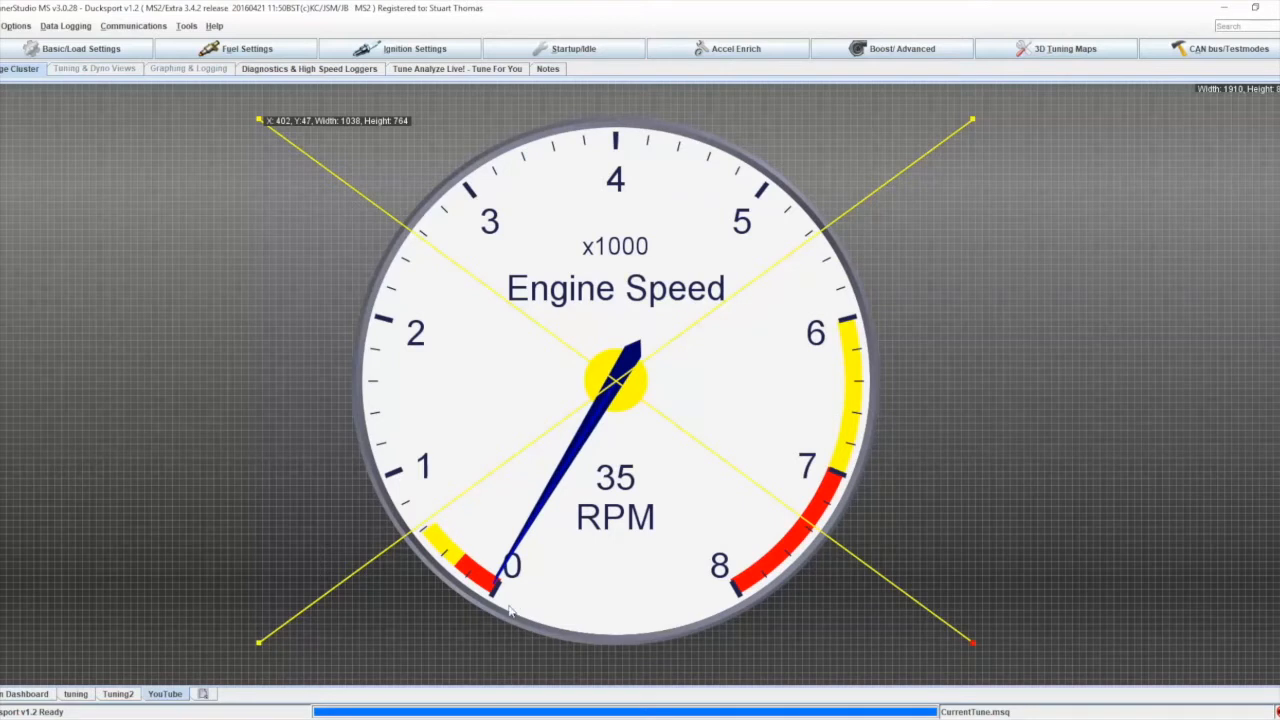
pyautogui.moveTo(648, 568)
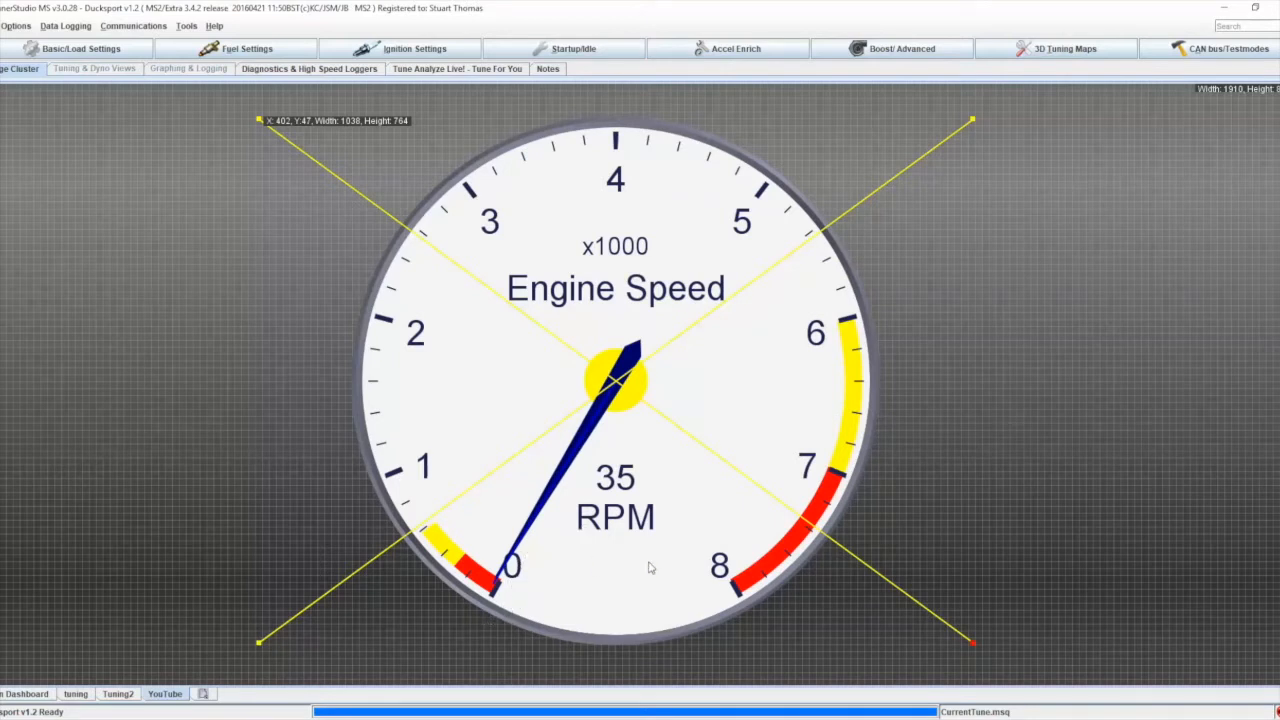
pyautogui.moveTo(610, 490)
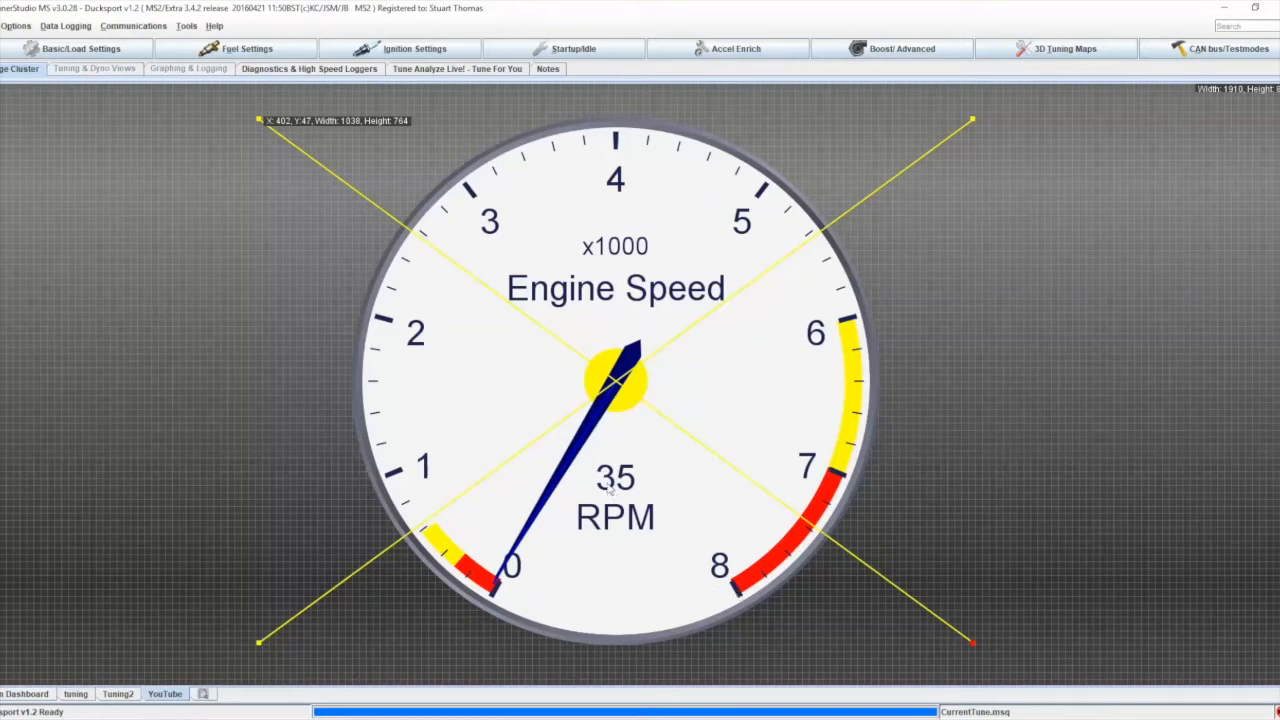
pyautogui.moveTo(484, 550)
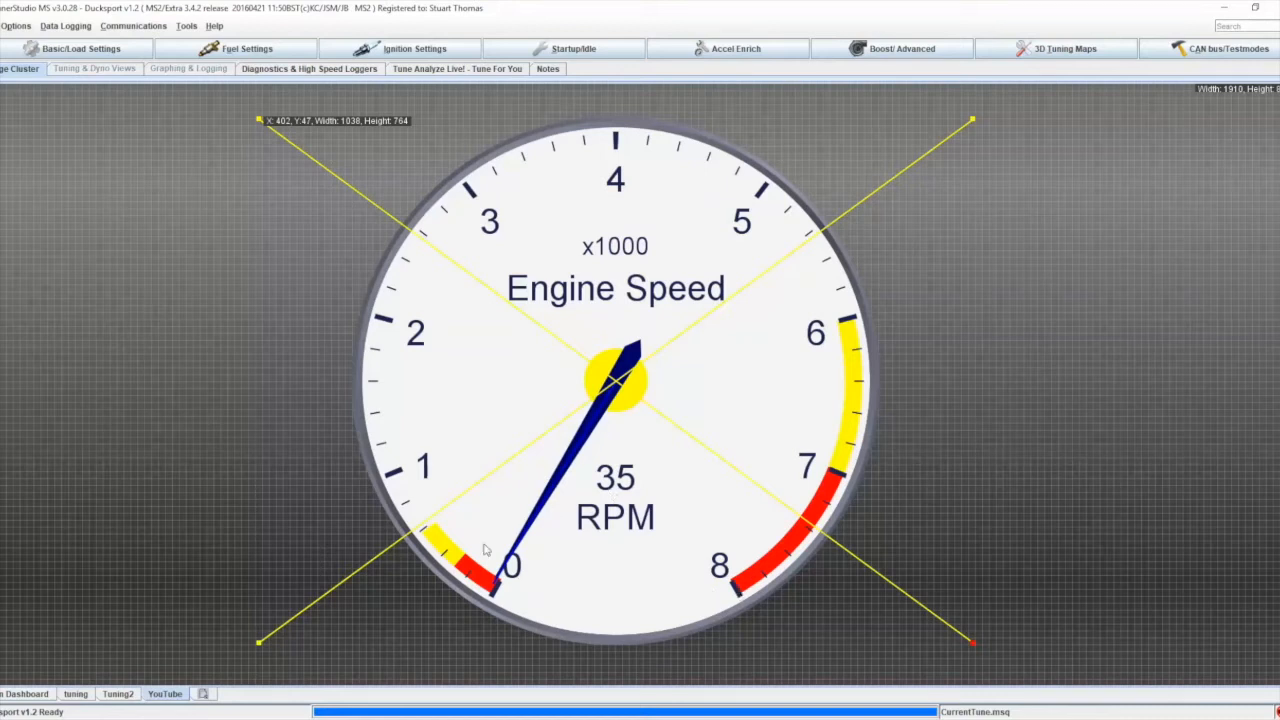
pyautogui.moveTo(864, 420)
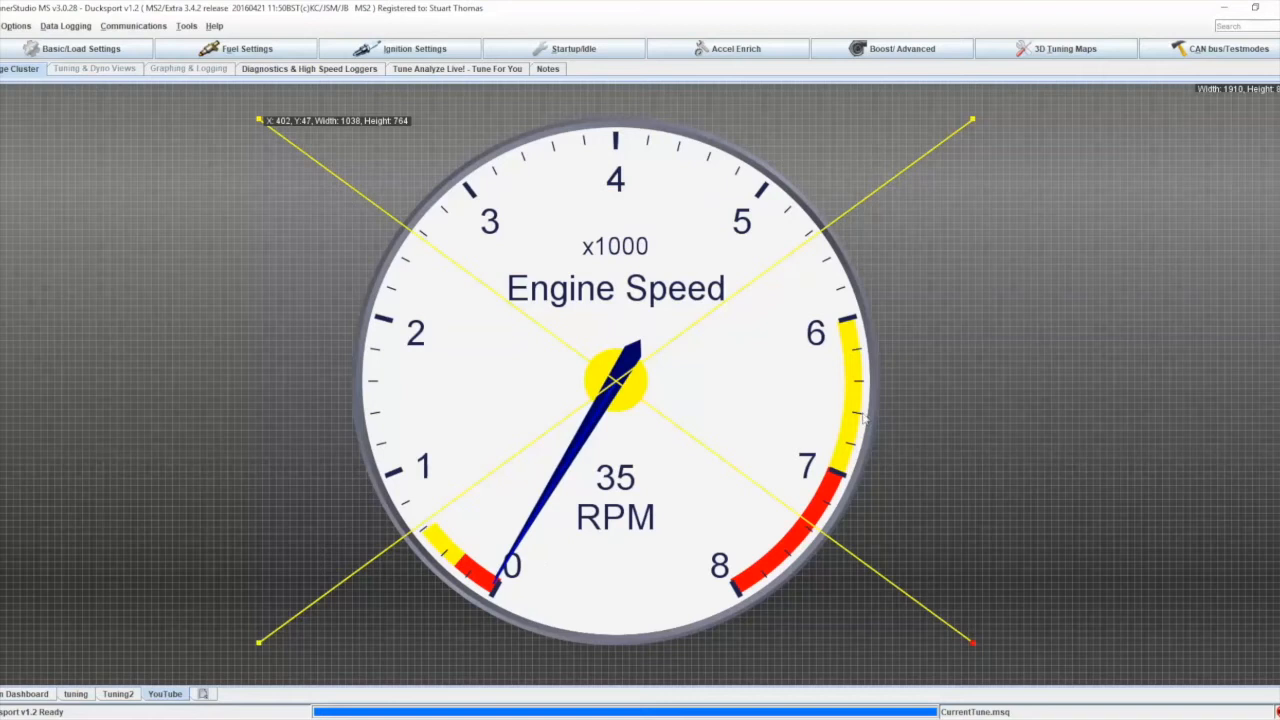
pyautogui.moveTo(608, 456)
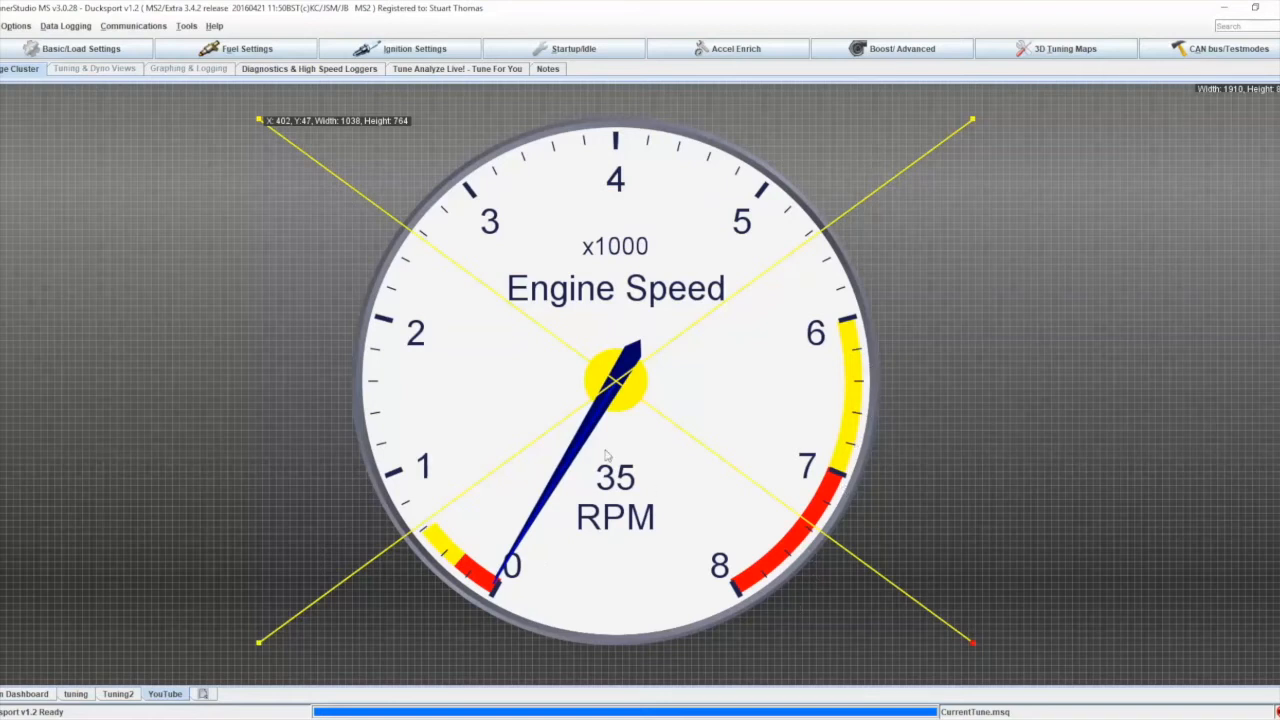
# - Bring up the Engine Speed gauge's Properties Dialog via Dashboard Designer
pyautogui.rightClick(604, 456)
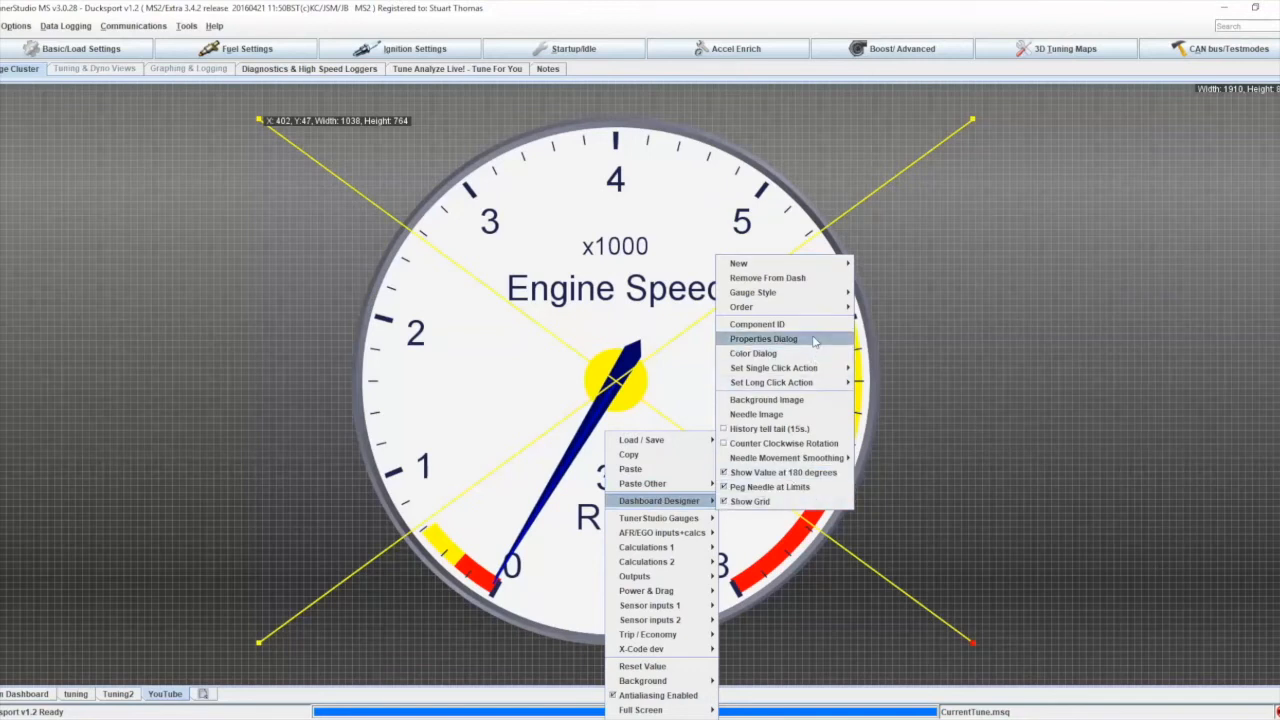
pyautogui.click(764, 338)
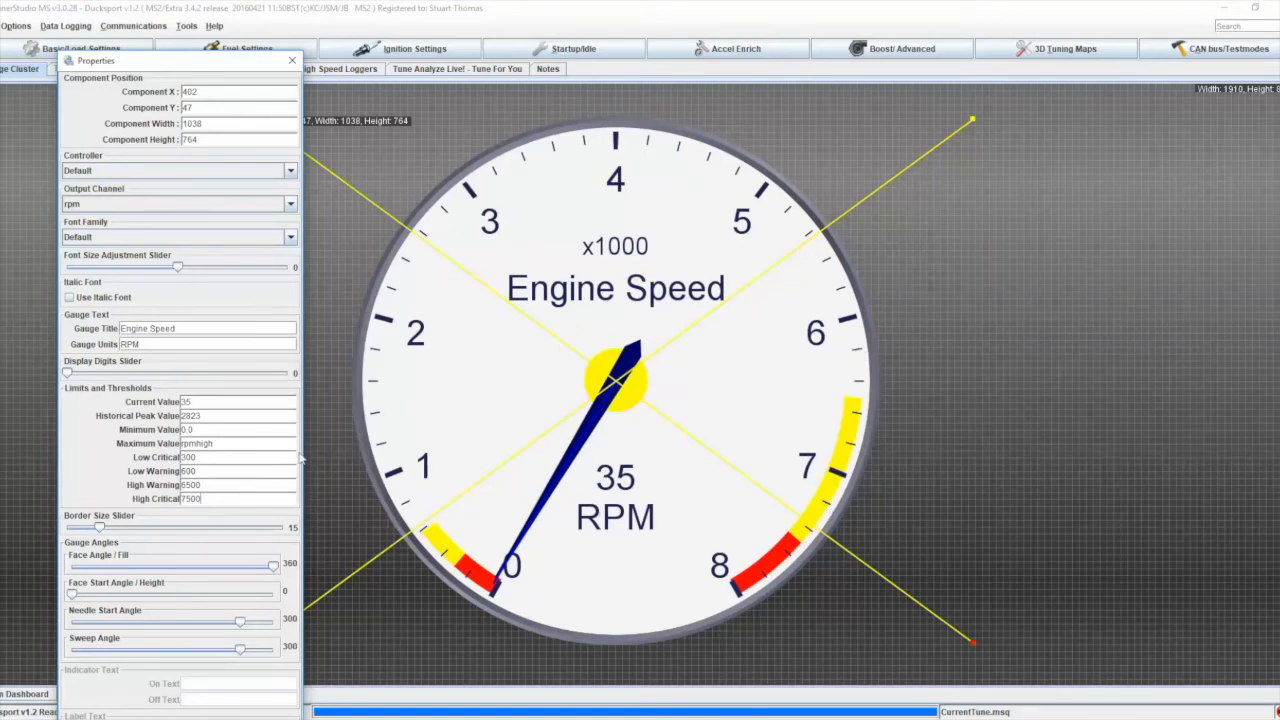
pyautogui.moveTo(144, 544)
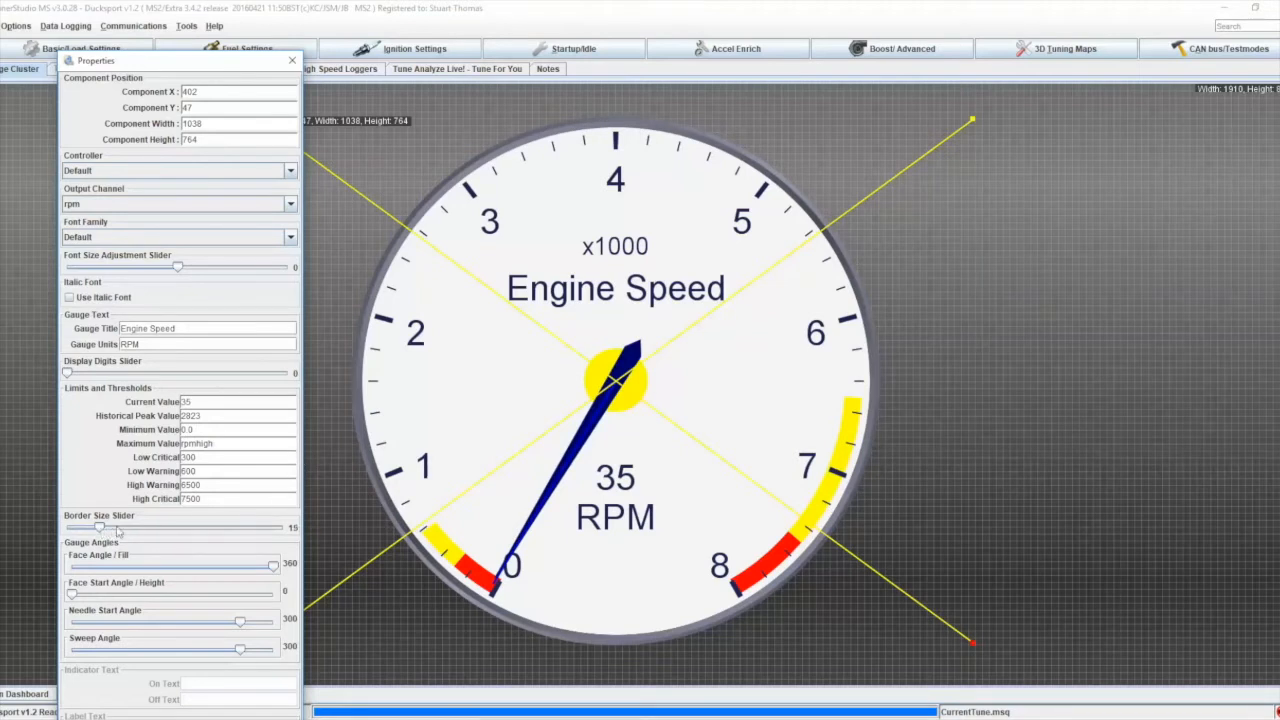
# - Thicken the gauge's outer bezel with the Border Size slider
pyautogui.moveTo(100, 528); pyautogui.dragTo(216, 528)
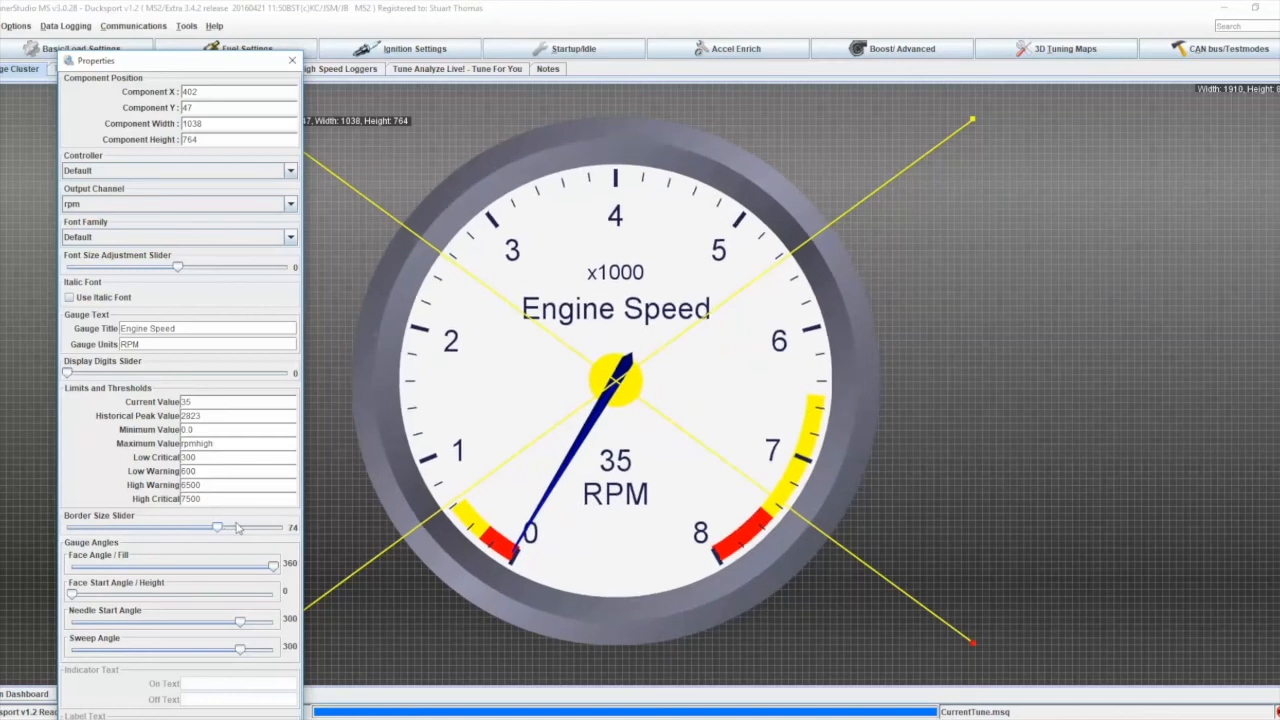
pyautogui.moveTo(216, 528); pyautogui.dragTo(236, 528)
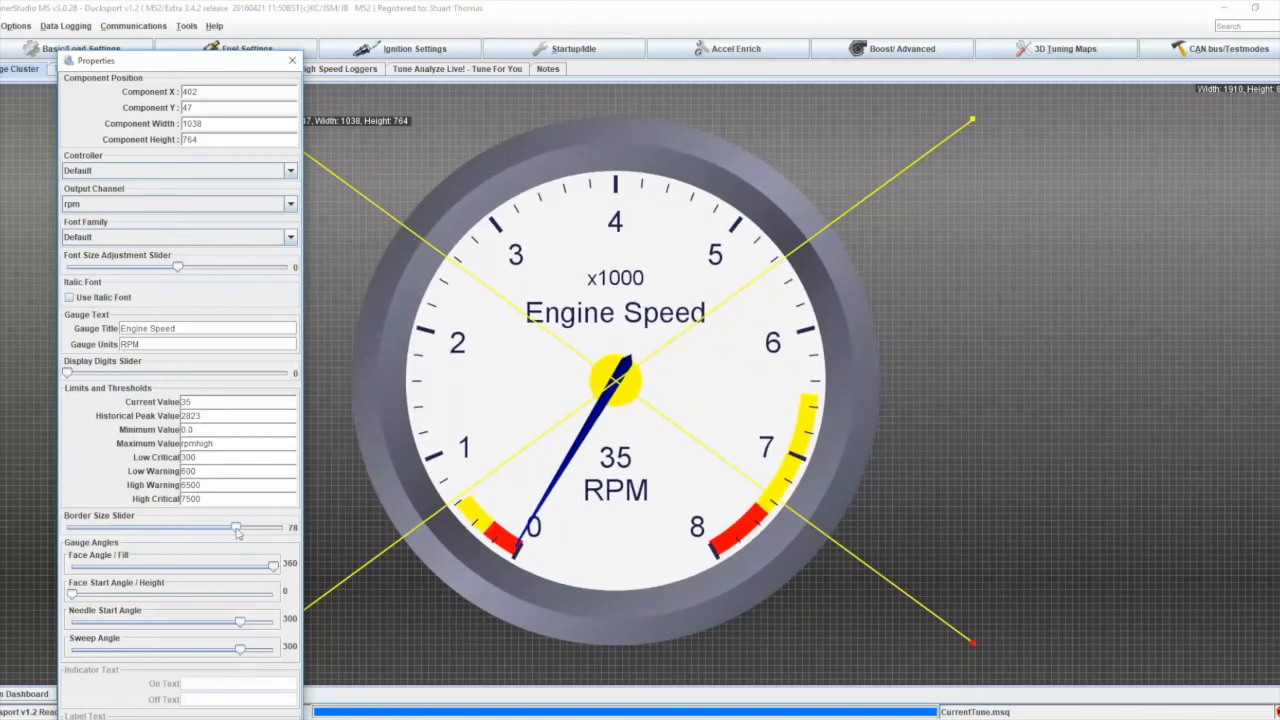
pyautogui.moveTo(236, 528); pyautogui.dragTo(148, 528)
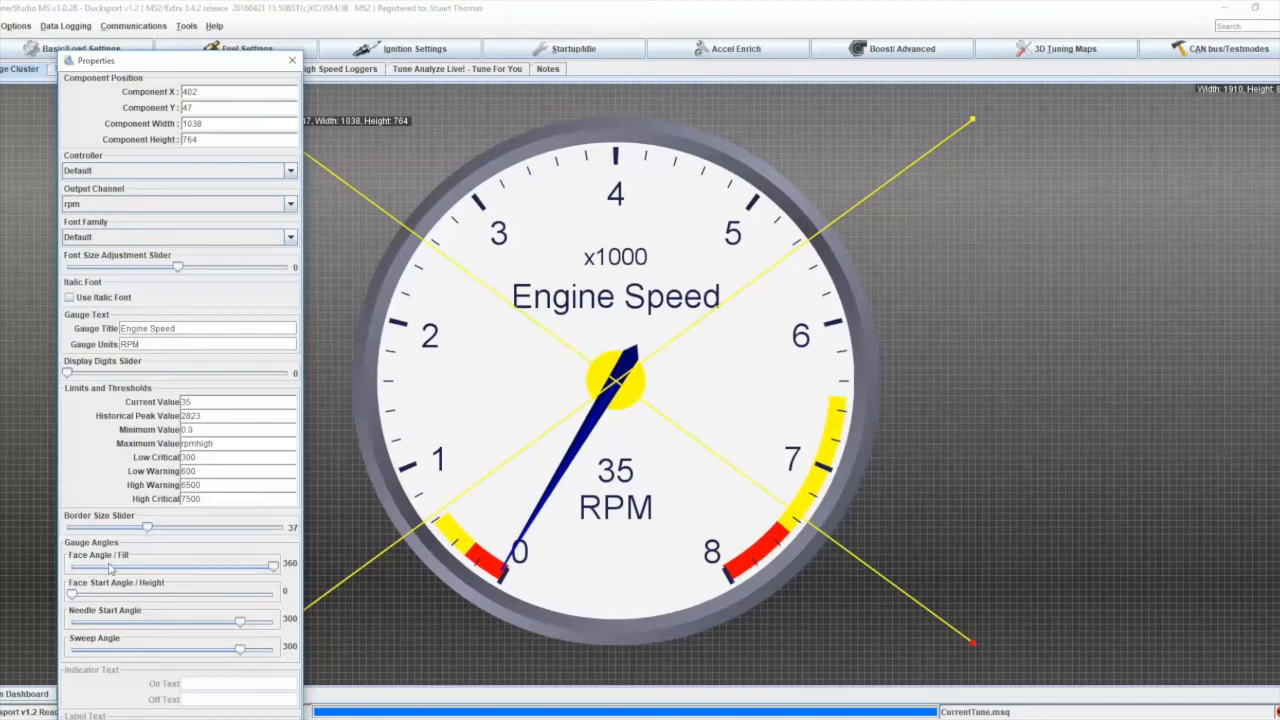
# - Reduce the Face Angle / Fill to leave an open wedge and shift the Face Start Angle
pyautogui.moveTo(274, 564); pyautogui.dragTo(240, 568)
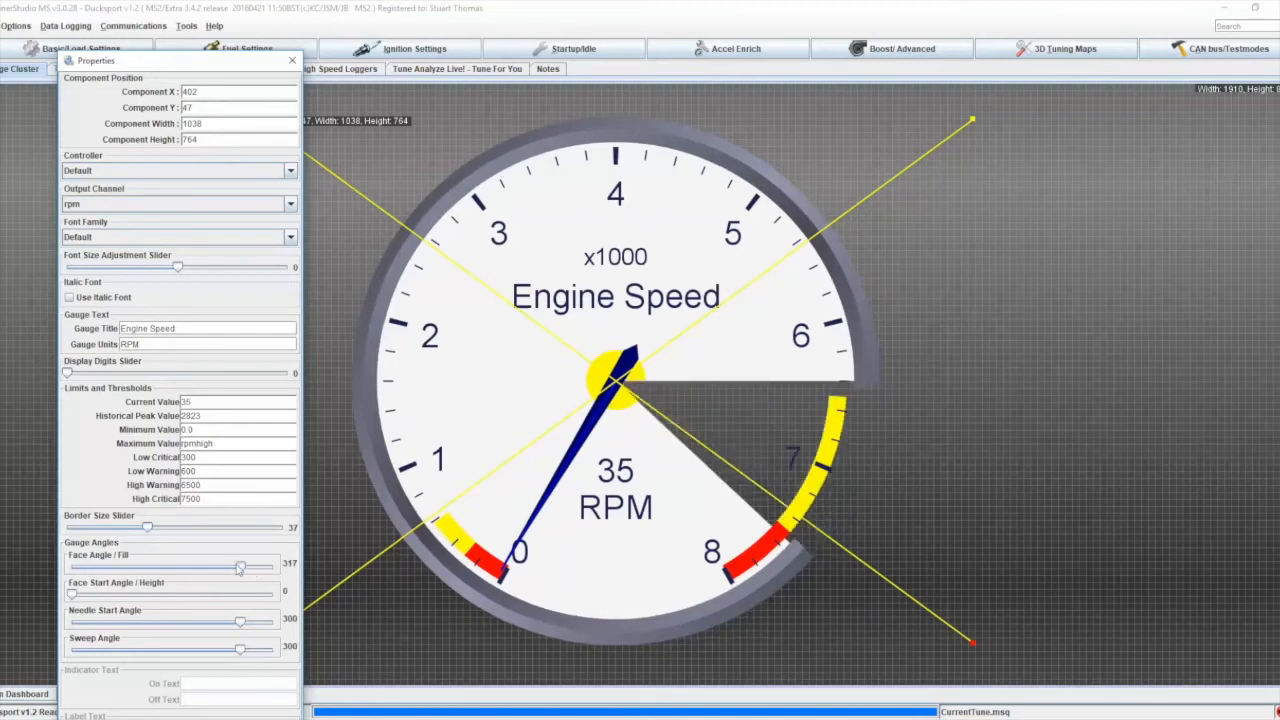
pyautogui.moveTo(236, 568); pyautogui.dragTo(192, 568)
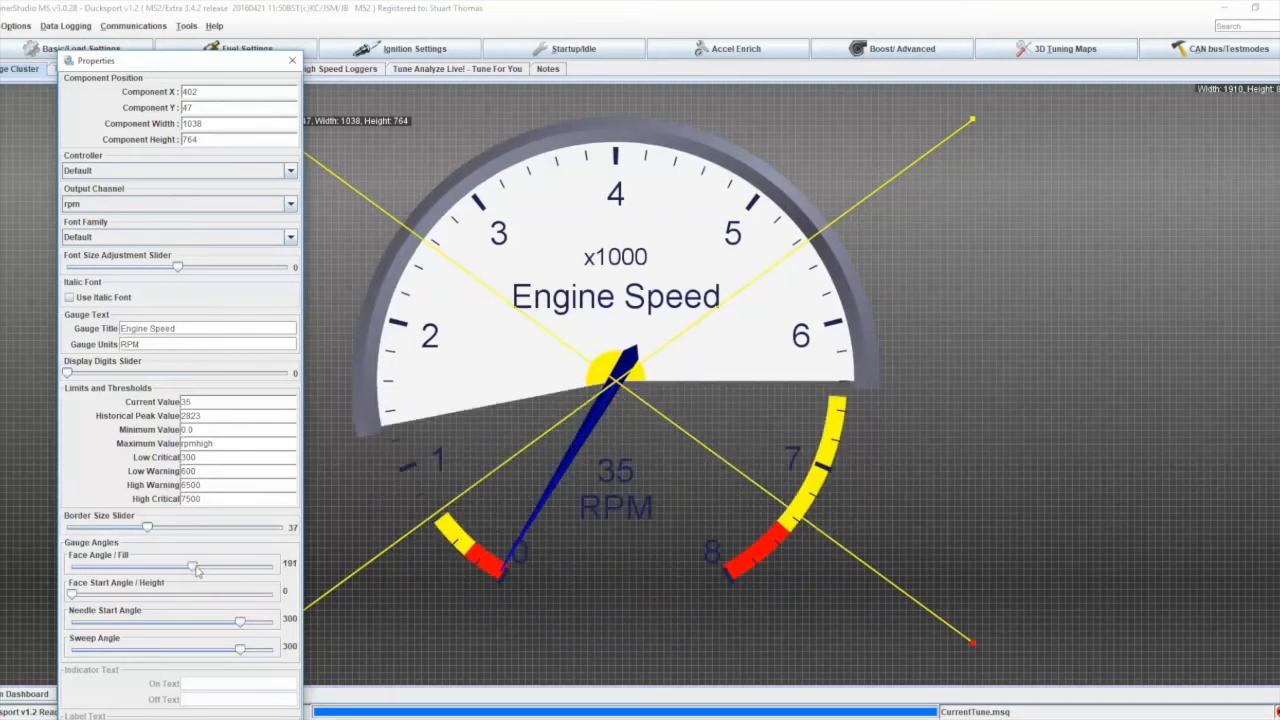
pyautogui.moveTo(192, 568); pyautogui.dragTo(250, 568)
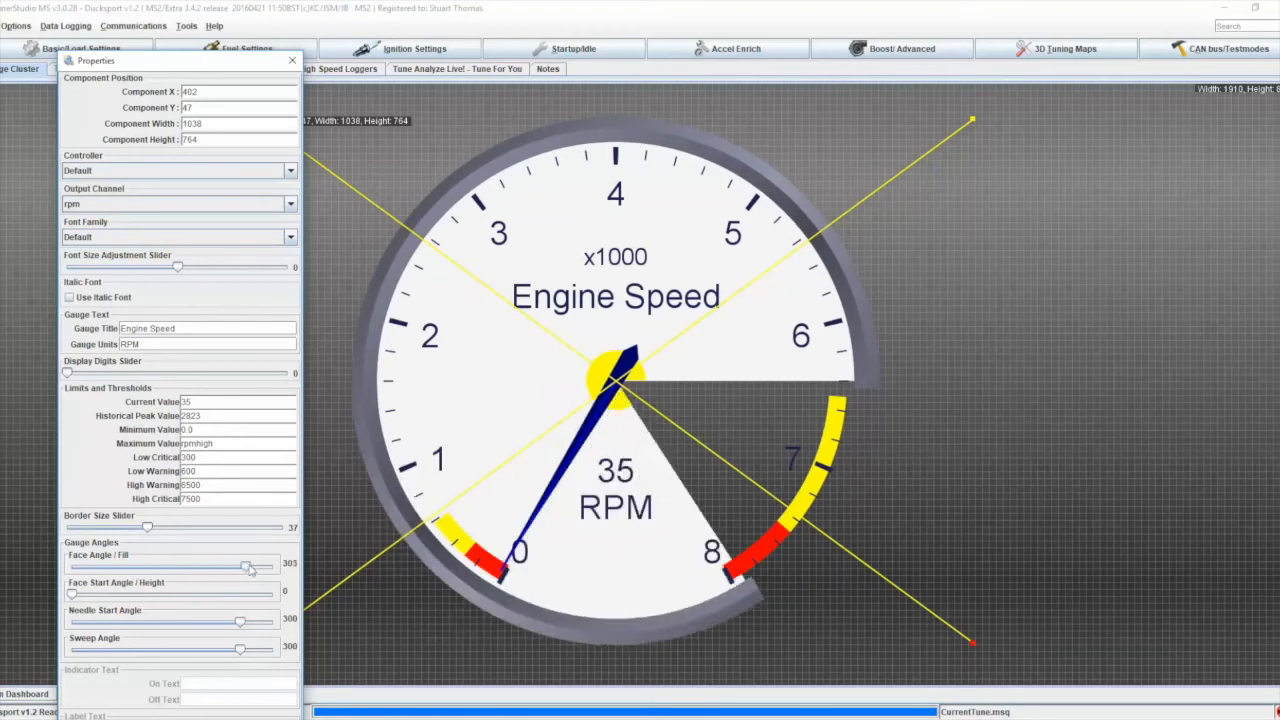
pyautogui.moveTo(248, 564); pyautogui.dragTo(256, 564)
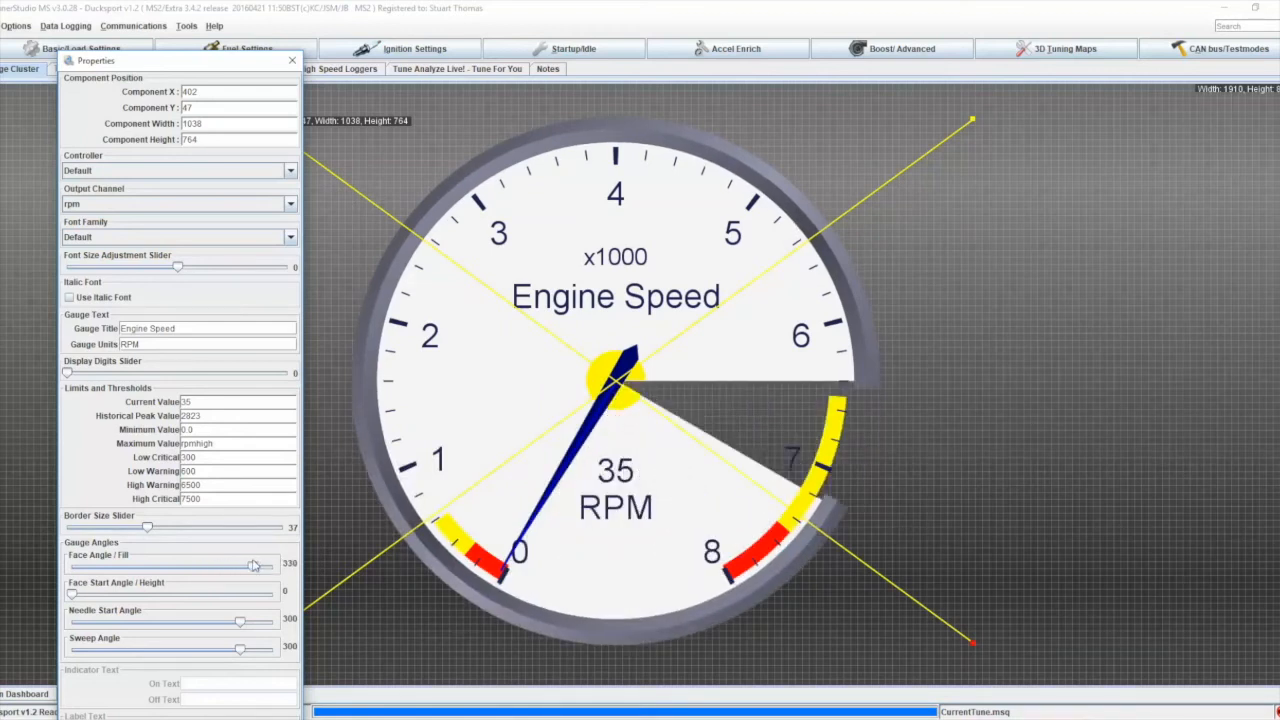
pyautogui.moveTo(252, 564); pyautogui.dragTo(236, 564)
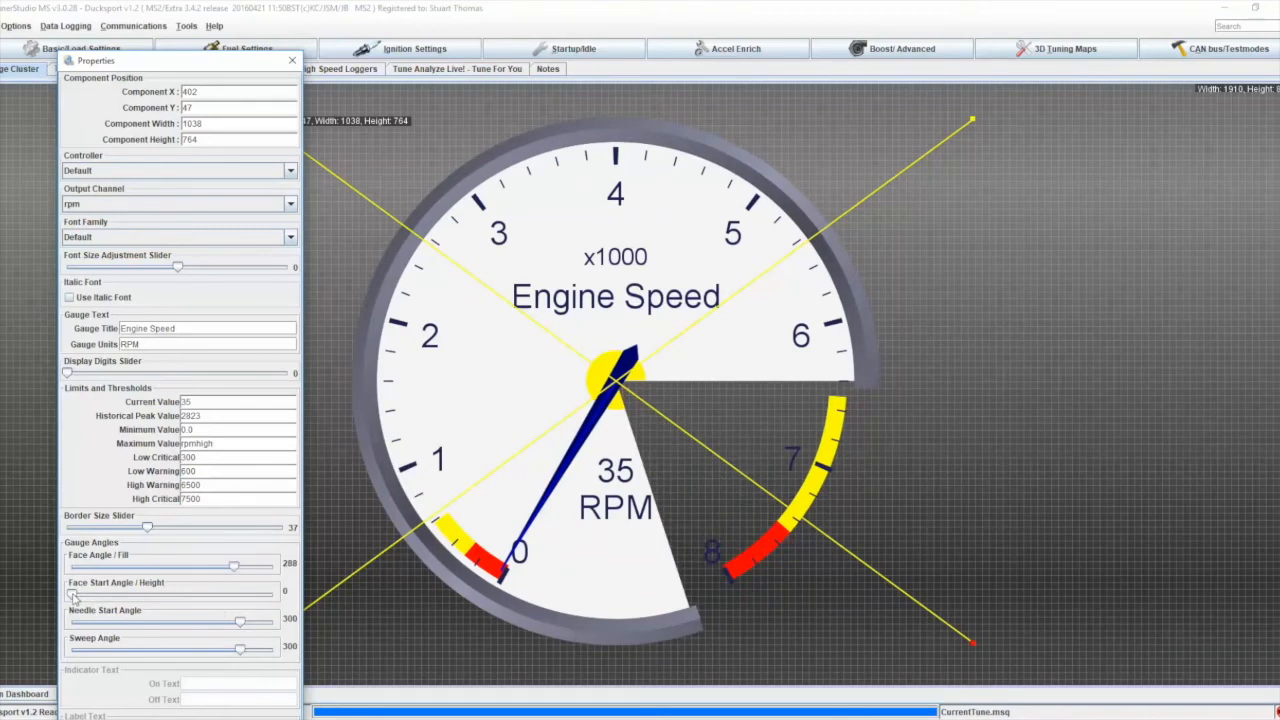
pyautogui.moveTo(76, 594); pyautogui.dragTo(98, 594)
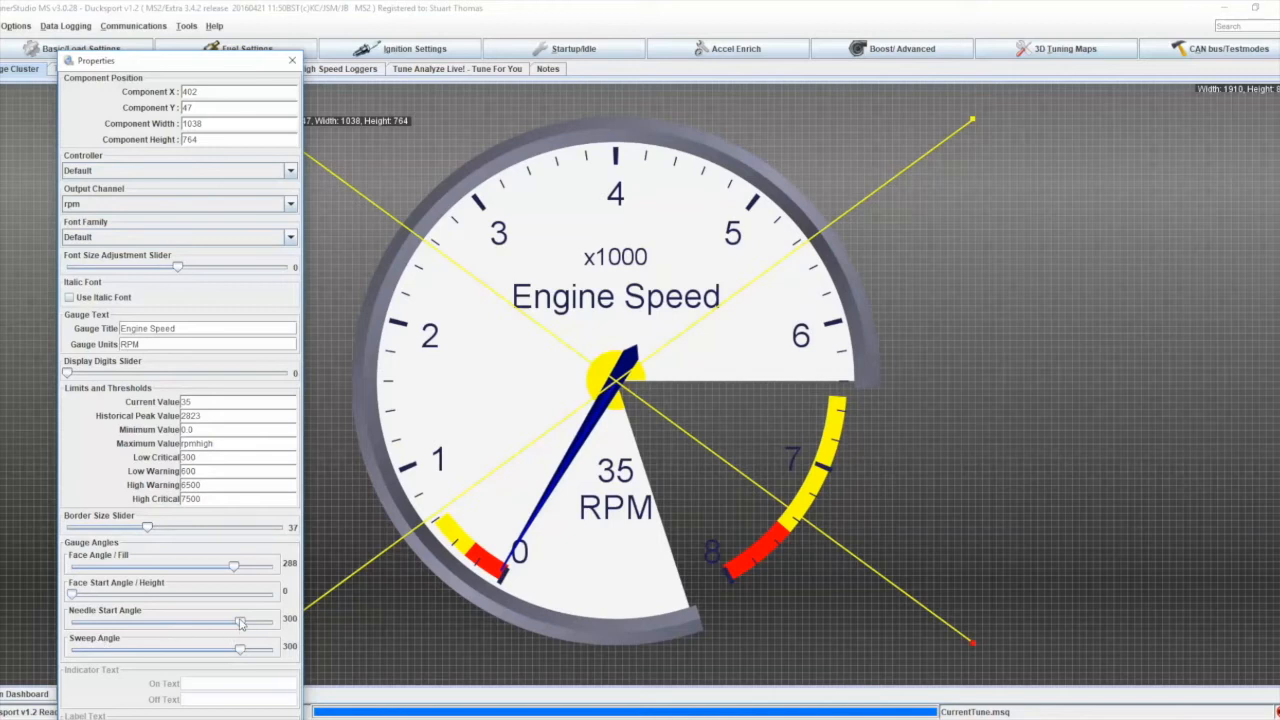
# - Set needle start and sweep angles so 0 sits at the bottom, then restore the face fill to 360
pyautogui.moveTo(240, 622); pyautogui.dragTo(222, 622)
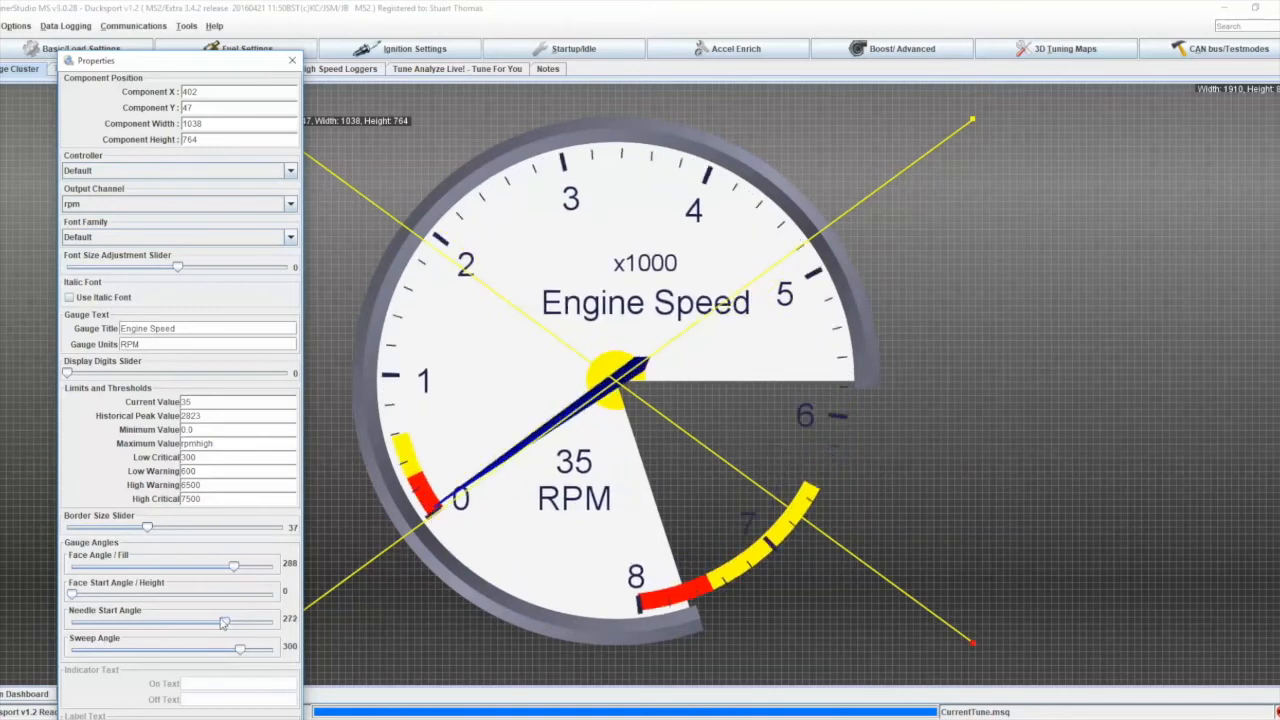
pyautogui.moveTo(224, 620); pyautogui.dragTo(258, 620)
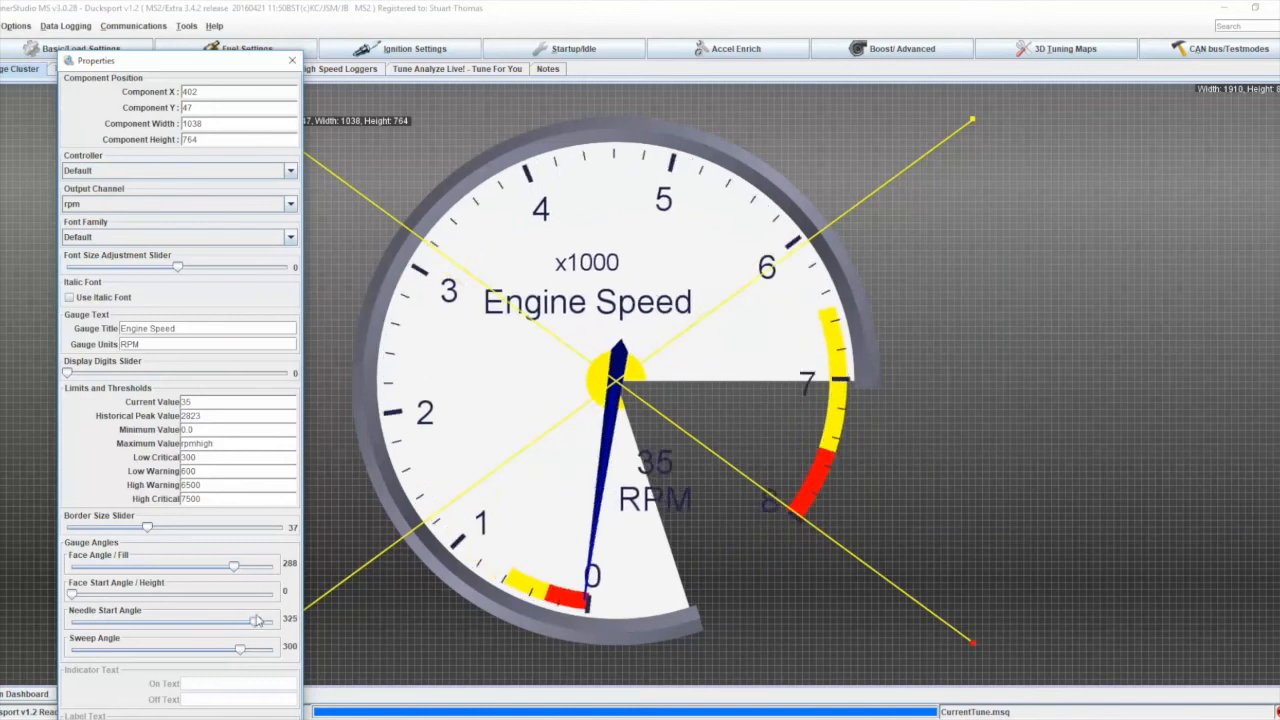
pyautogui.moveTo(256, 620); pyautogui.dragTo(266, 620)
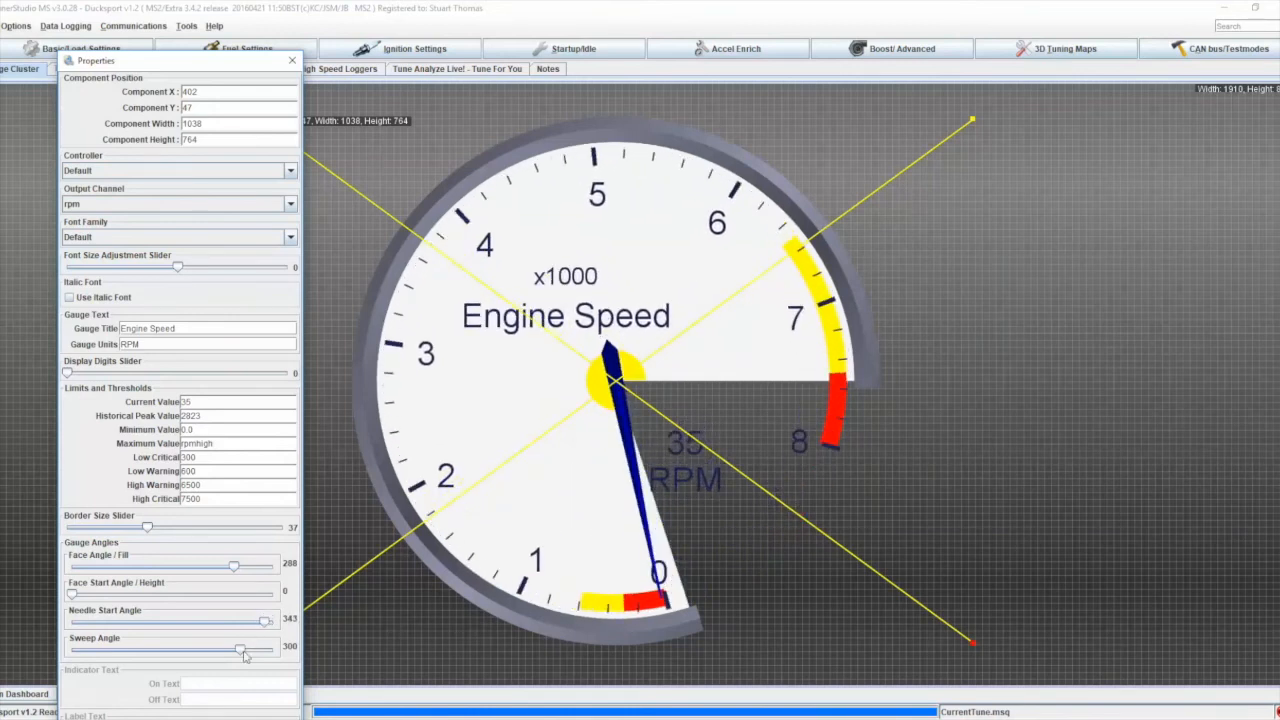
pyautogui.moveTo(244, 652); pyautogui.dragTo(208, 652)
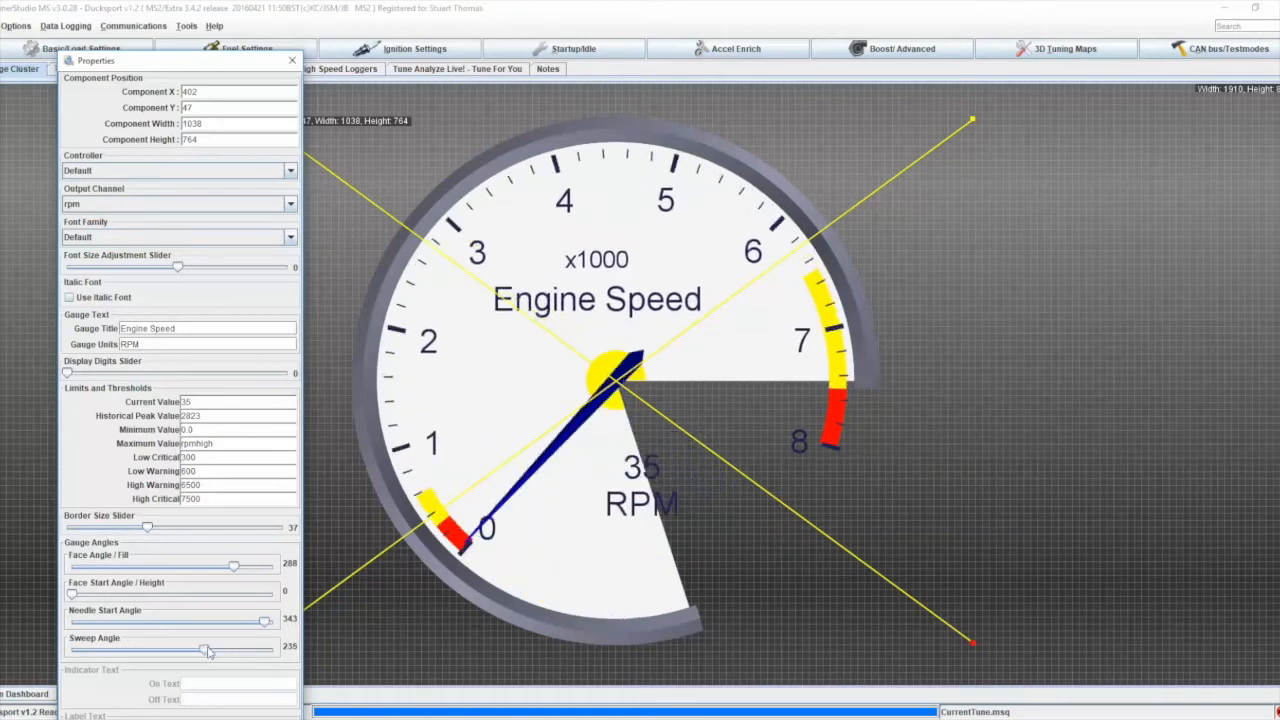
pyautogui.moveTo(208, 650); pyautogui.dragTo(232, 650)
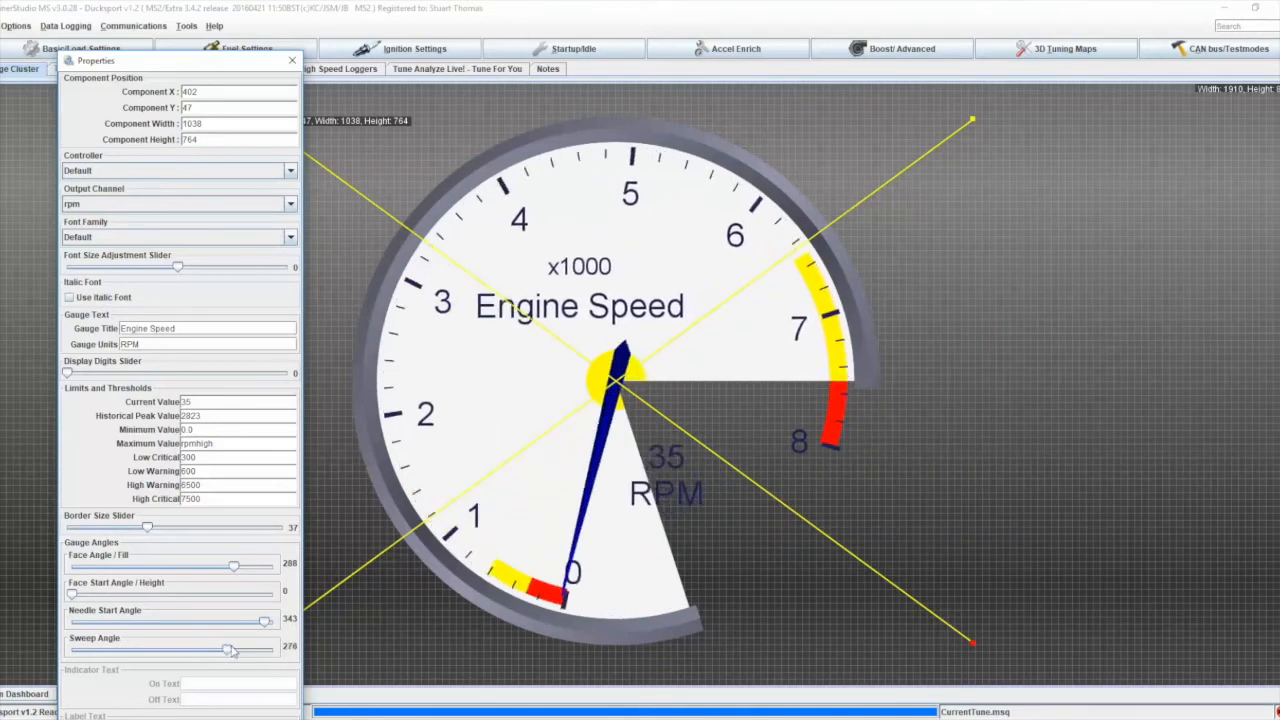
pyautogui.moveTo(264, 620); pyautogui.dragTo(268, 620)
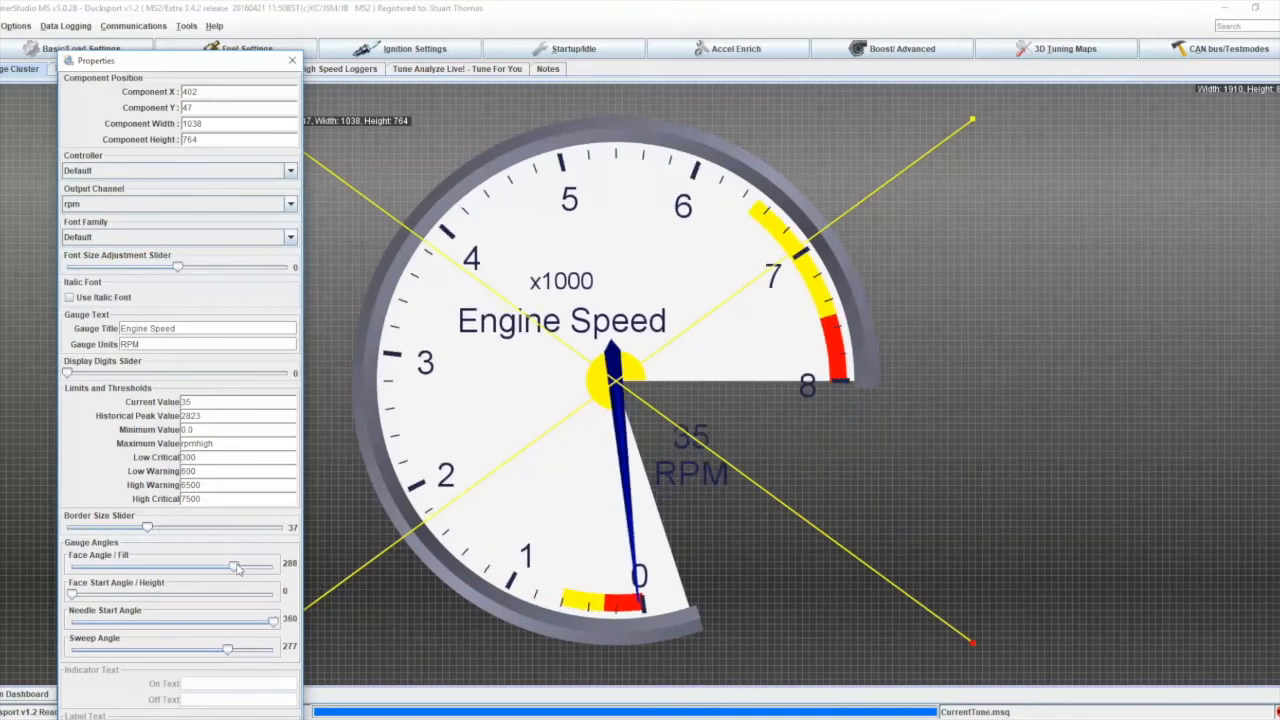
pyautogui.moveTo(236, 566); pyautogui.dragTo(276, 566)
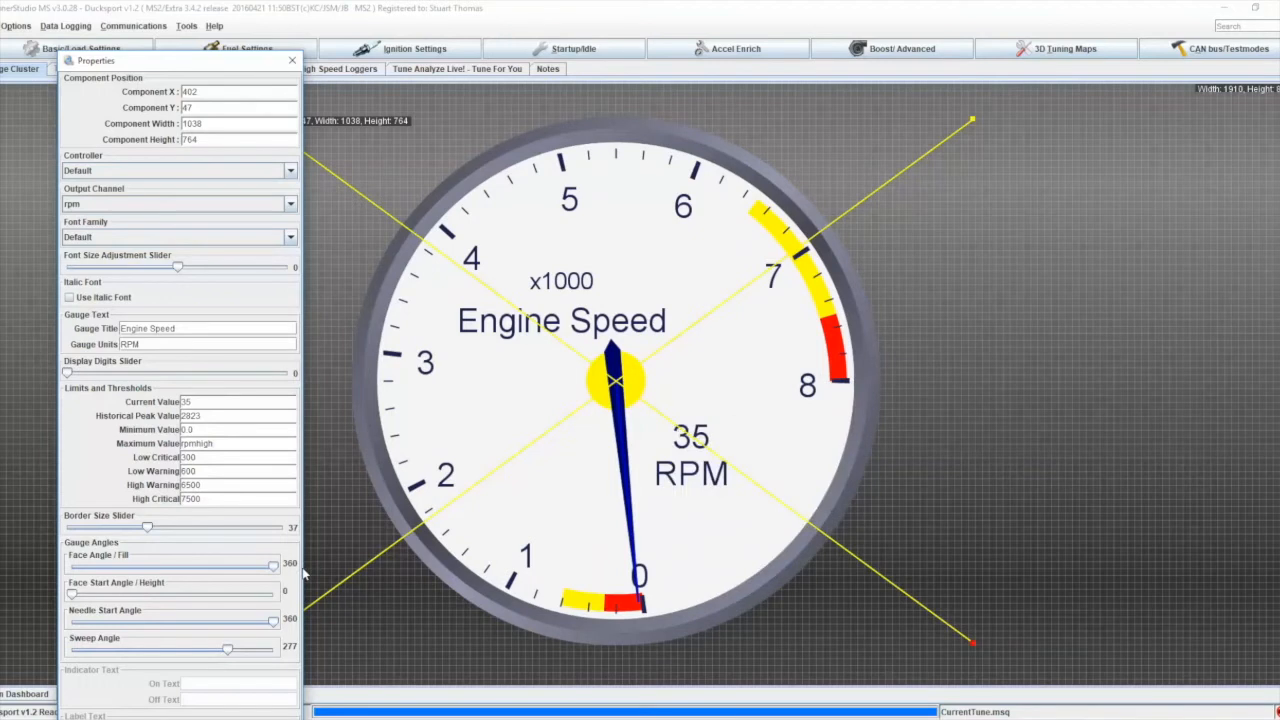
pyautogui.moveTo(226, 324)
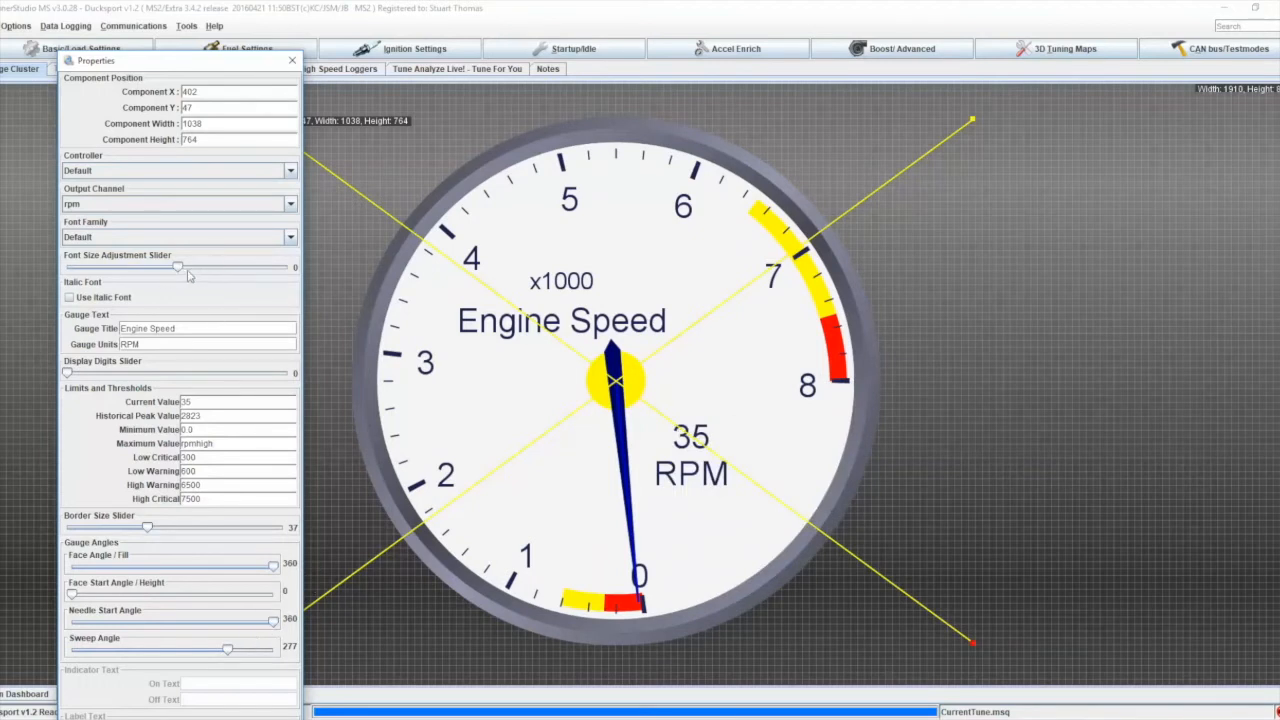
# - Try the Font Size Adjustment, then choose Calisto MT as the gauge's font family
pyautogui.moveTo(178, 268); pyautogui.dragTo(222, 268)
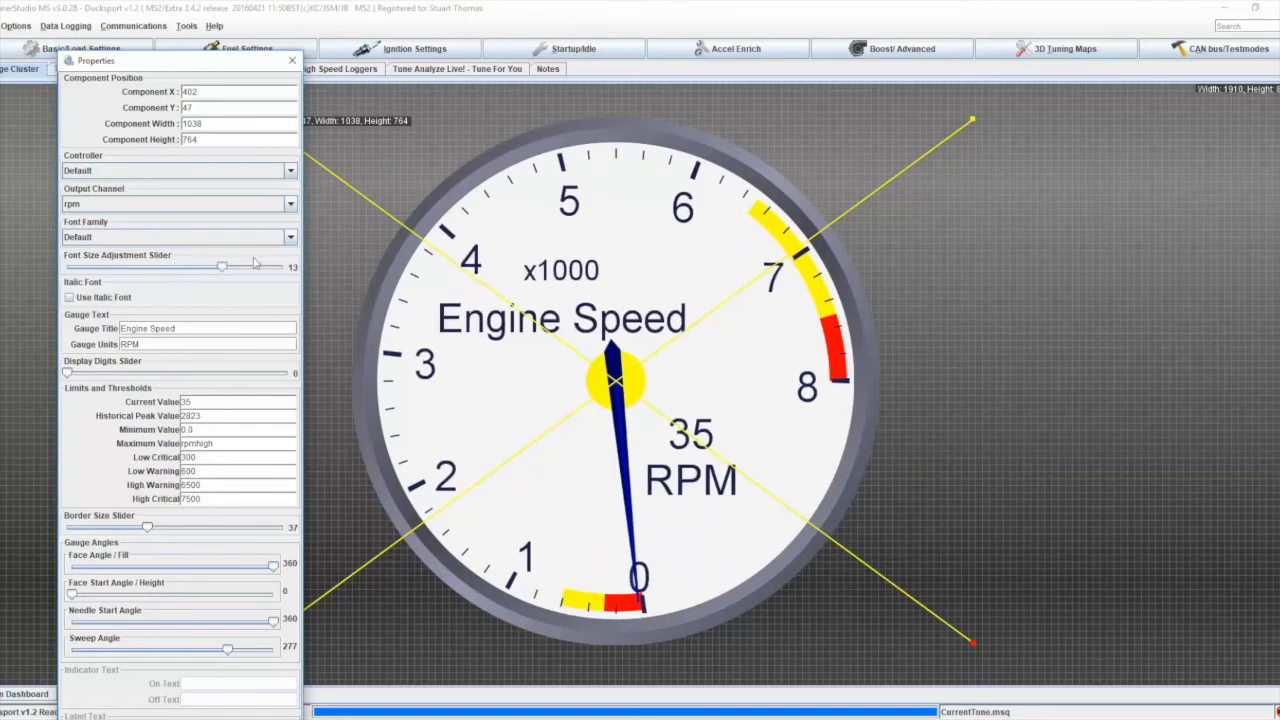
pyautogui.moveTo(222, 266); pyautogui.dragTo(208, 266)
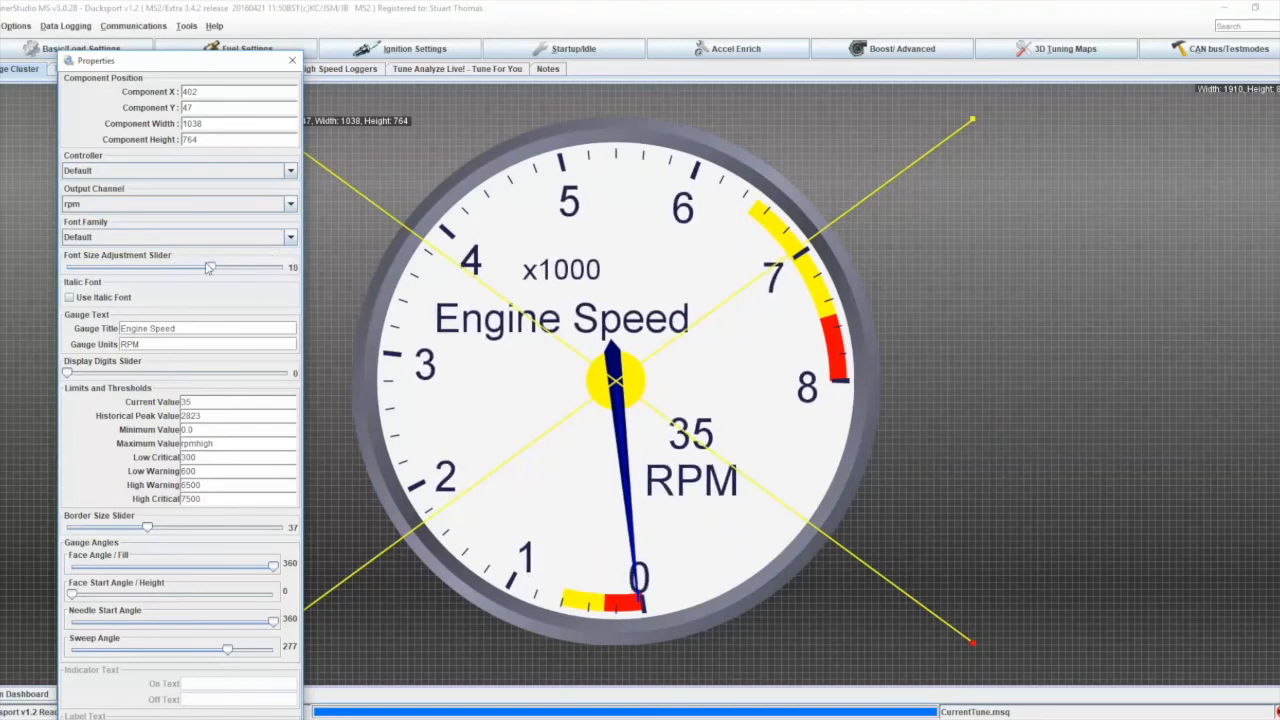
pyautogui.moveTo(208, 268); pyautogui.dragTo(170, 268)
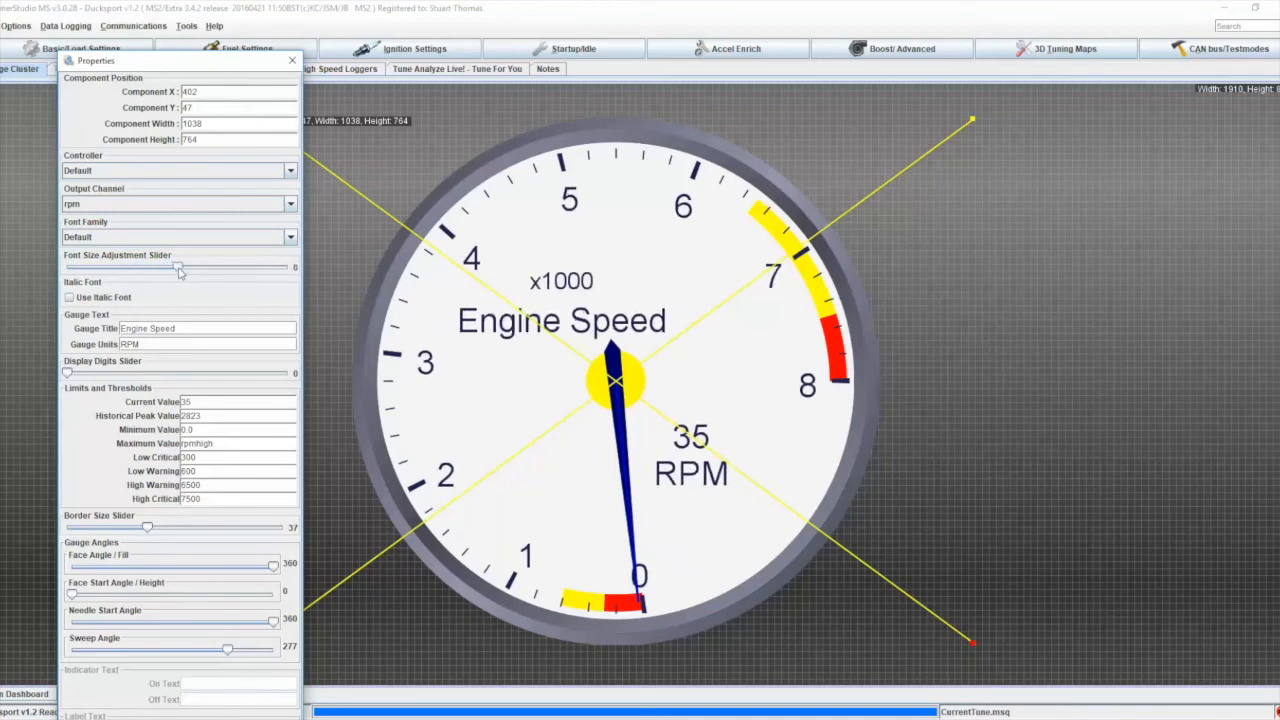
pyautogui.click(290, 236)
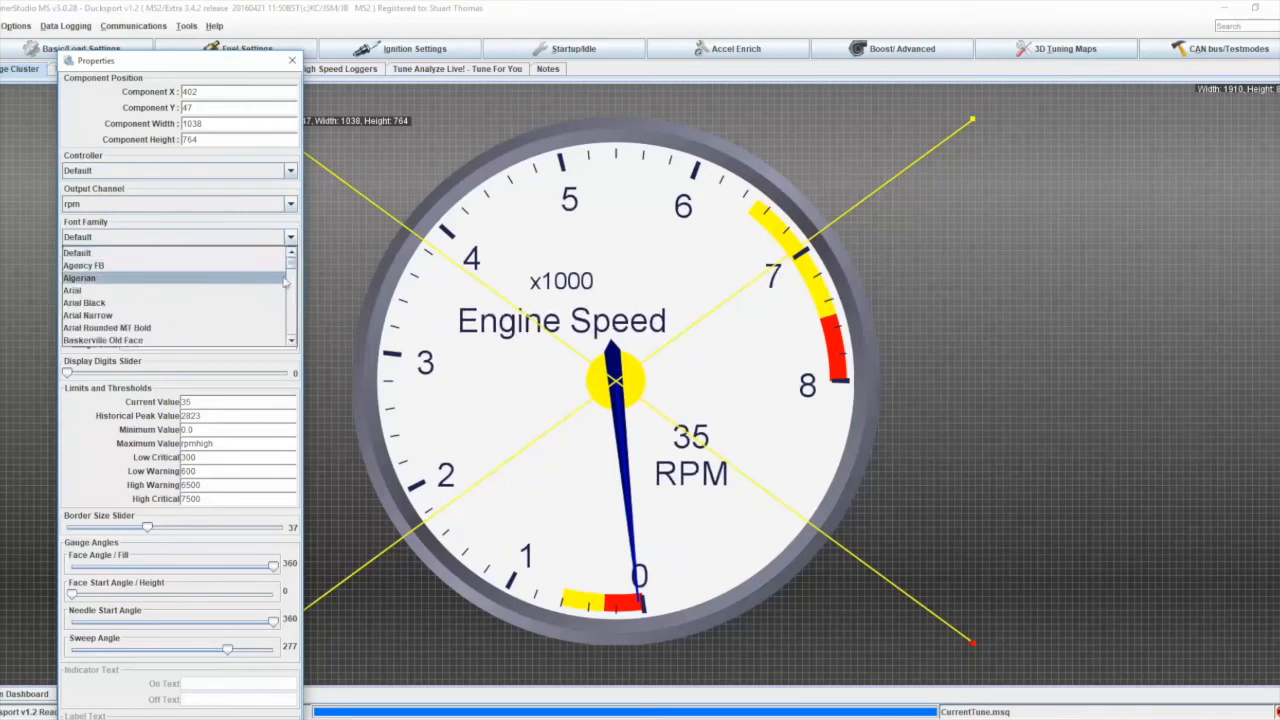
pyautogui.scroll(-3)
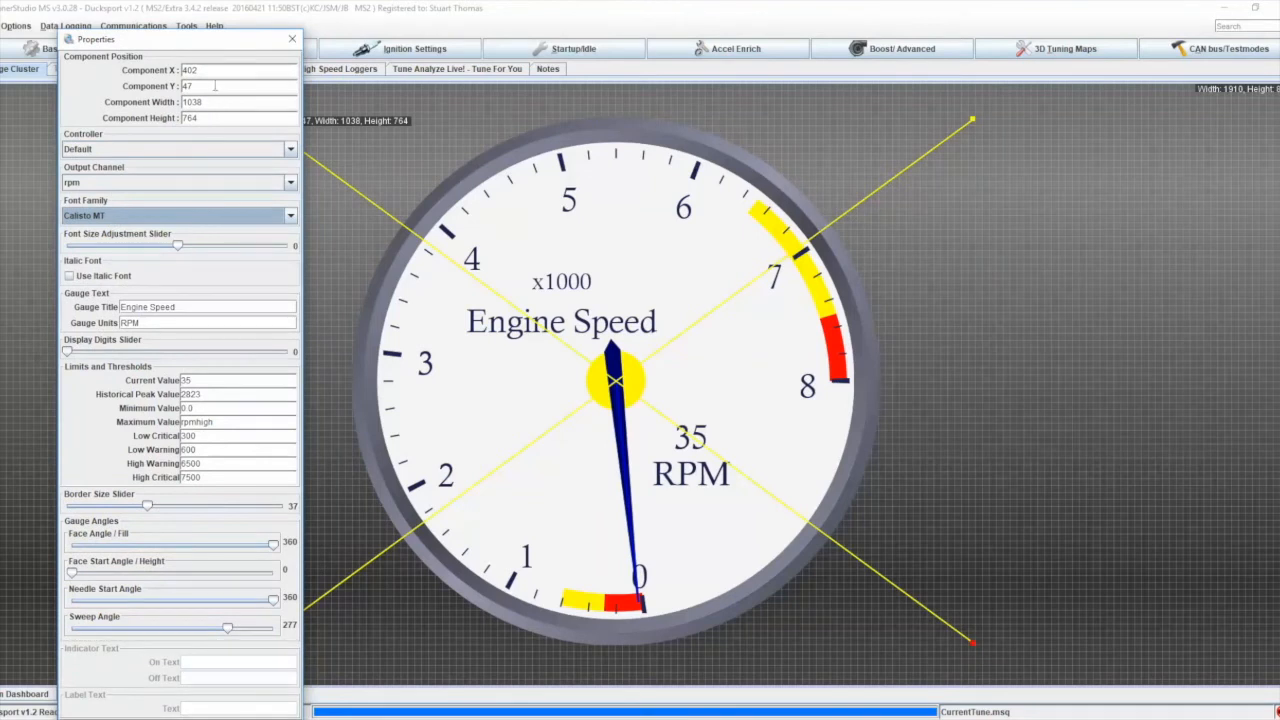
pyautogui.moveTo(216, 152)
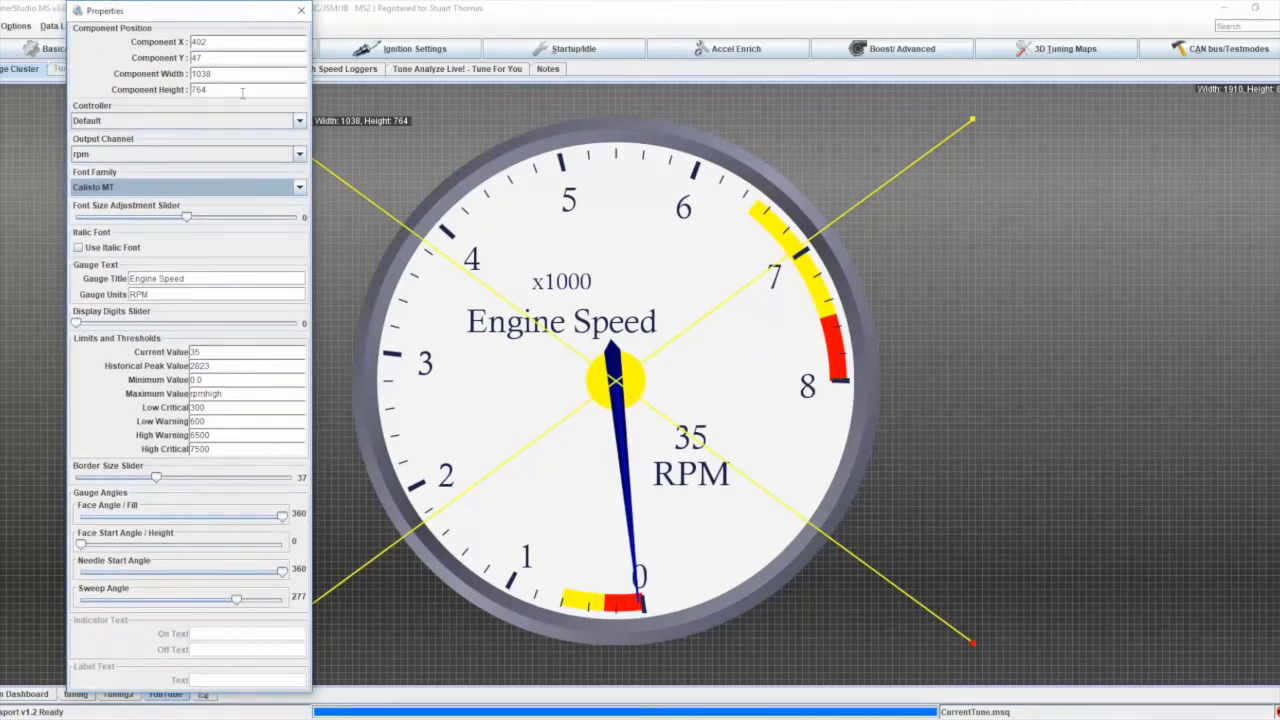
pyautogui.moveTo(304, 36)
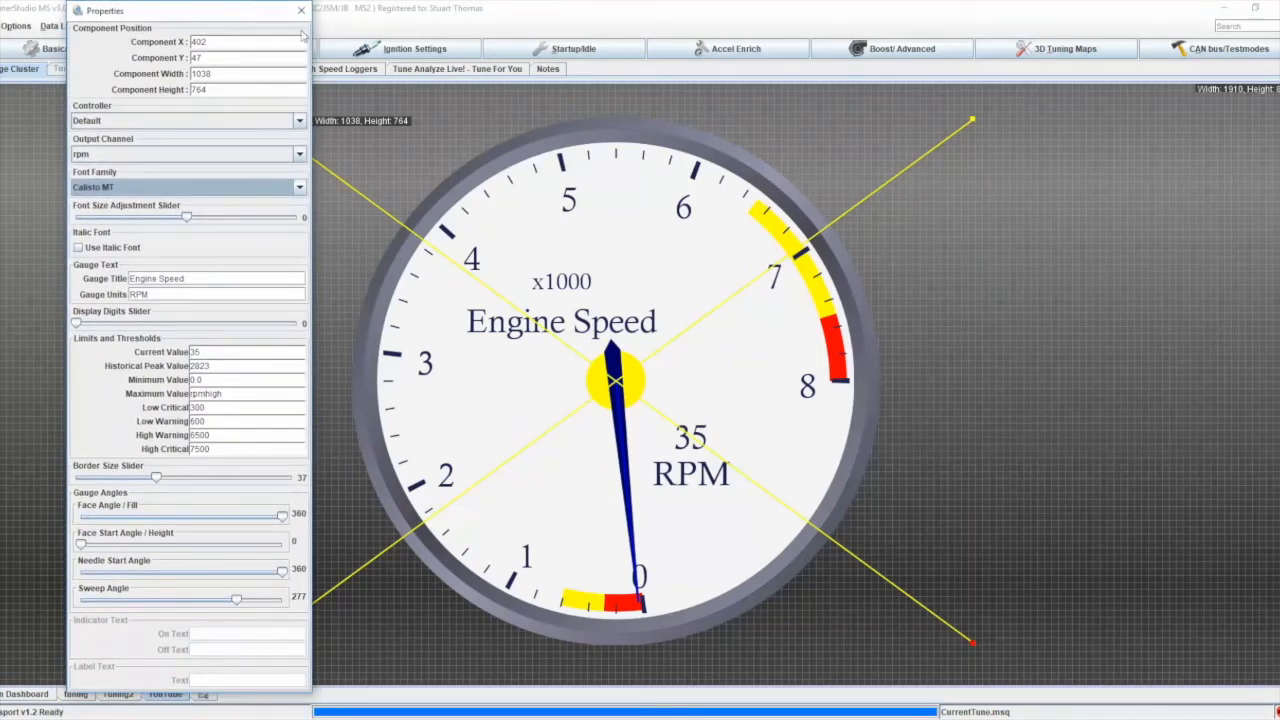
# - Close the properties panel and bring up the gauge's Color Dialog via Dashboard Designer
pyautogui.click(300, 12)
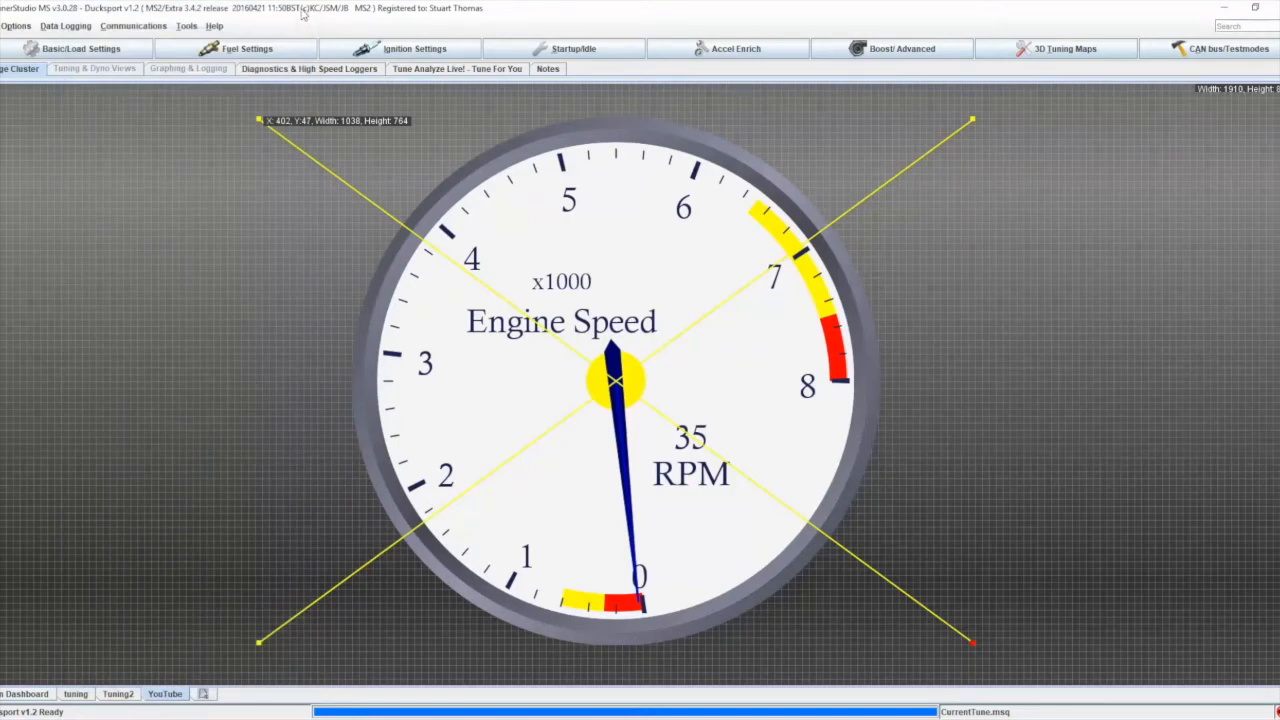
pyautogui.moveTo(584, 338)
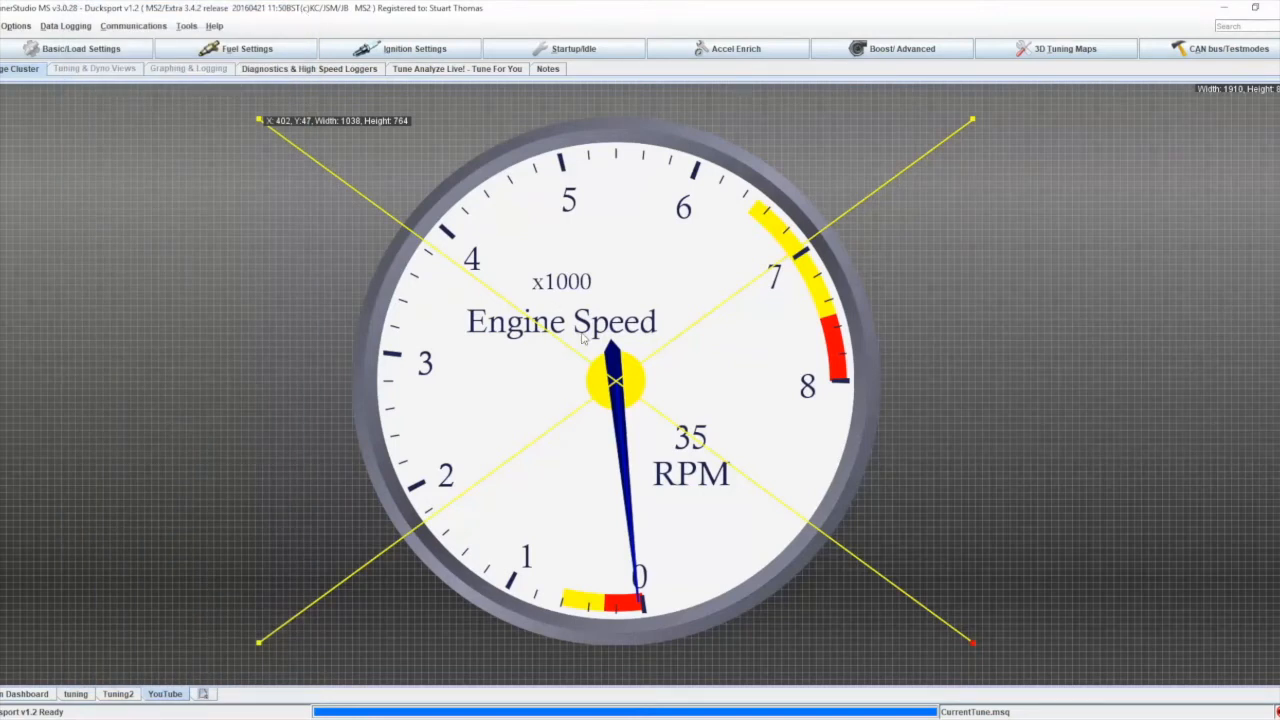
pyautogui.rightClick(616, 340)
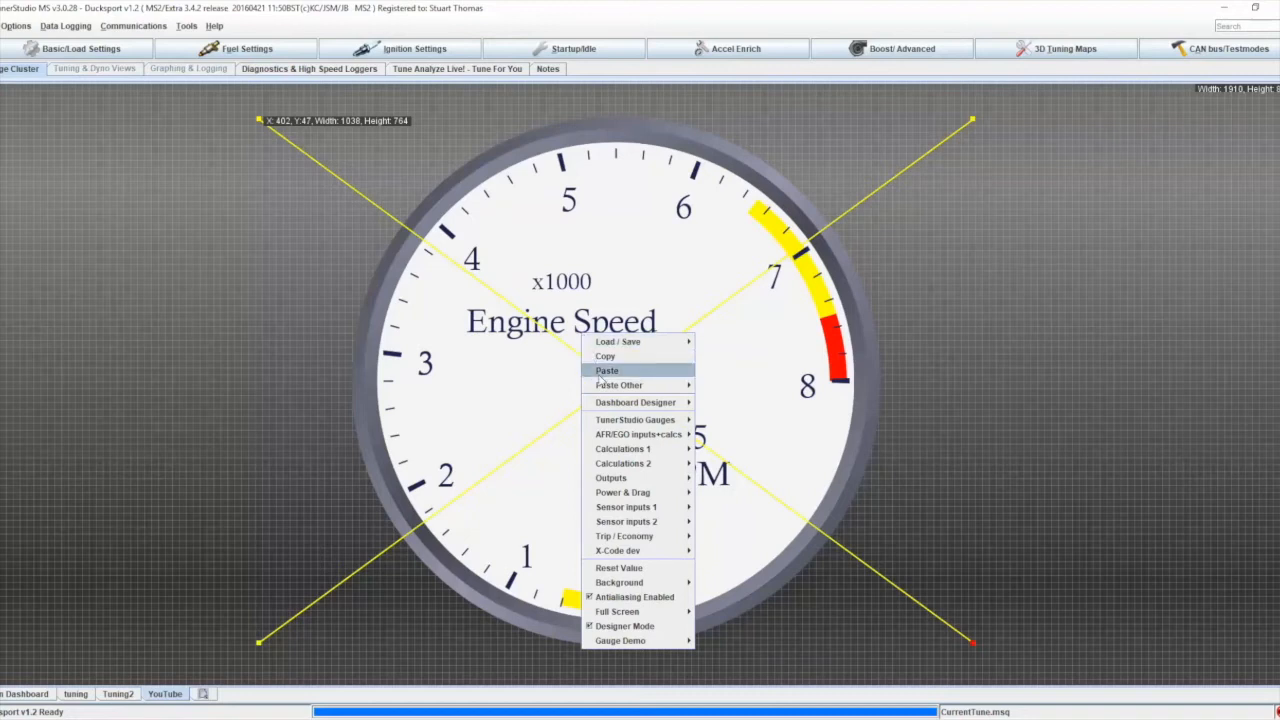
pyautogui.moveTo(636, 402)
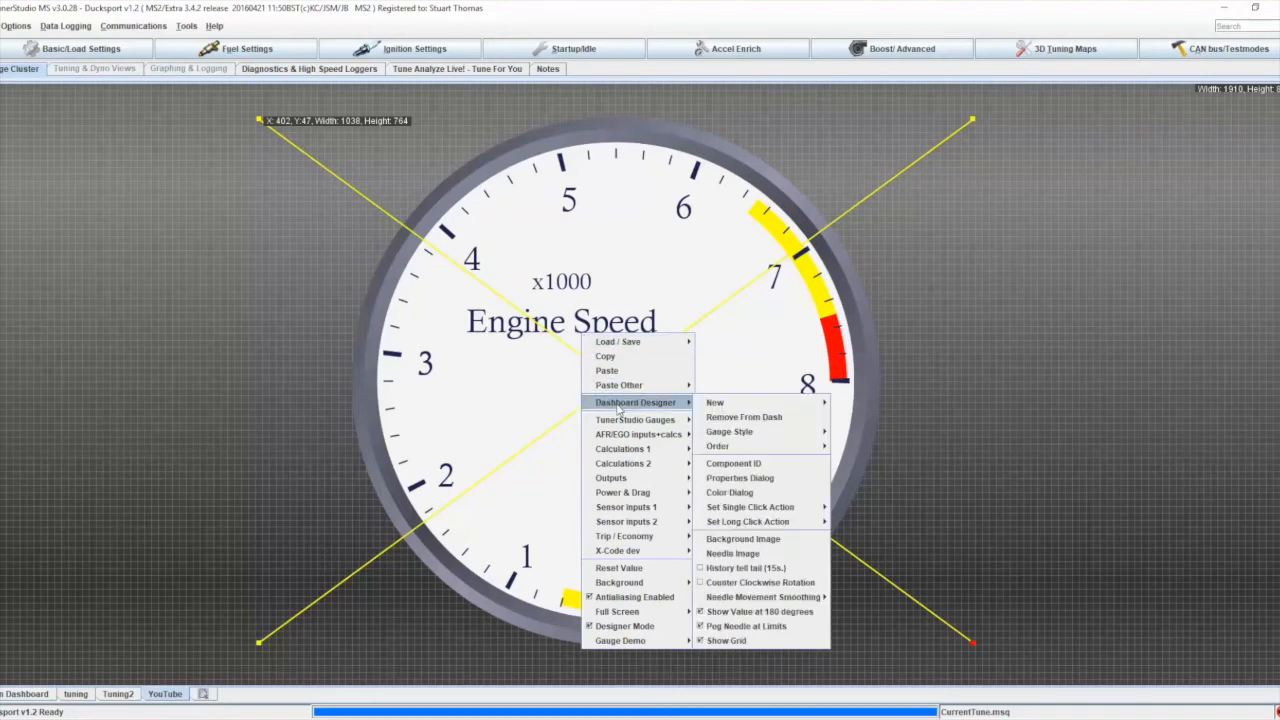
pyautogui.moveTo(744, 418)
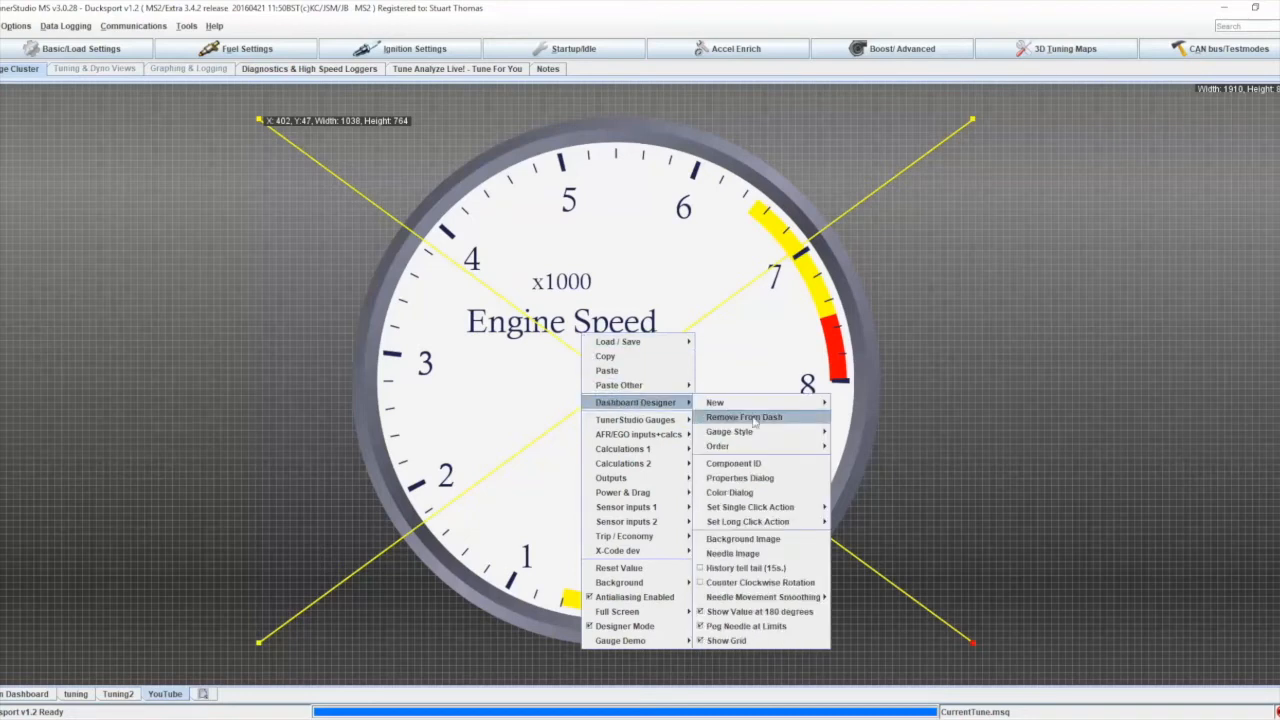
pyautogui.moveTo(730, 492)
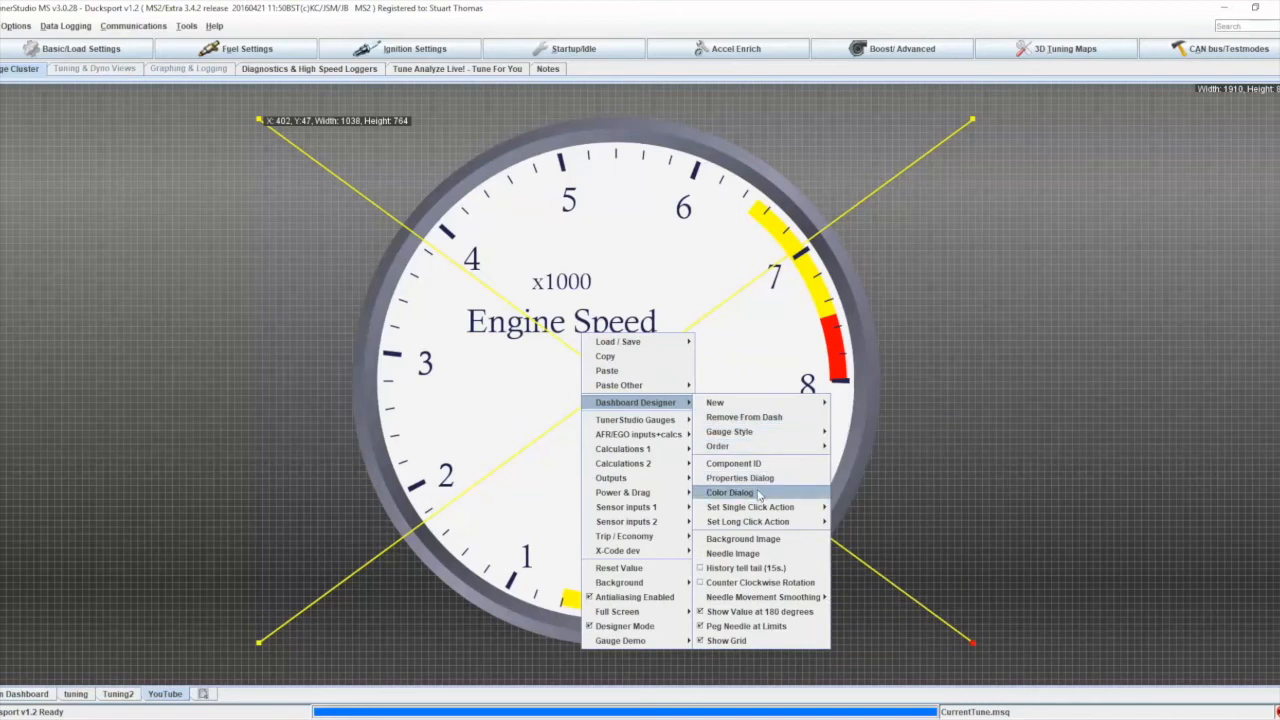
pyautogui.click(728, 492)
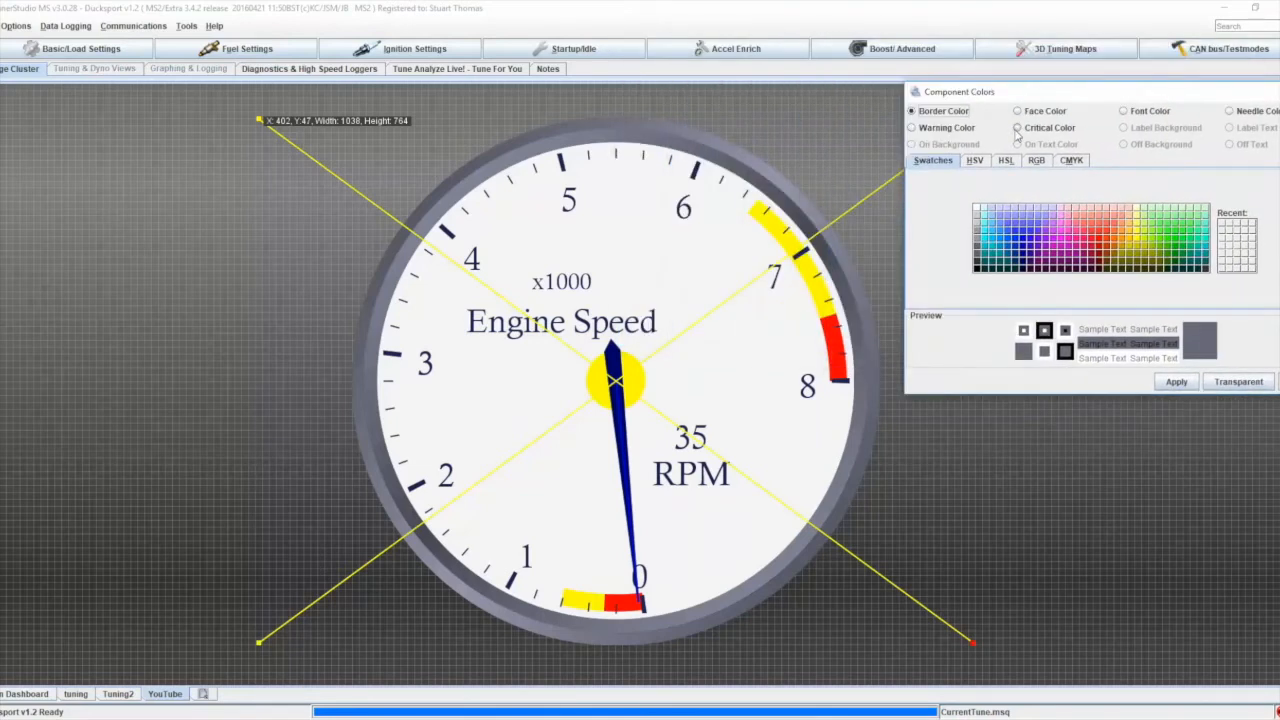
# - Set the Warning Color to blue and apply it, then select the Critical colour for editing
pyautogui.click(912, 128)
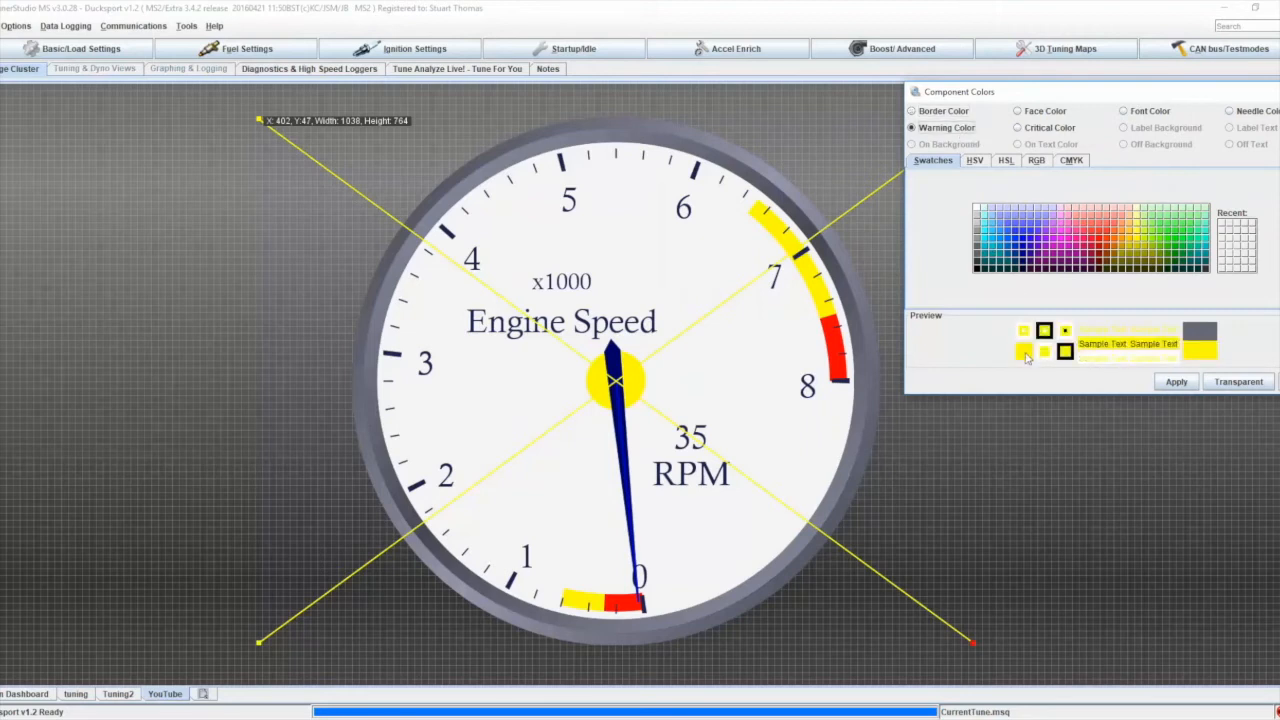
pyautogui.click(1024, 236)
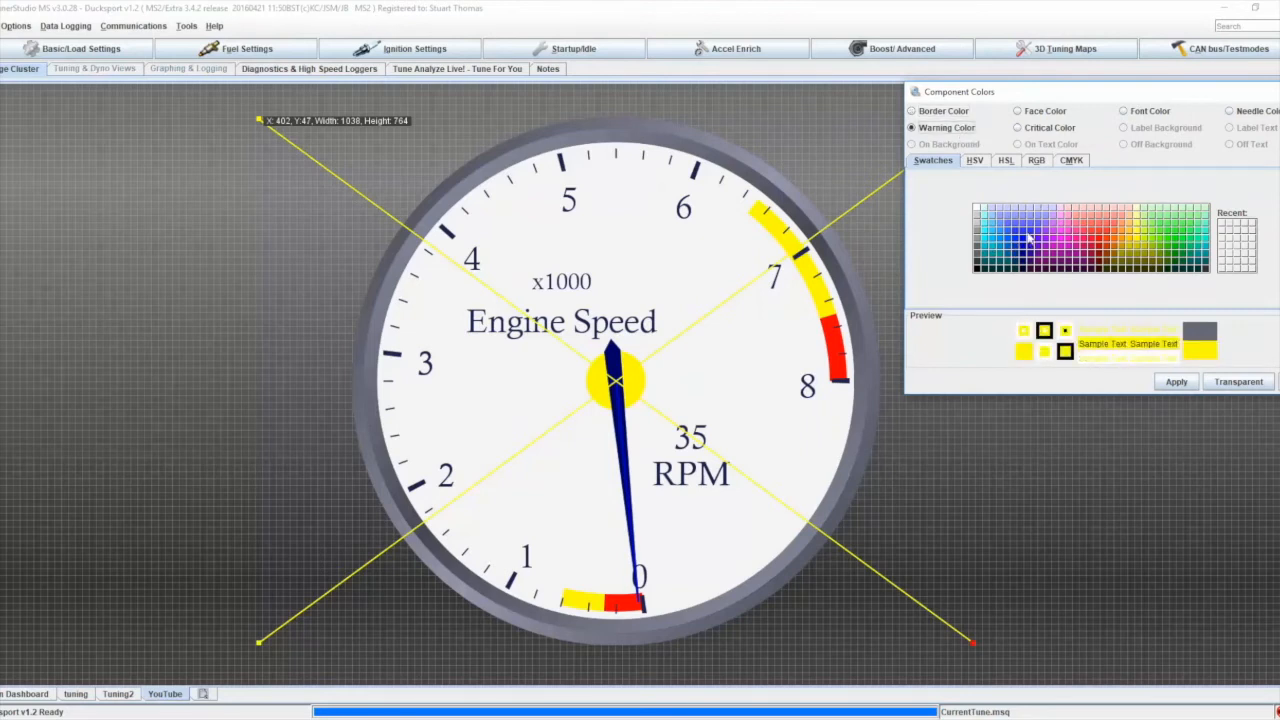
pyautogui.click(1024, 238)
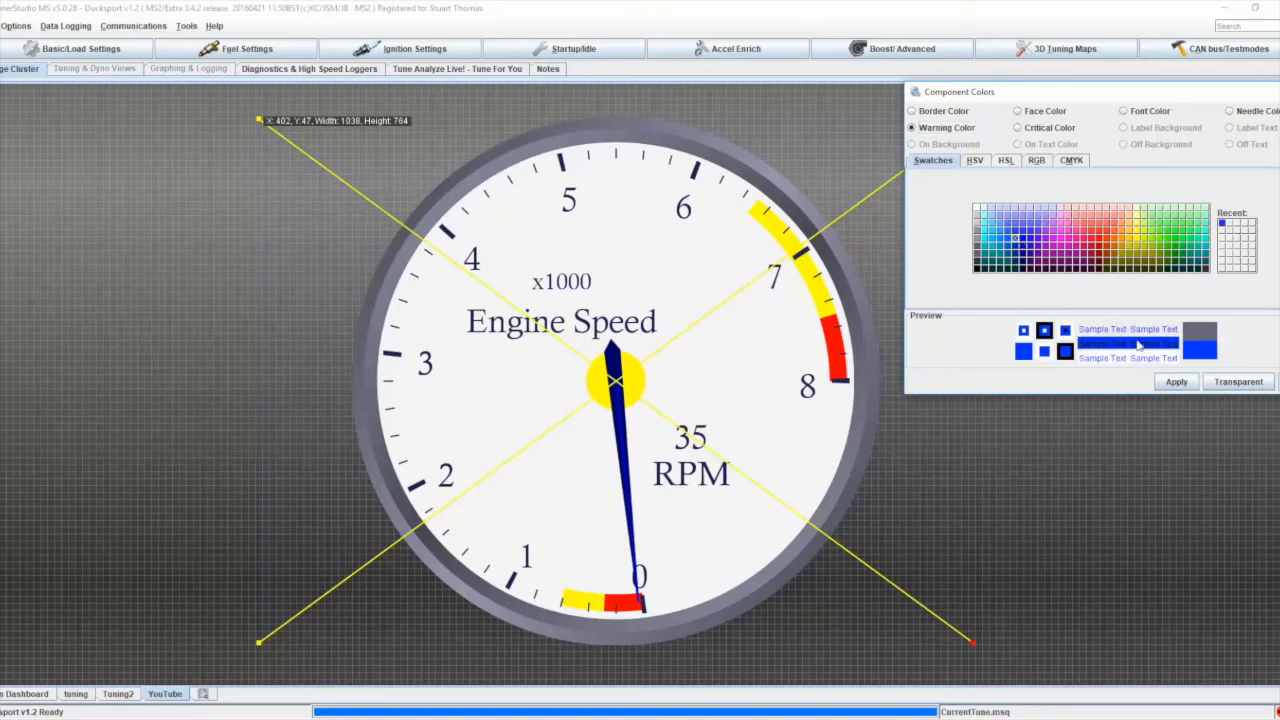
pyautogui.click(1176, 380)
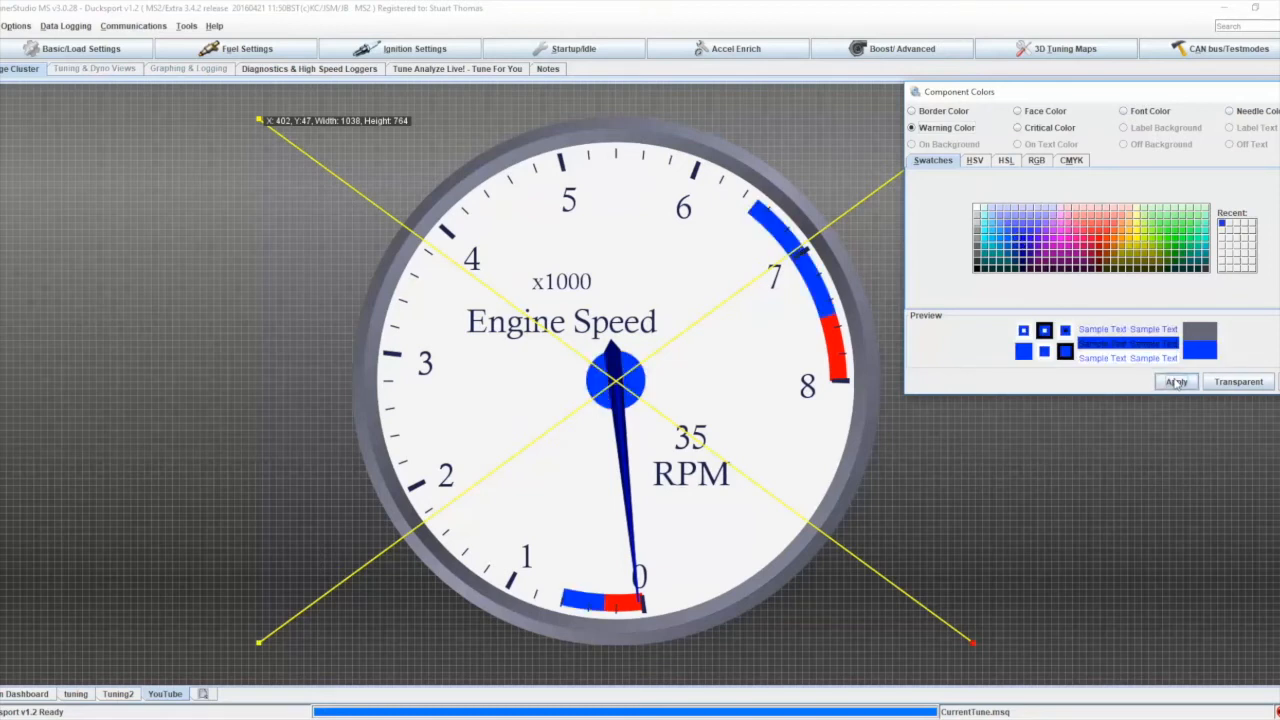
pyautogui.click(1176, 380)
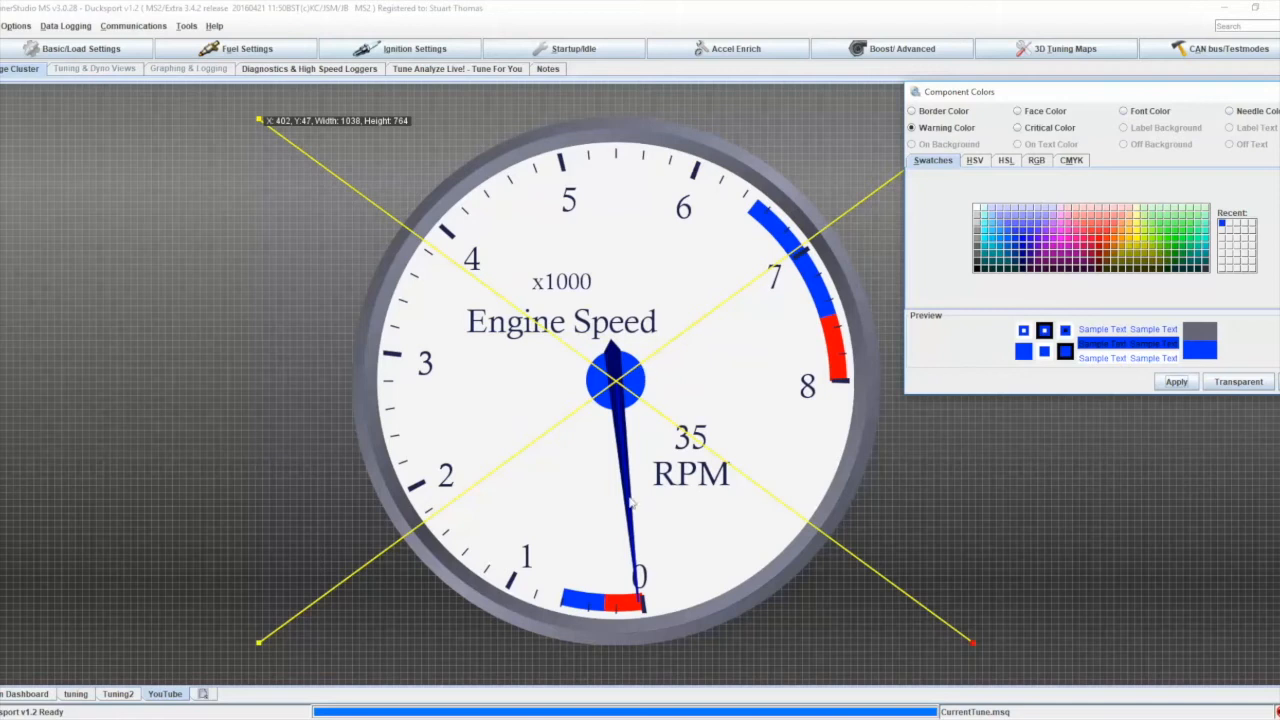
pyautogui.moveTo(1086, 304)
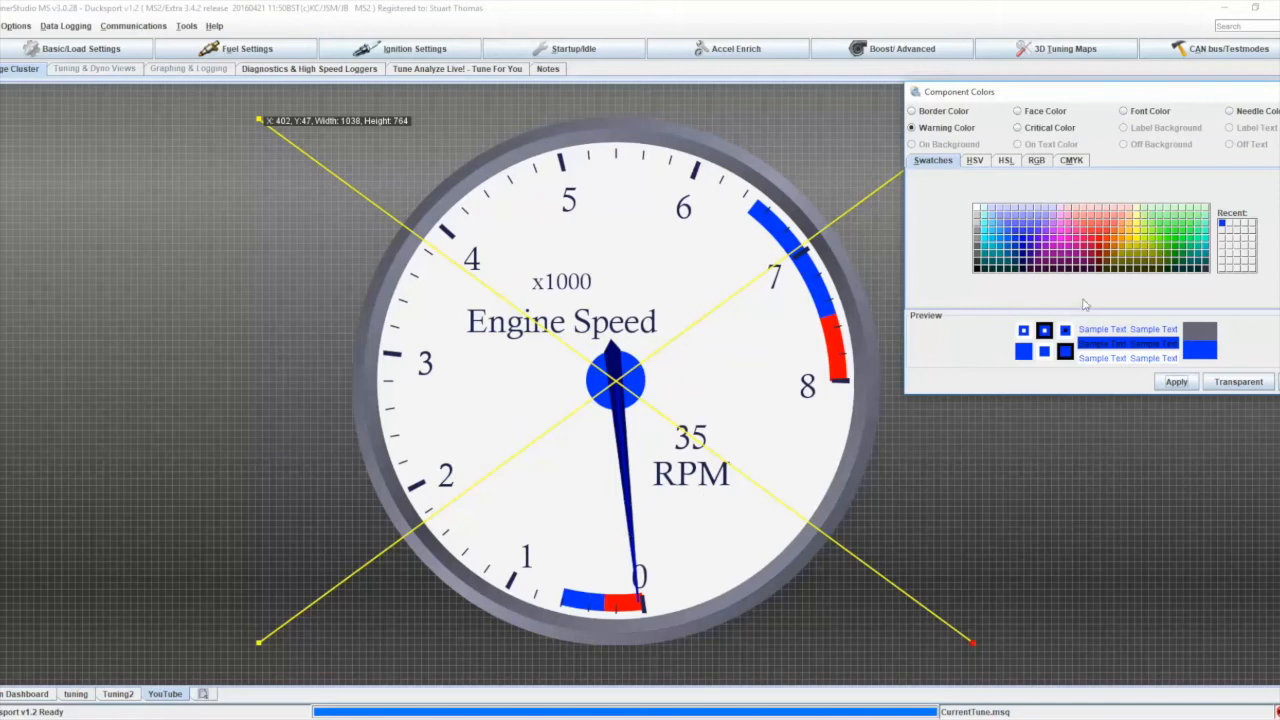
pyautogui.click(1016, 128)
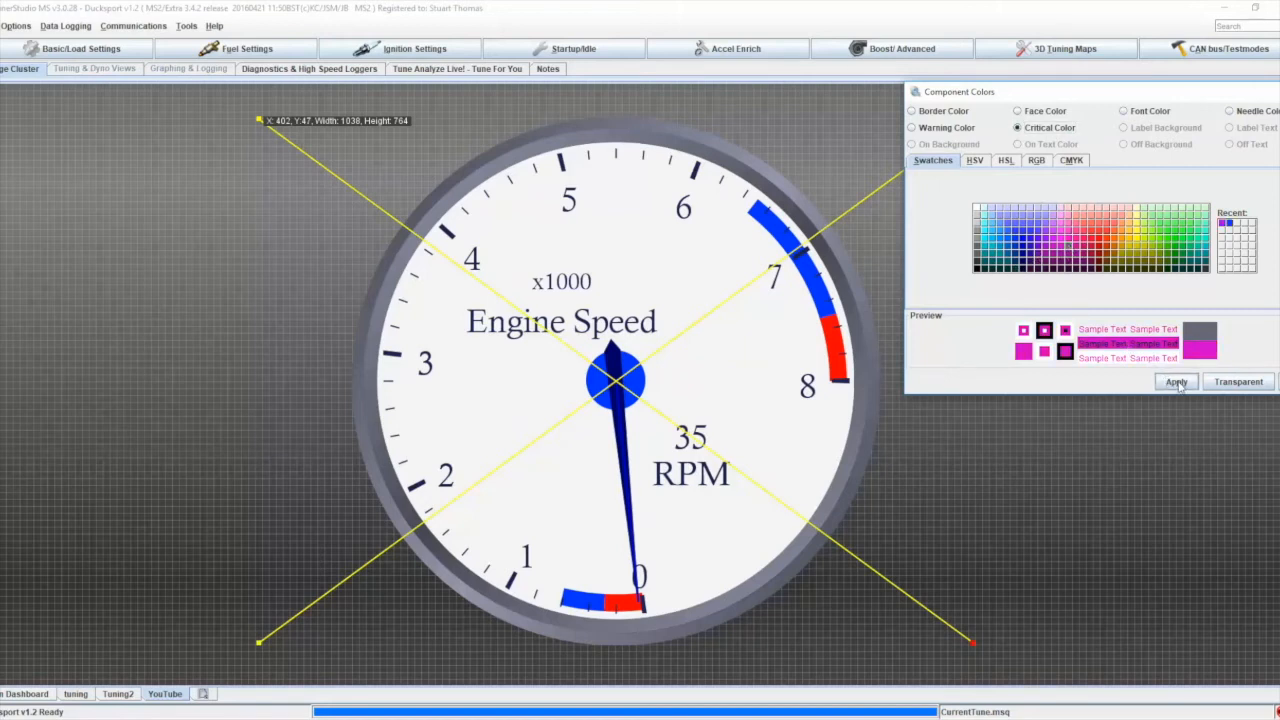
# - Apply magenta to the gauge's critical bands
pyautogui.click(1176, 380)
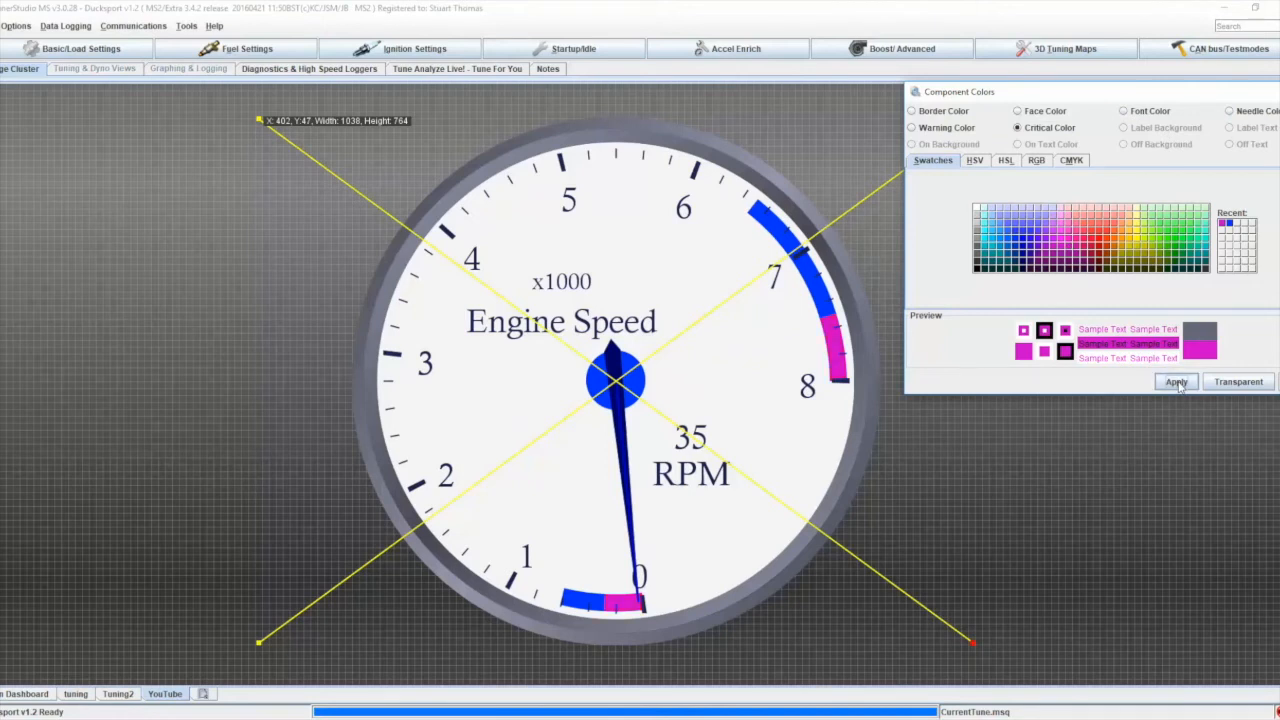
pyautogui.click(1176, 380)
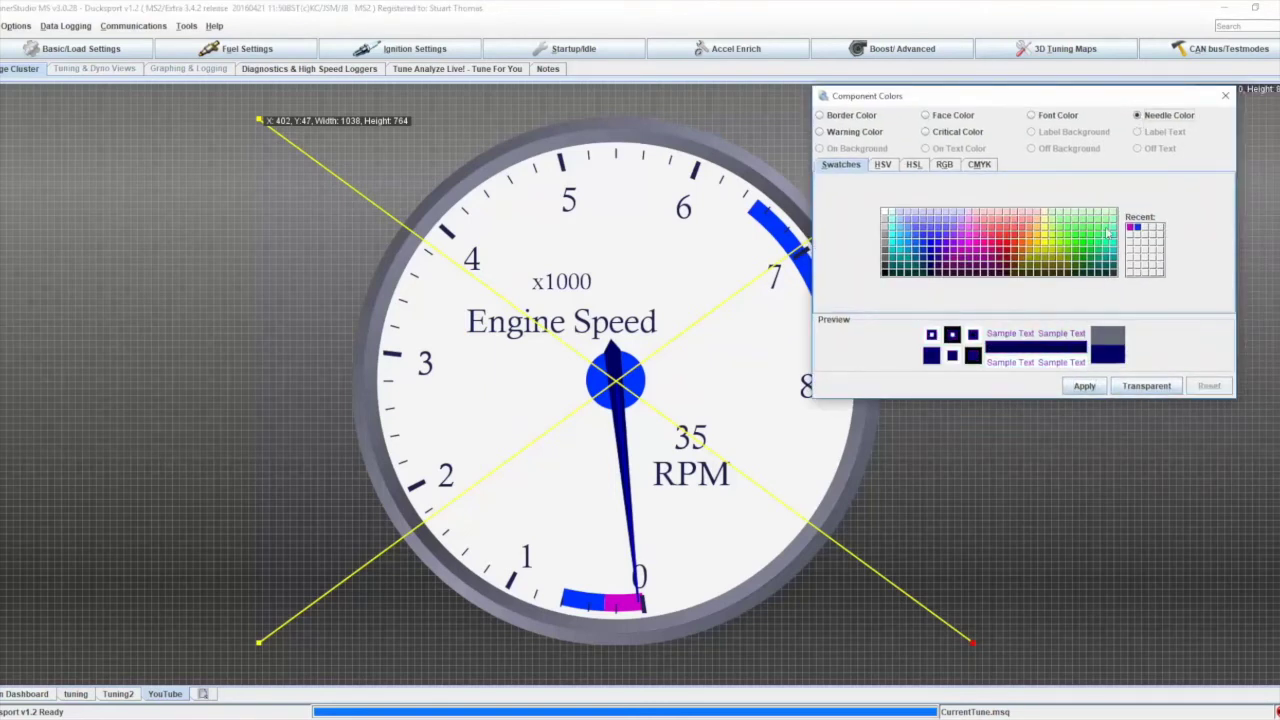
# - Make the needle yellow and the gauge numbers and ticks green
pyautogui.click(1044, 234)
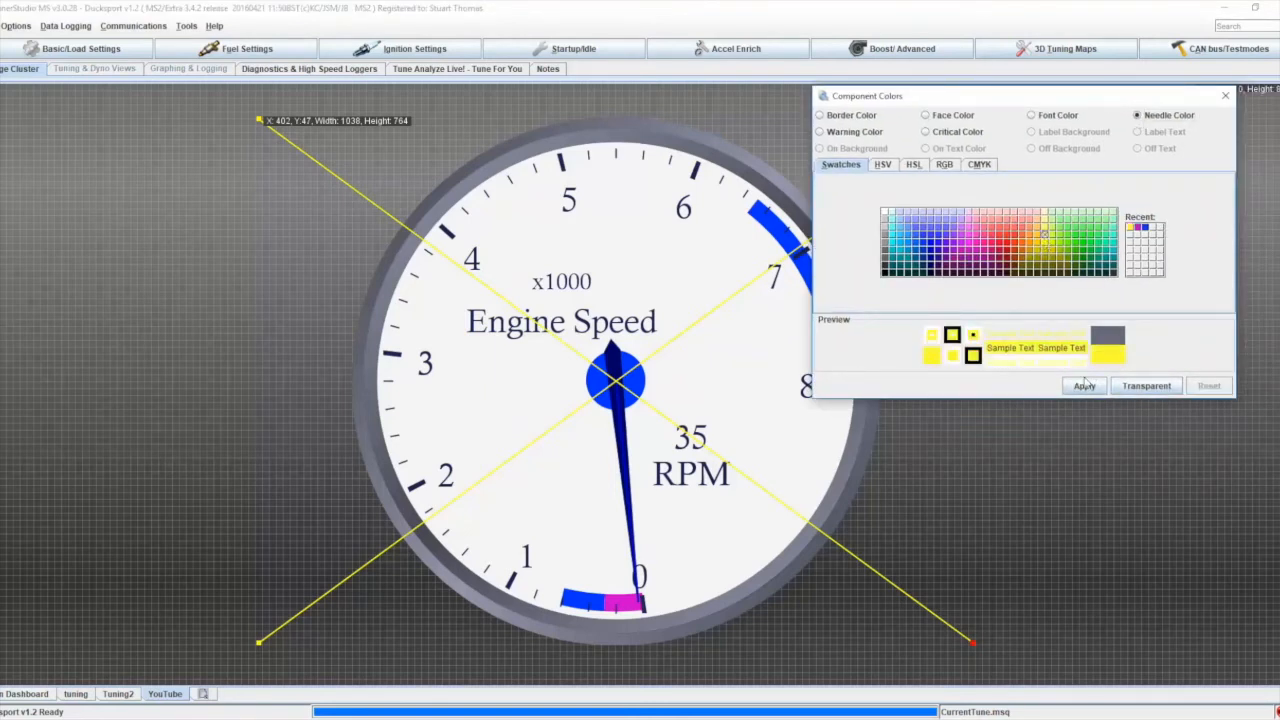
pyautogui.click(1032, 114)
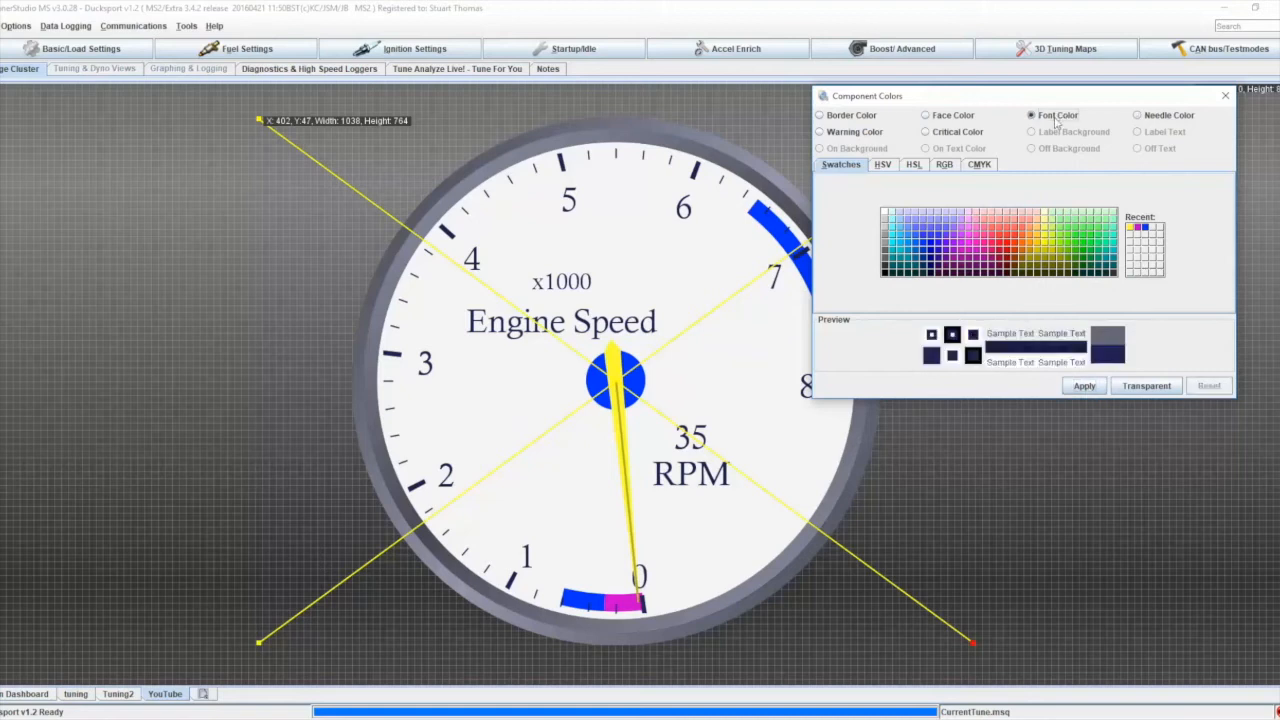
pyautogui.click(1084, 386)
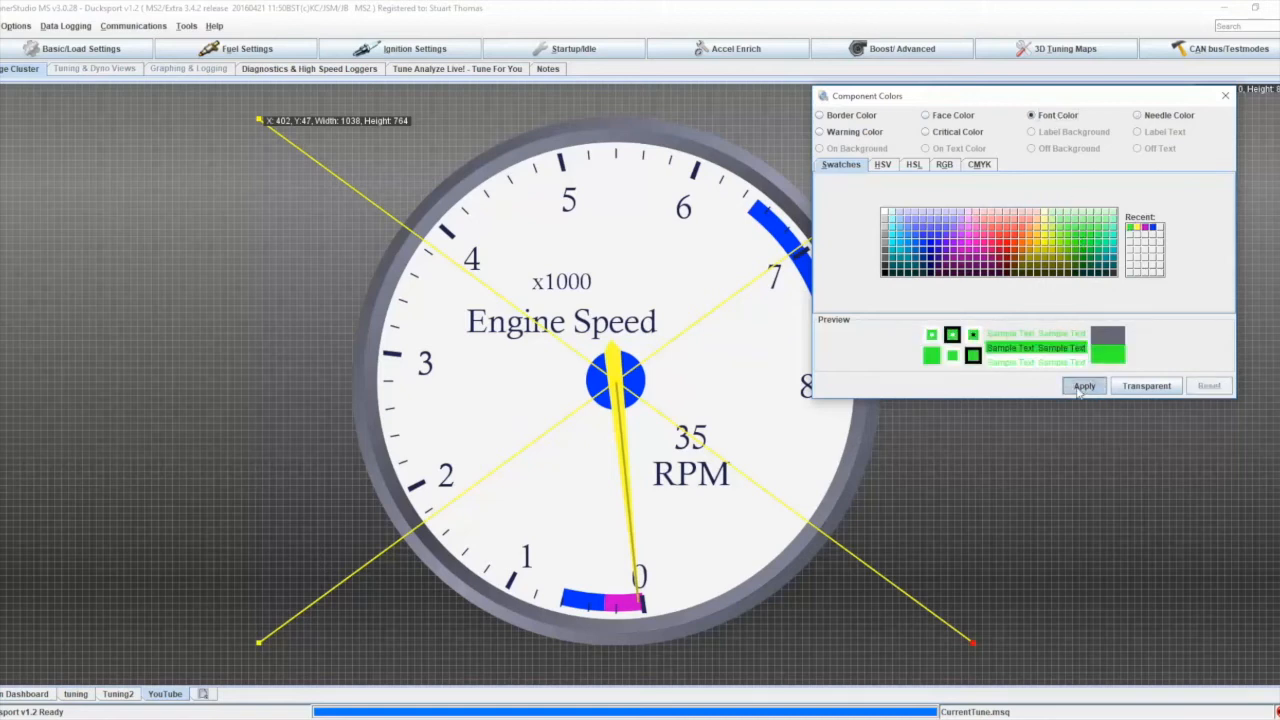
pyautogui.click(1084, 384)
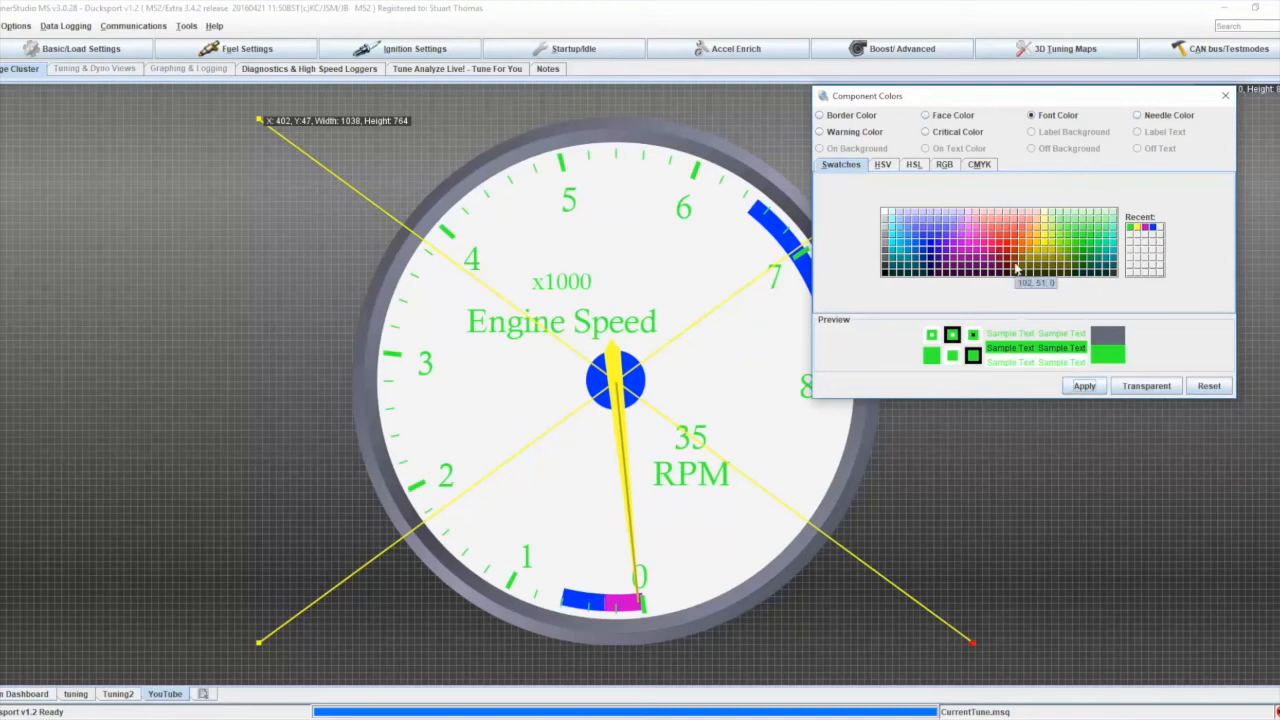
# - Give the gauge a dark grey face and a cyan bezel
pyautogui.click(926, 114)
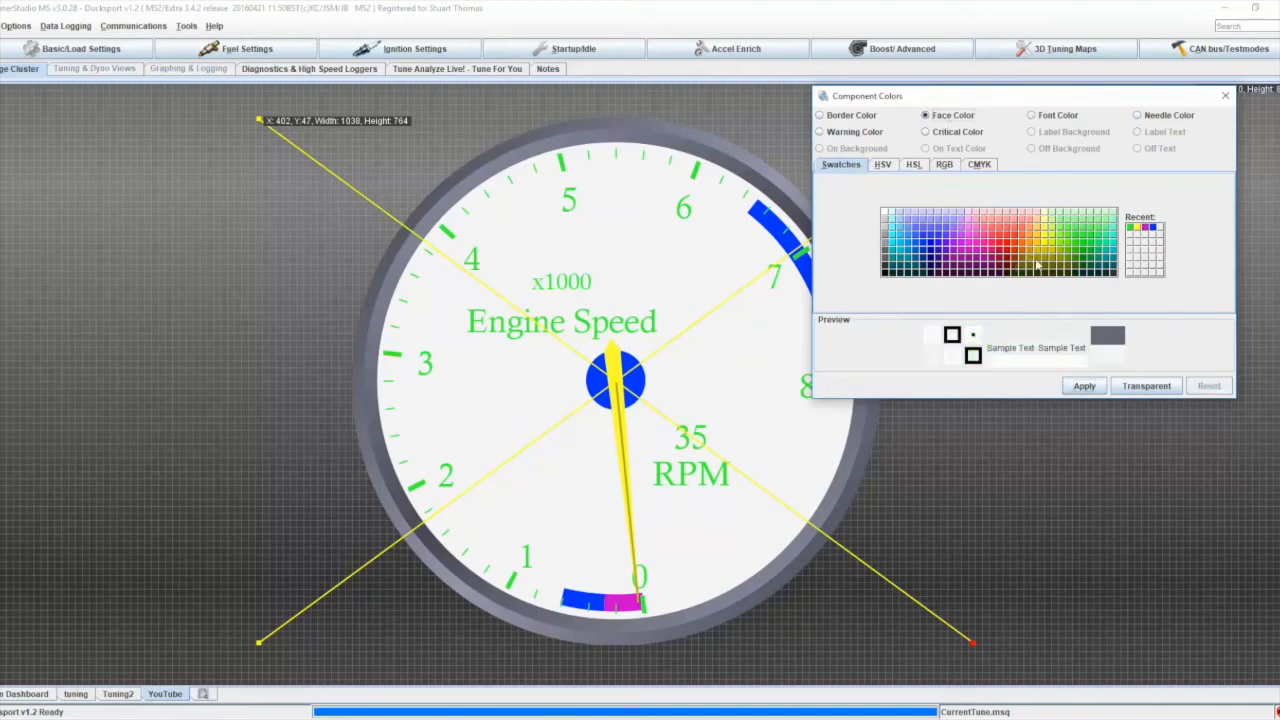
pyautogui.click(1084, 386)
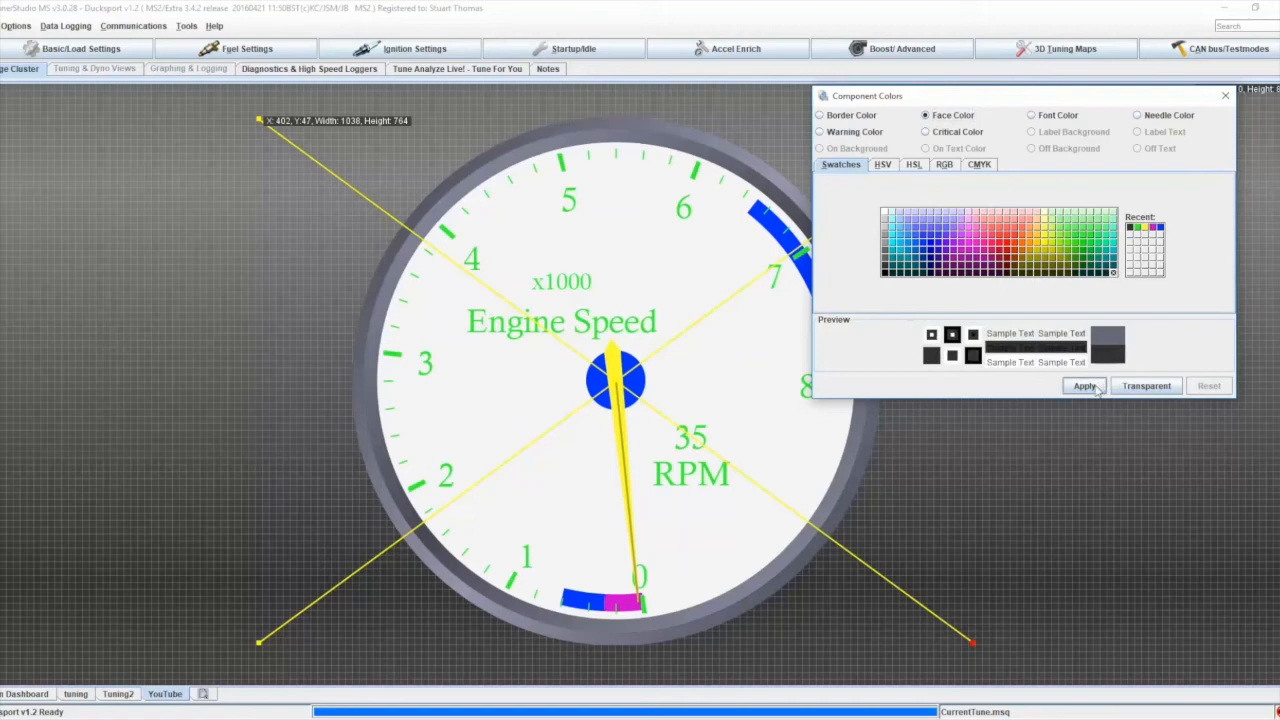
pyautogui.click(1084, 386)
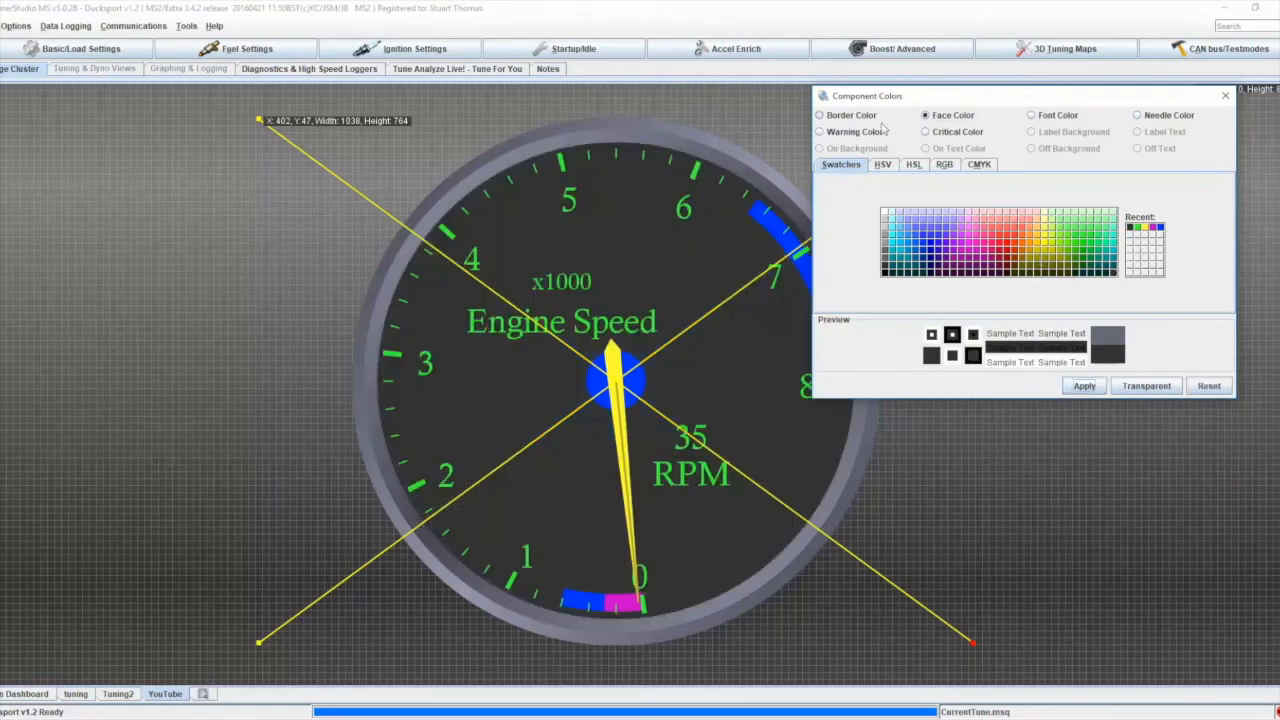
pyautogui.click(820, 114)
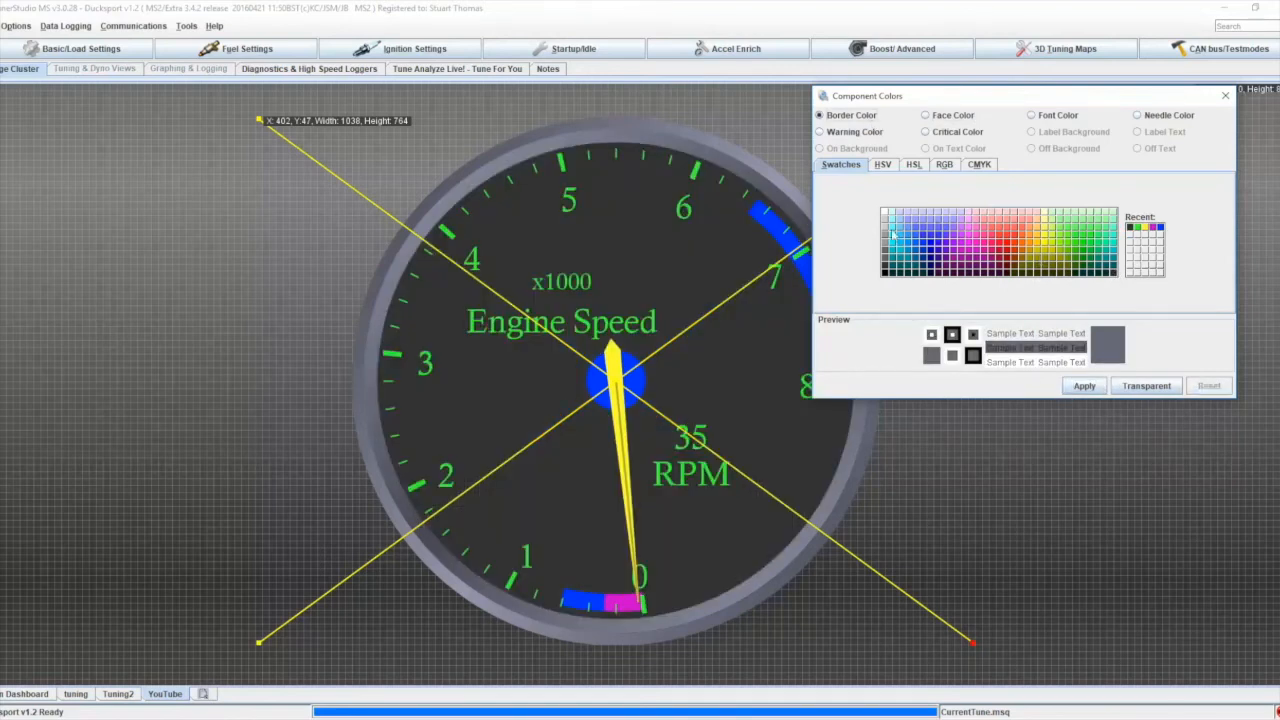
pyautogui.click(1084, 384)
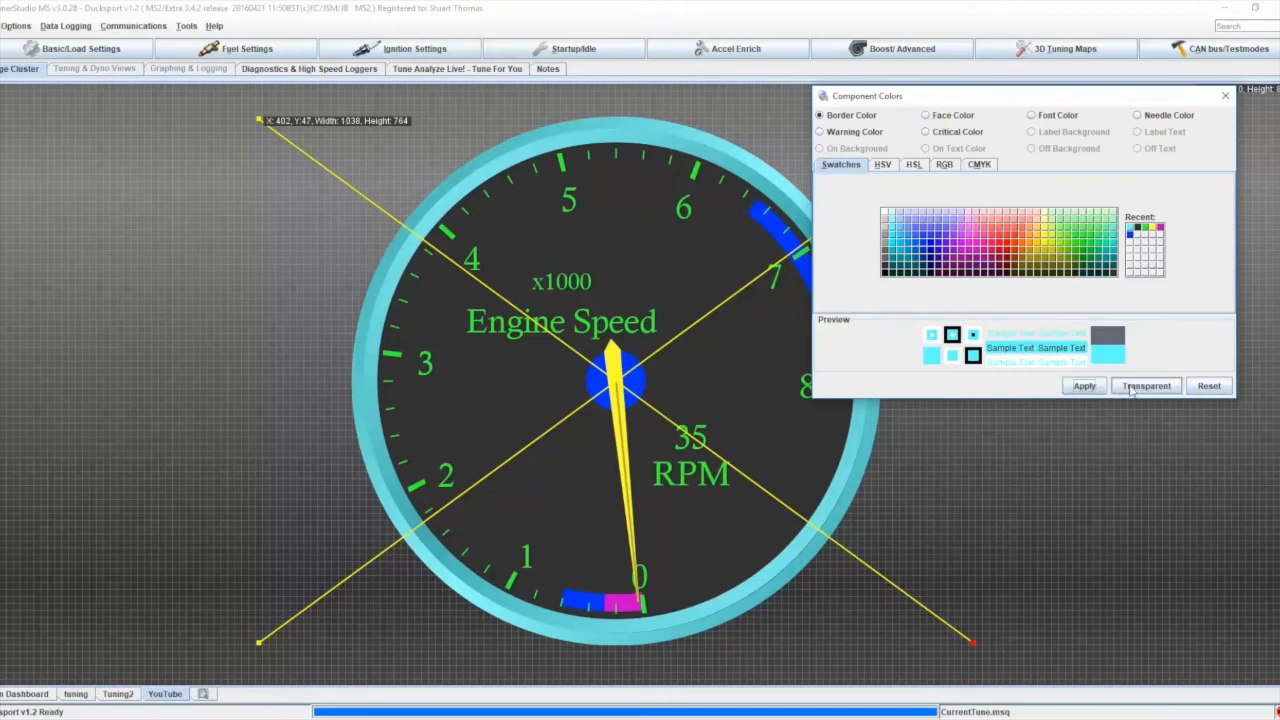
# - Try a transparent bezel, restore cyan, and close the Component Colors dialog
pyautogui.click(1144, 386)
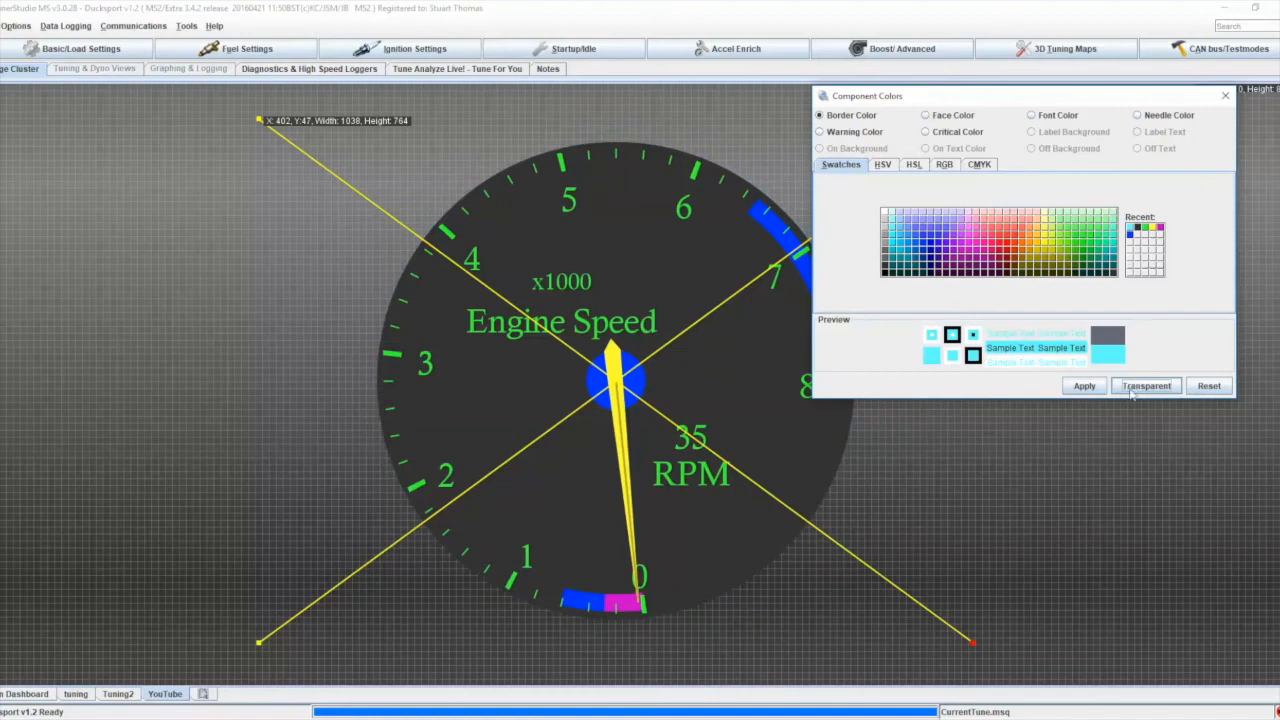
pyautogui.click(1084, 384)
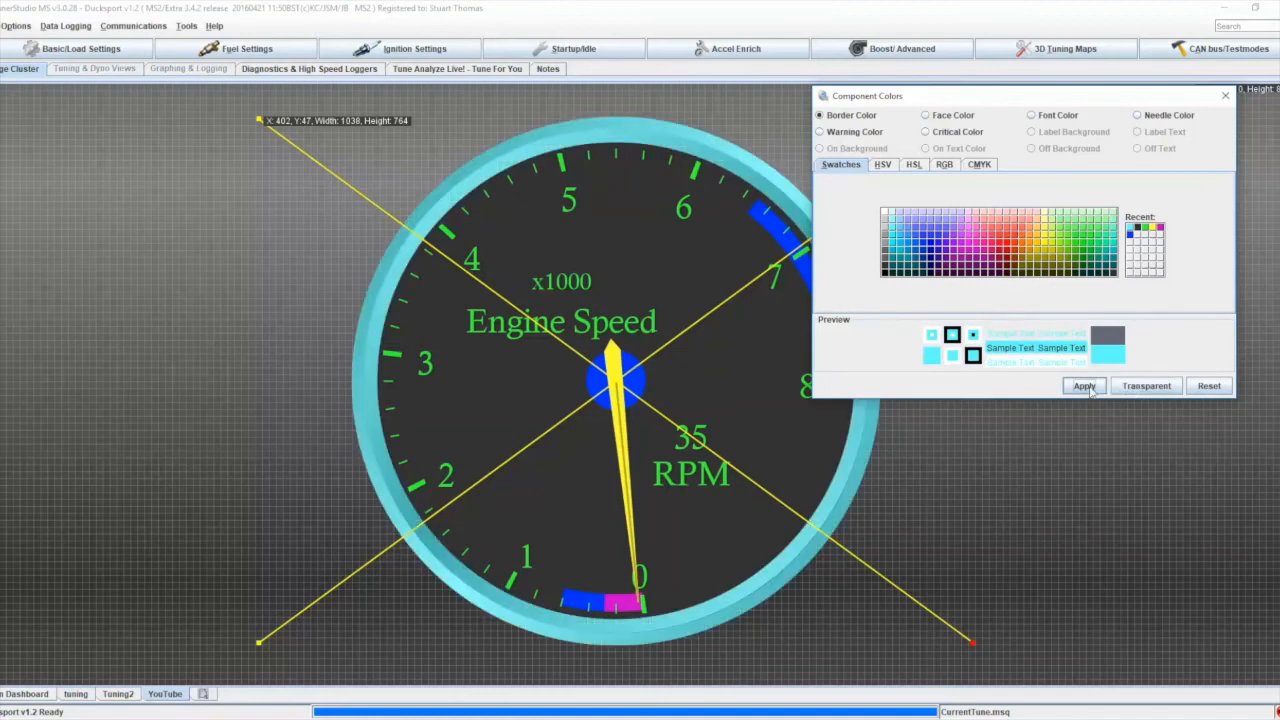
pyautogui.click(1084, 386)
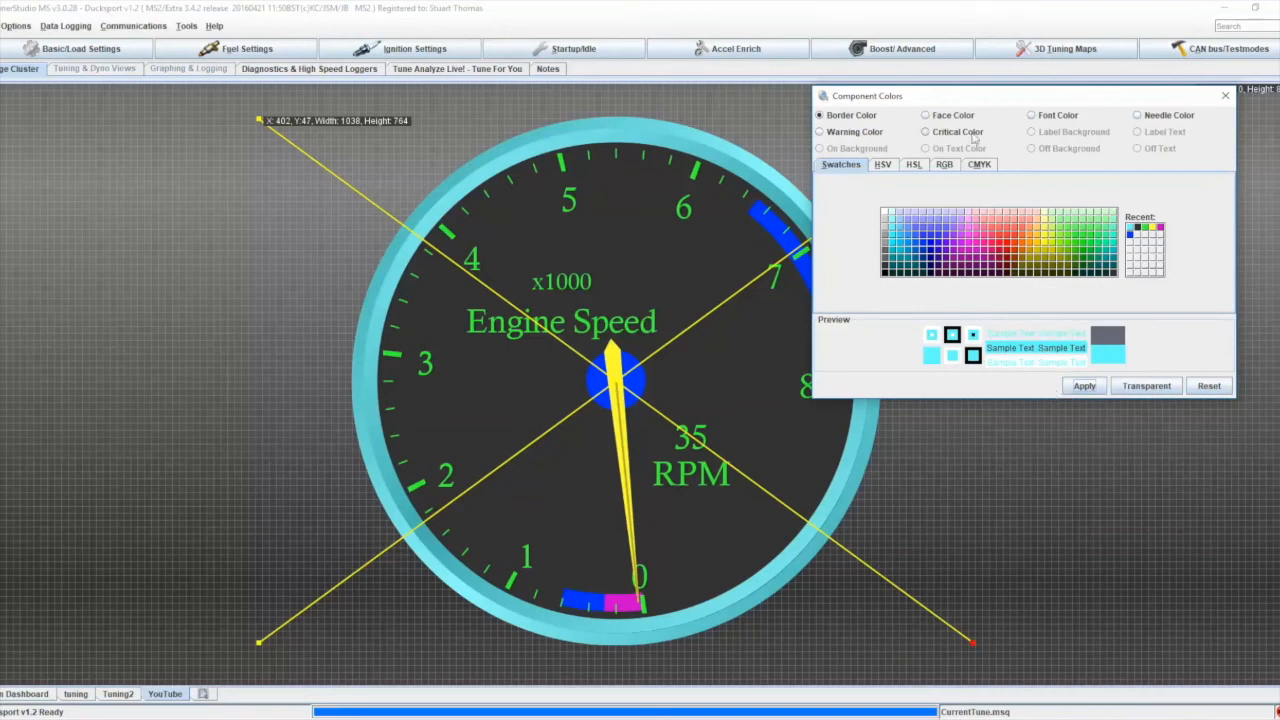
pyautogui.click(926, 114)
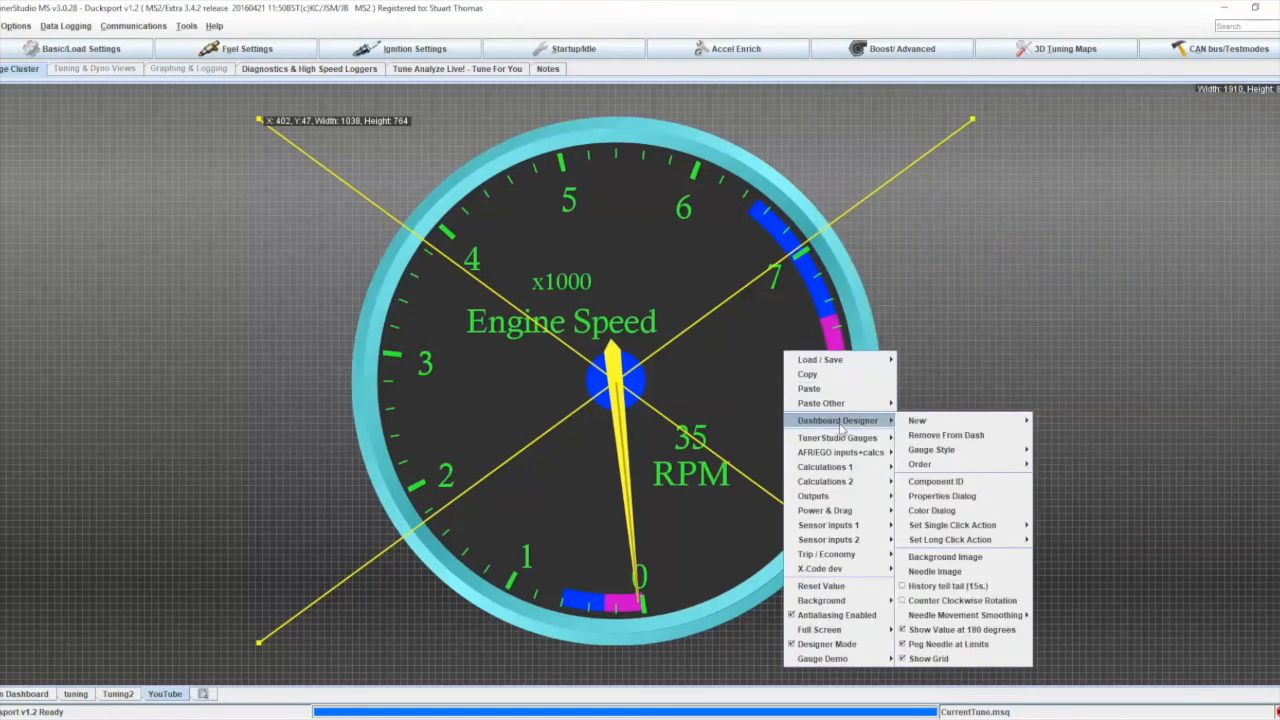
pyautogui.moveTo(936, 480)
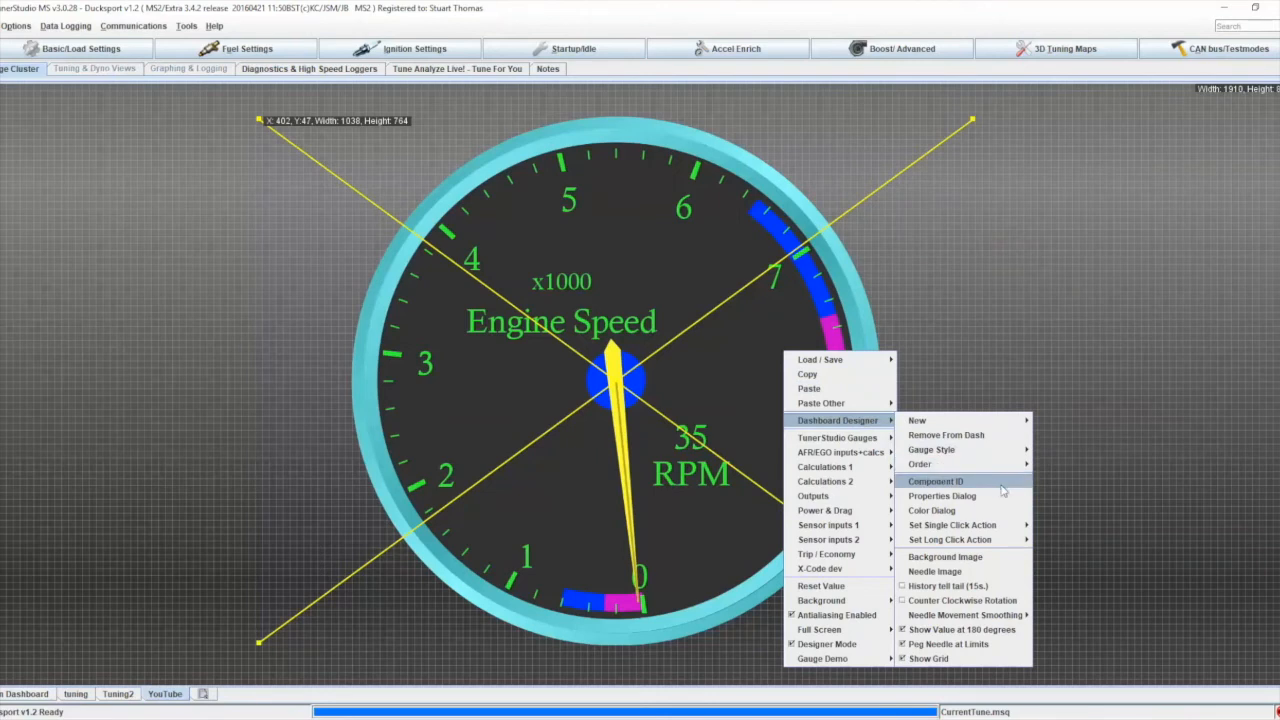
pyautogui.moveTo(944, 556)
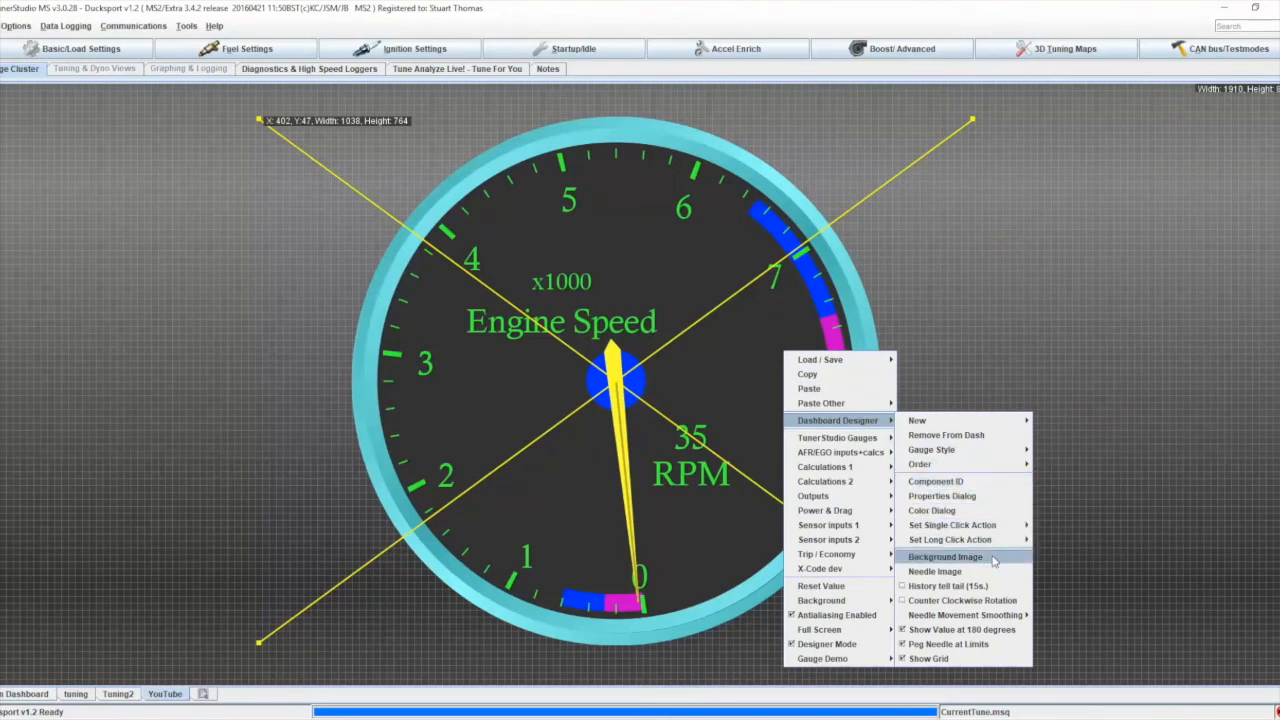
# - Bring up the Select Gauge background Image chooser for the Engine Speed gauge
pyautogui.click(944, 556)
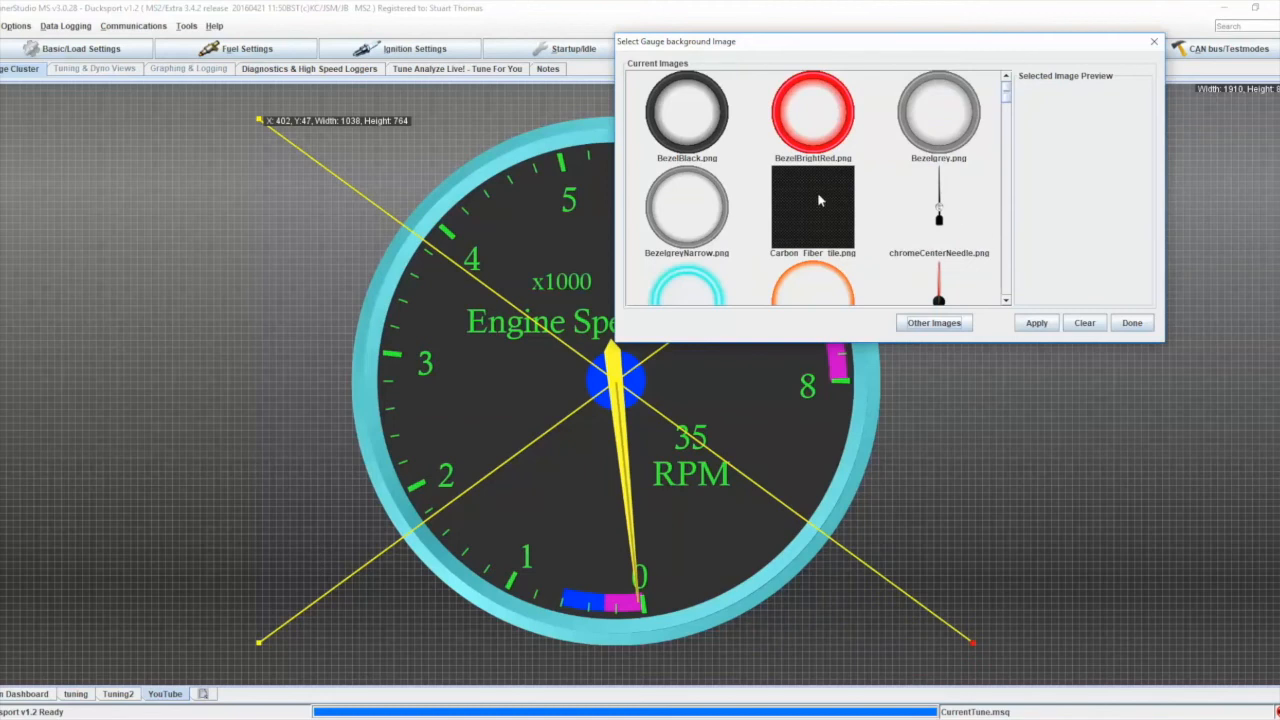
# - Try Carbon_Fiber_tile.png, then a flaming skull and a circuit board as the background
pyautogui.click(1036, 322)
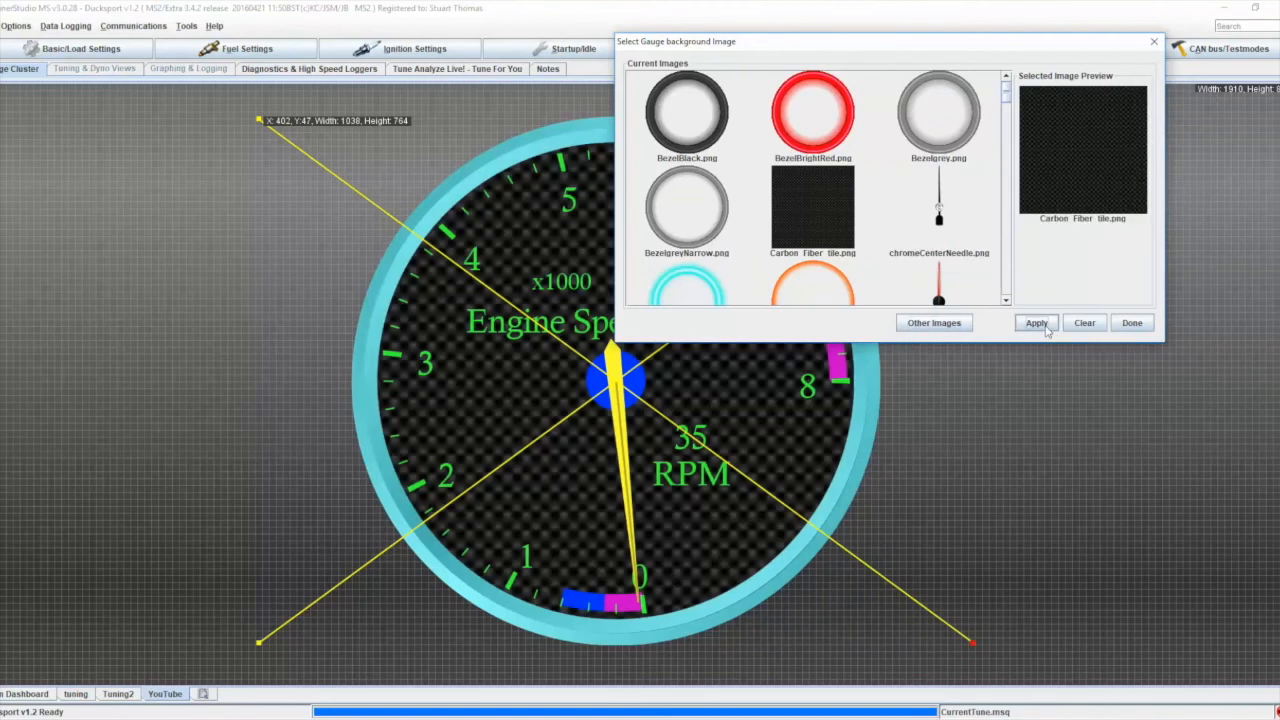
pyautogui.moveTo(442, 448)
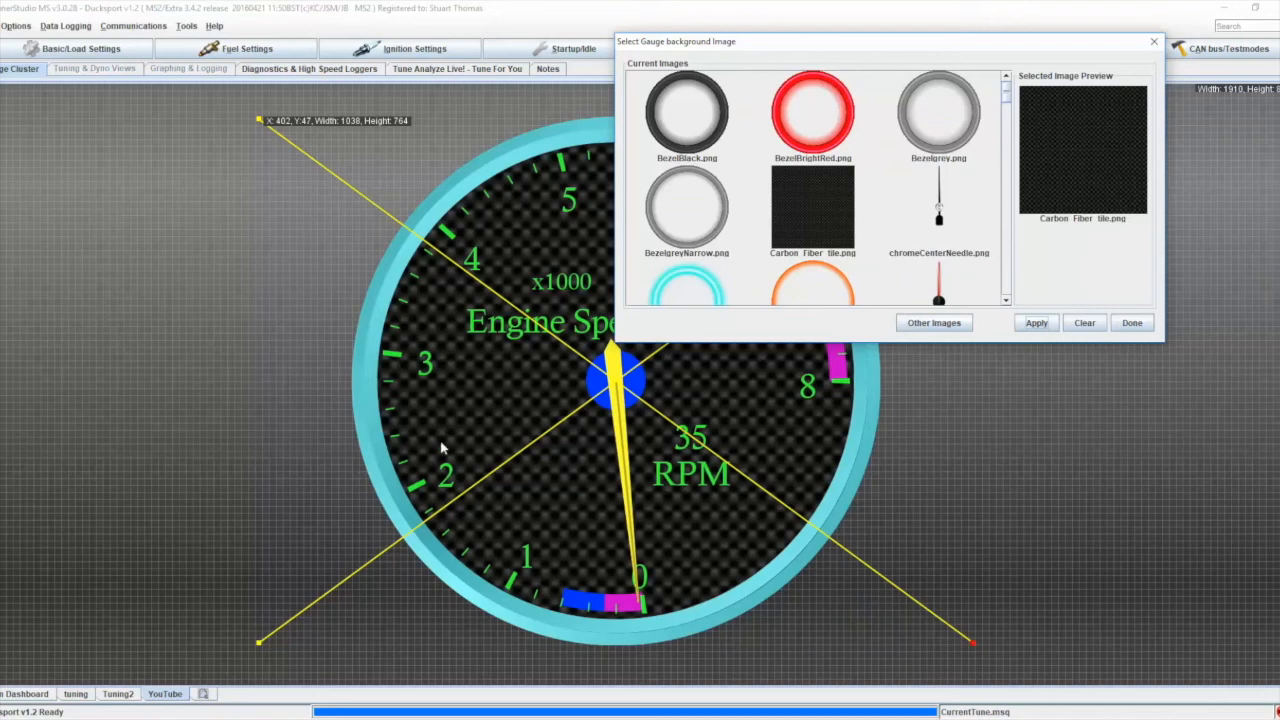
pyautogui.moveTo(958, 308)
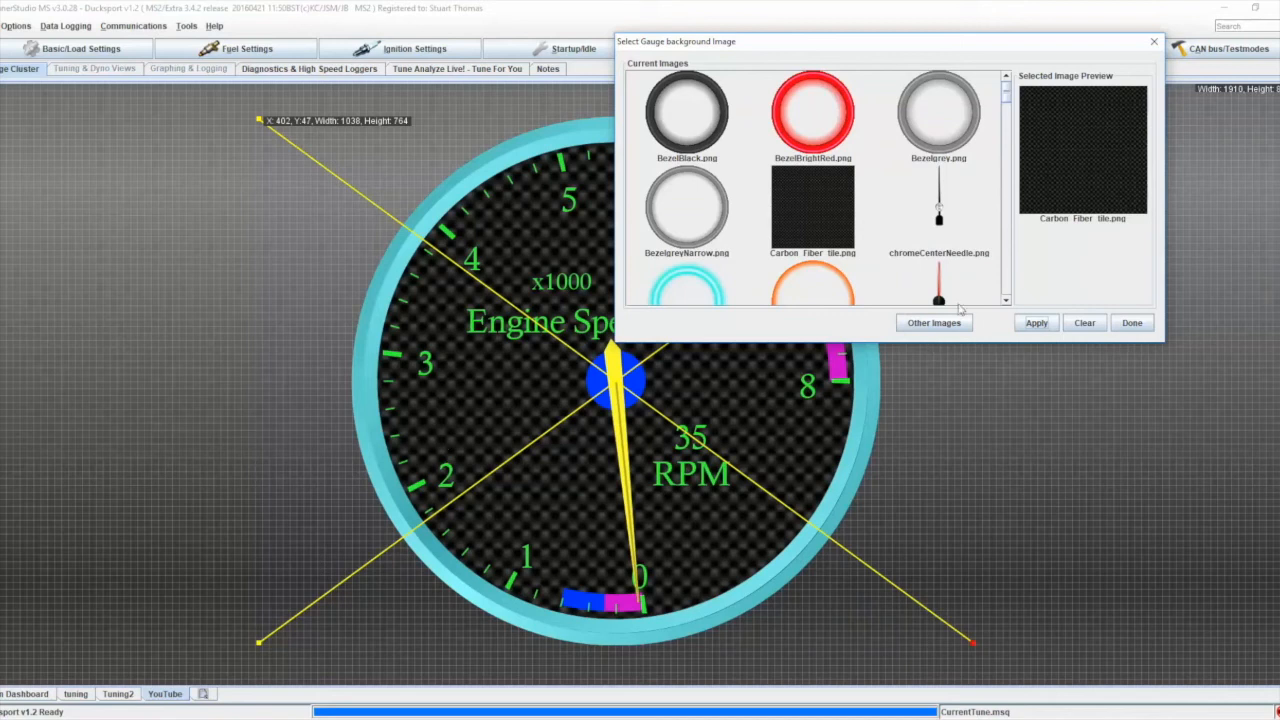
pyautogui.scroll(-3)
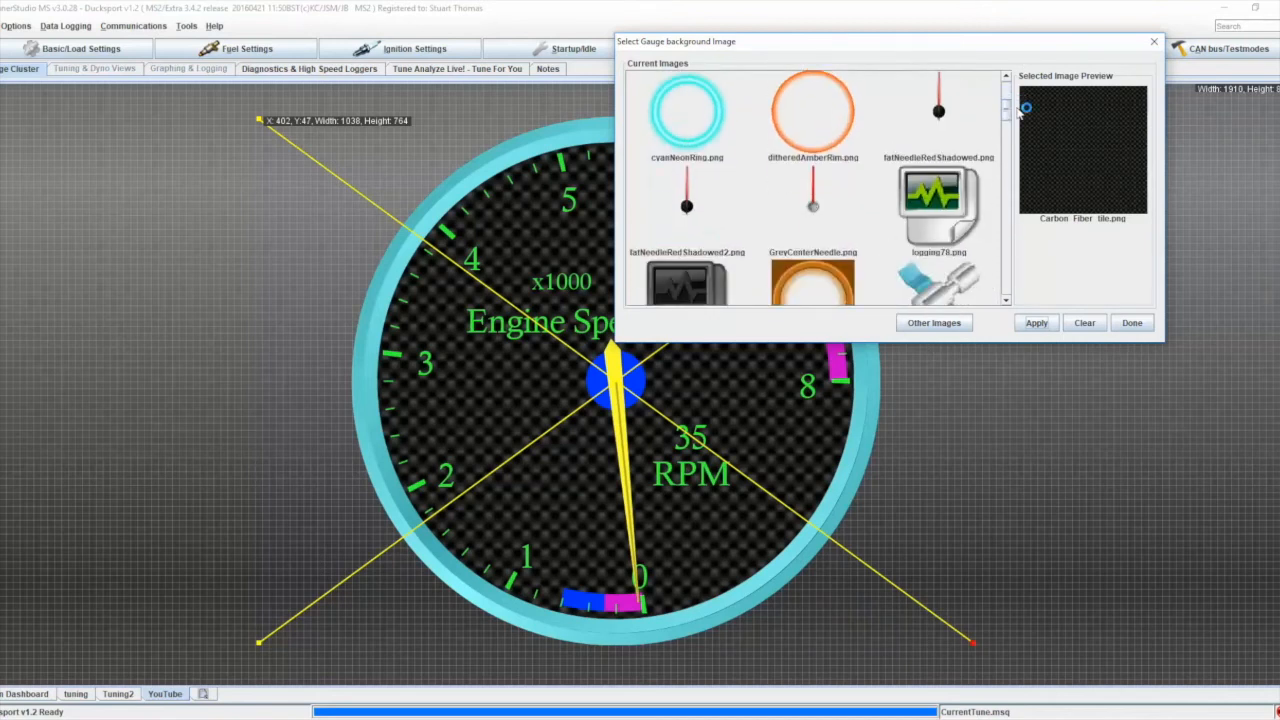
pyautogui.scroll(-3)
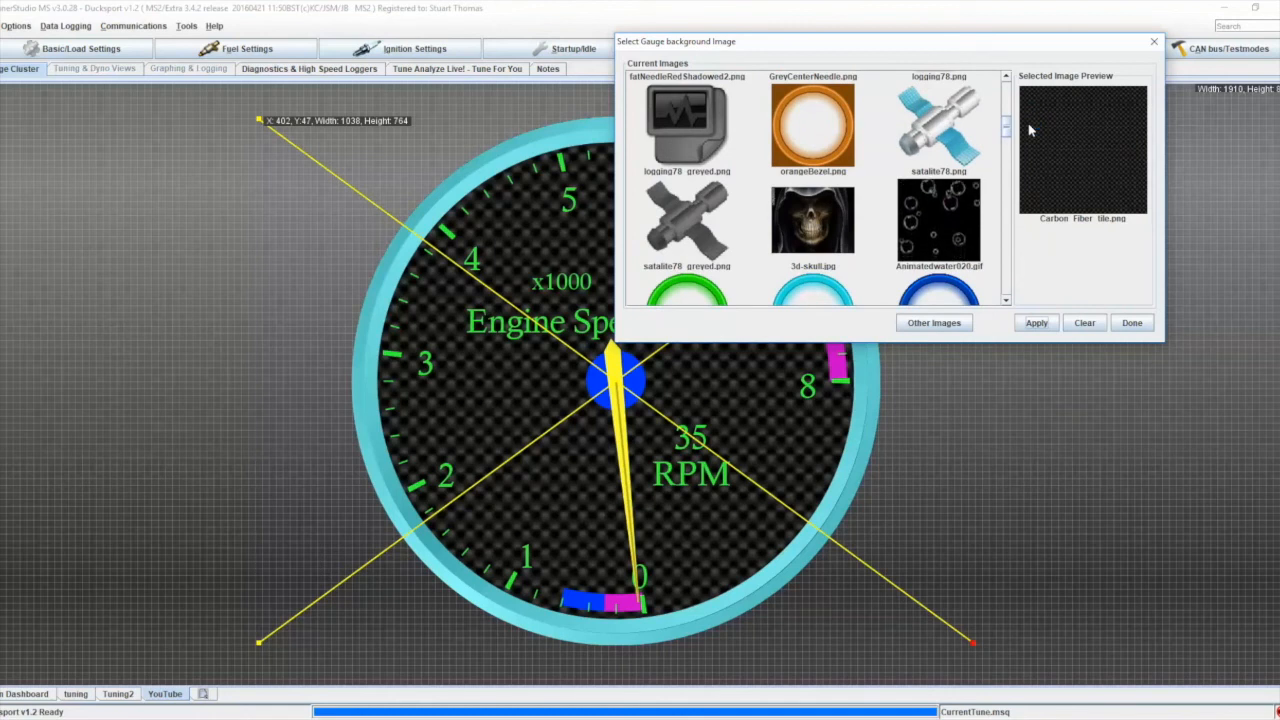
pyautogui.click(812, 190)
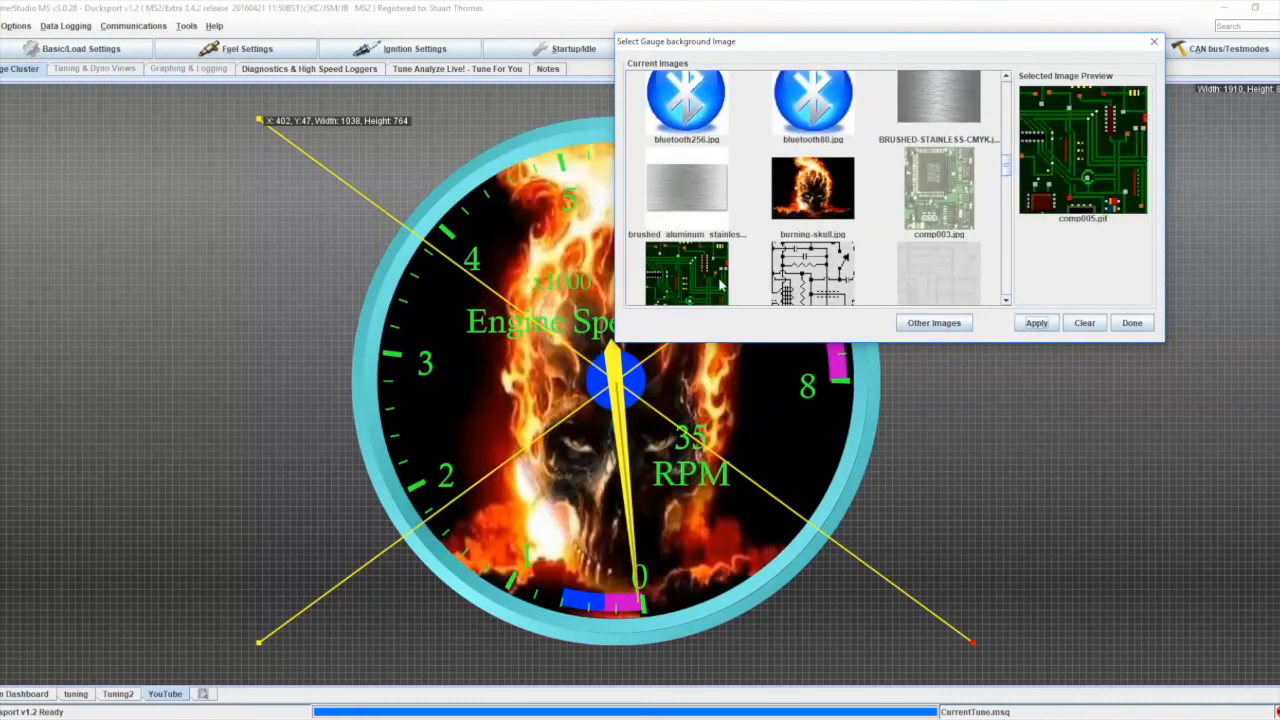
pyautogui.click(1036, 322)
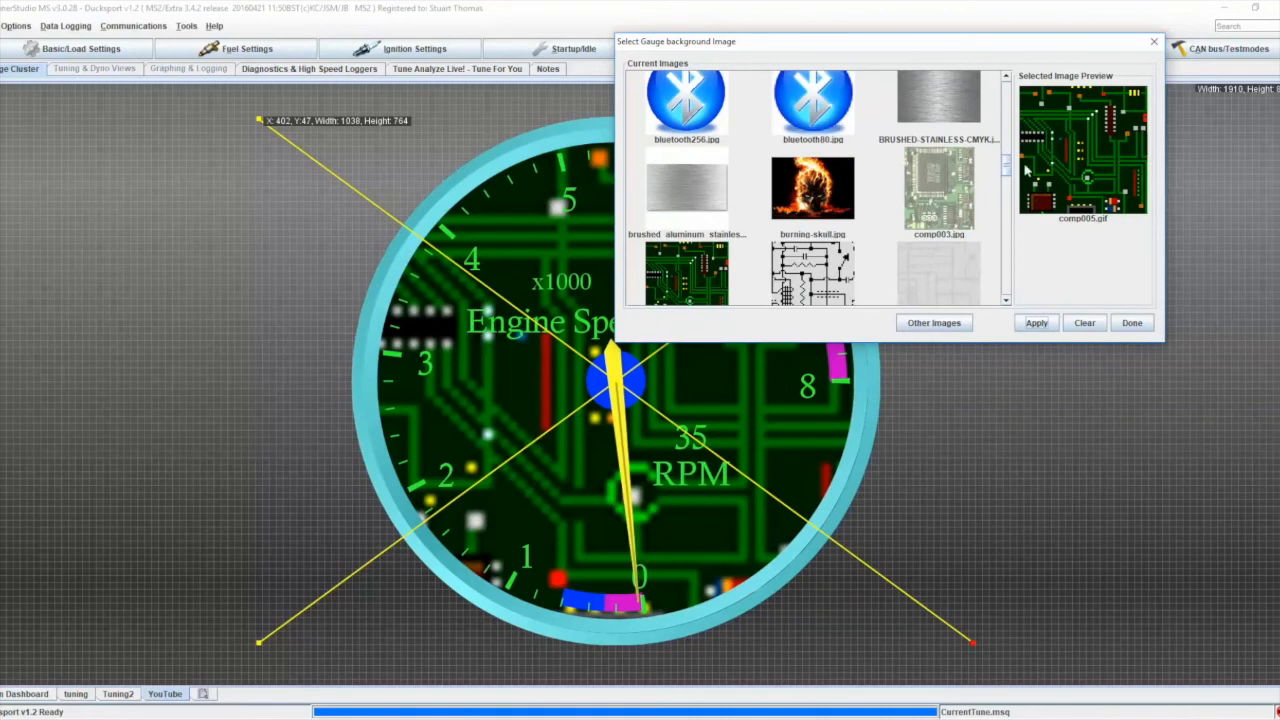
# - Settle on the carbon-fiber tile as the gauge background
pyautogui.scroll(-3)
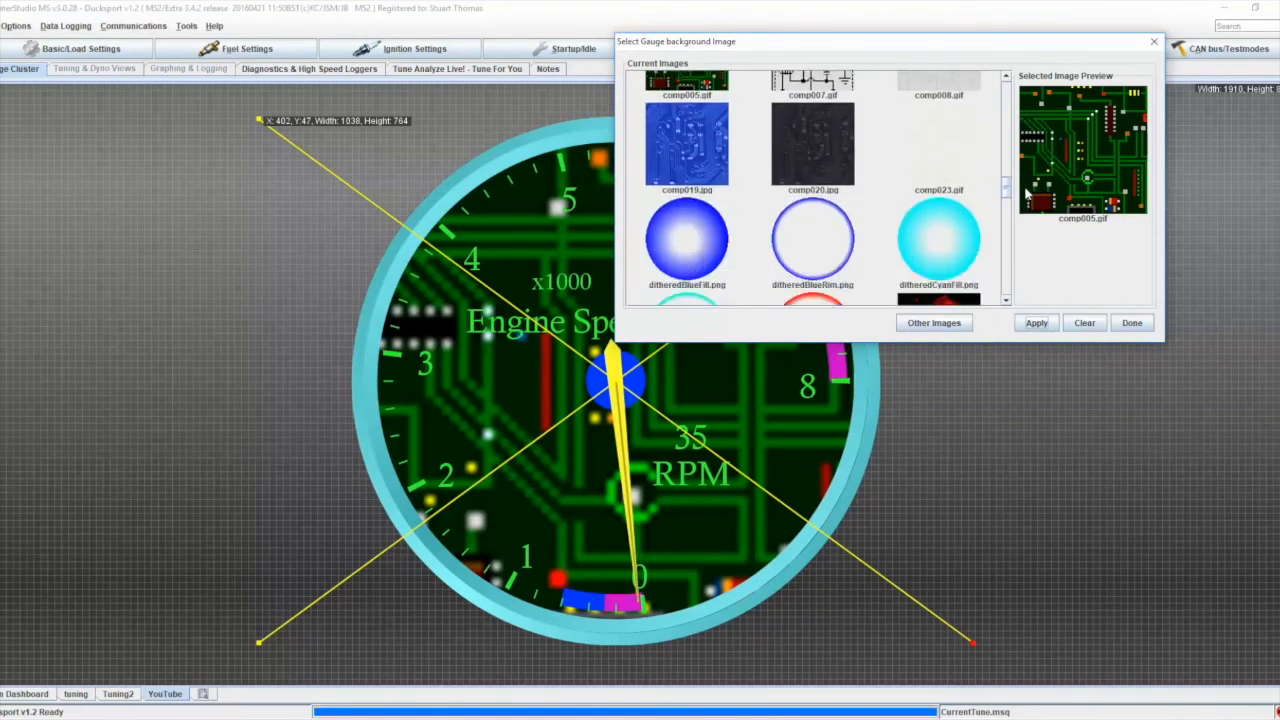
pyautogui.scroll(-3)
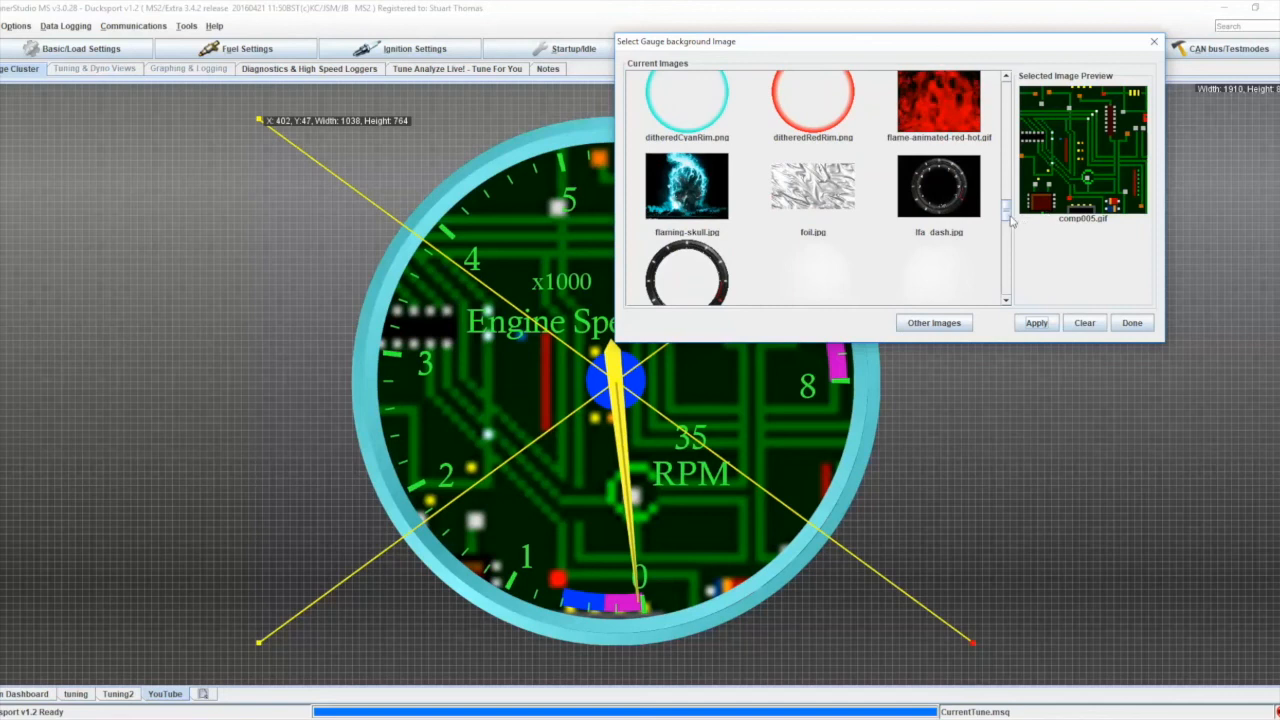
pyautogui.scroll(3)
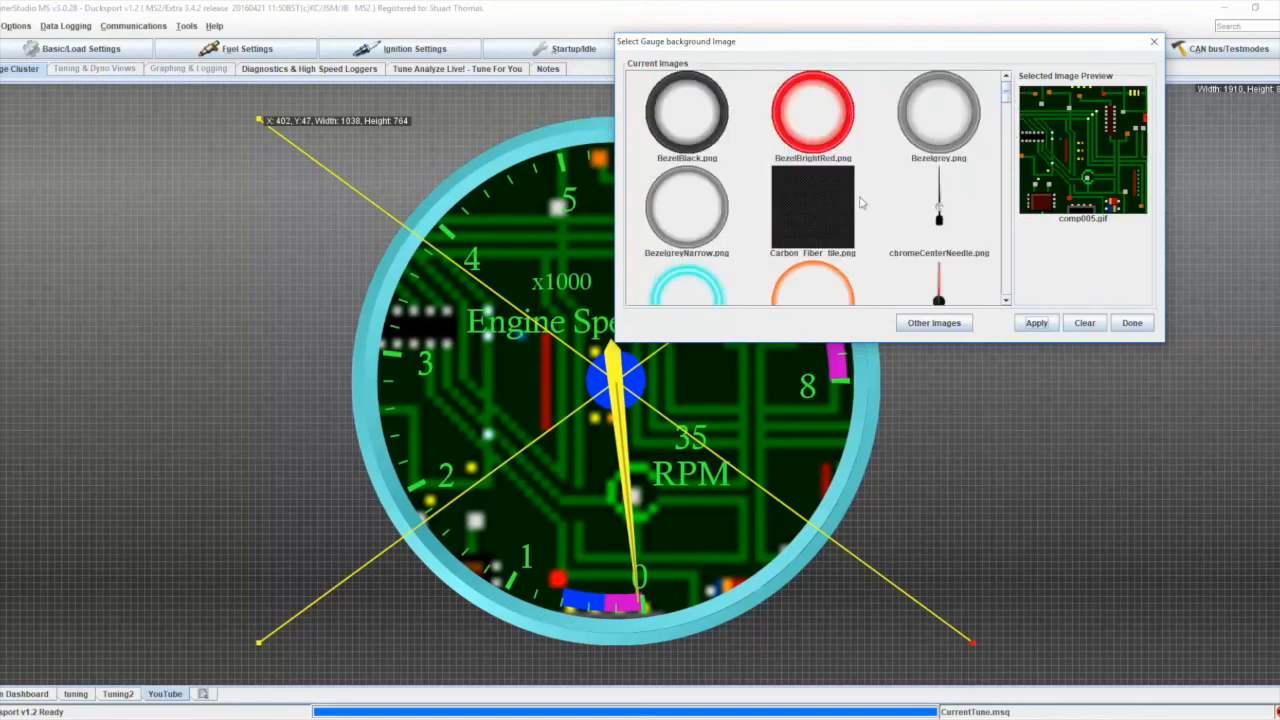
pyautogui.click(1036, 322)
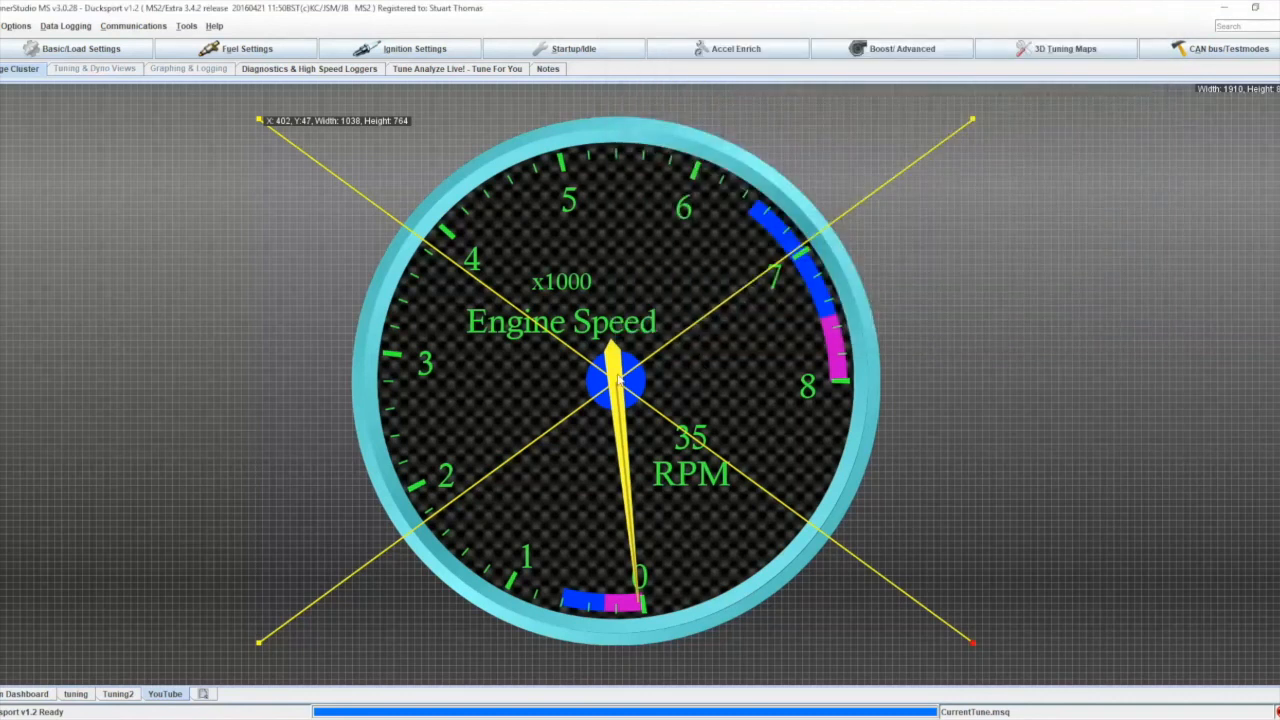
# - Replace the yellow needle with the wide red needle image via Dashboard Designer > Needle Image
pyautogui.rightClick(616, 380)
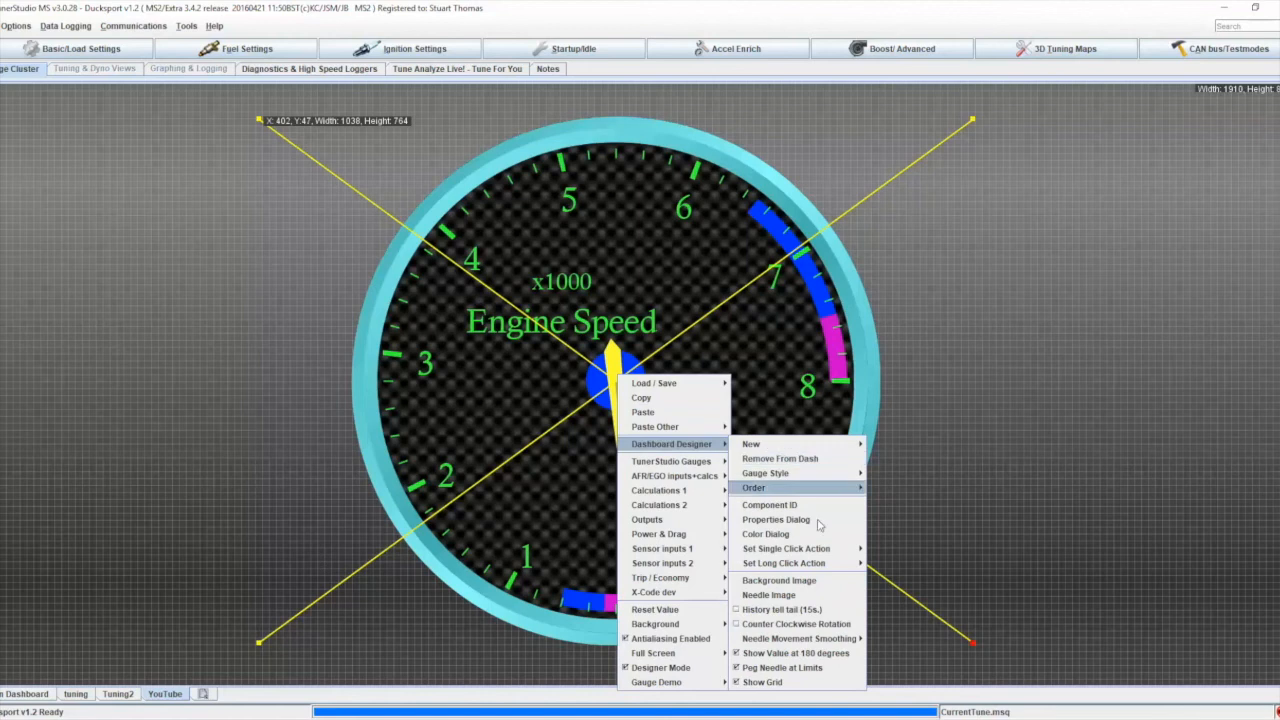
pyautogui.moveTo(800, 596)
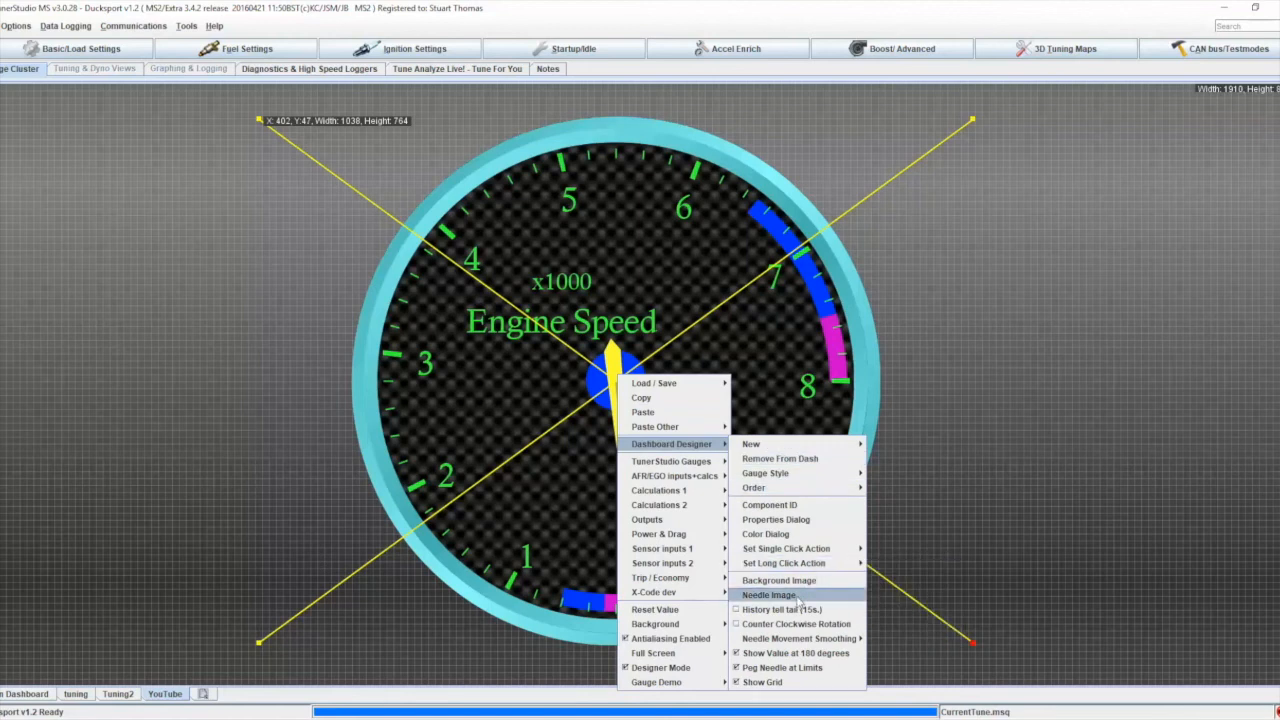
pyautogui.click(768, 594)
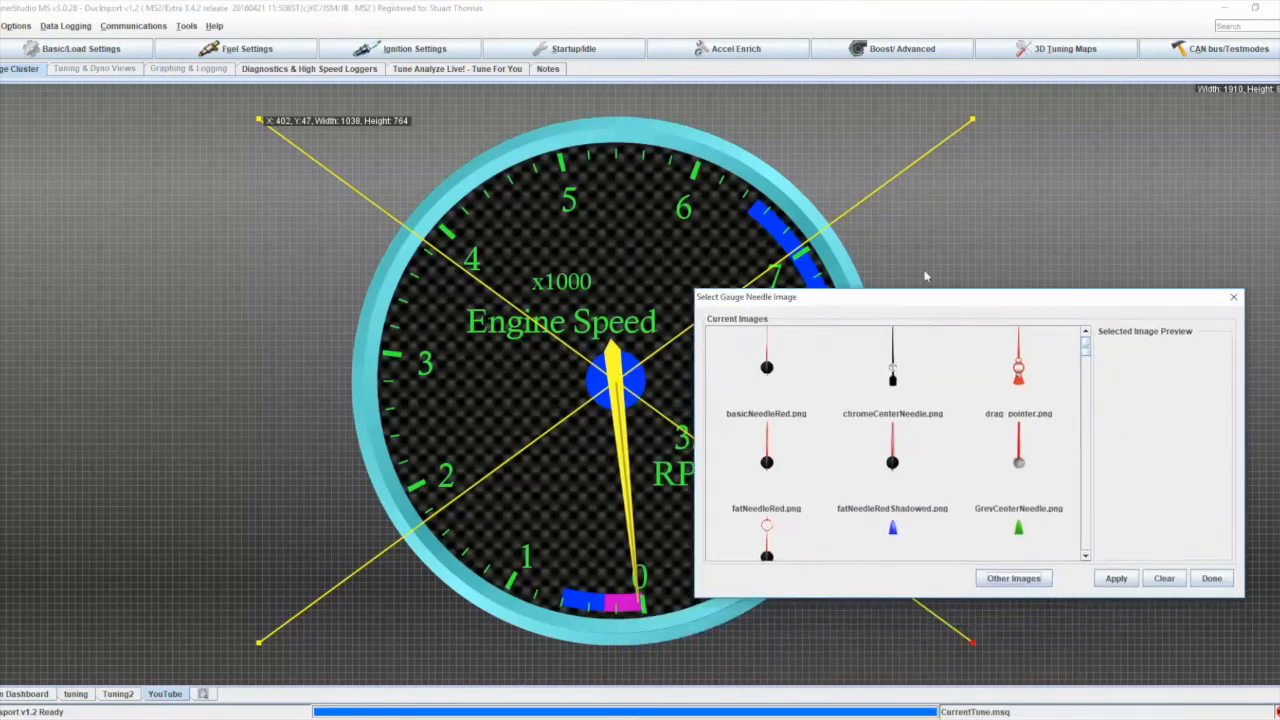
pyautogui.scroll(-3)
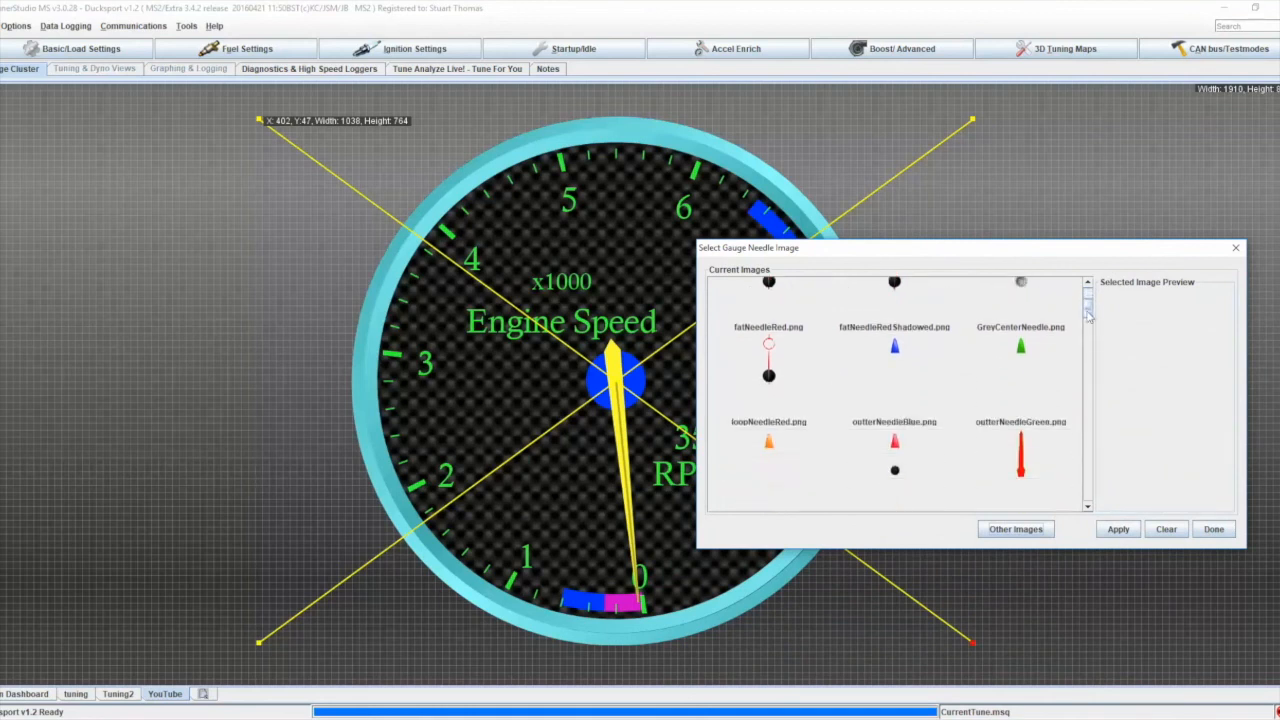
pyautogui.scroll(-3)
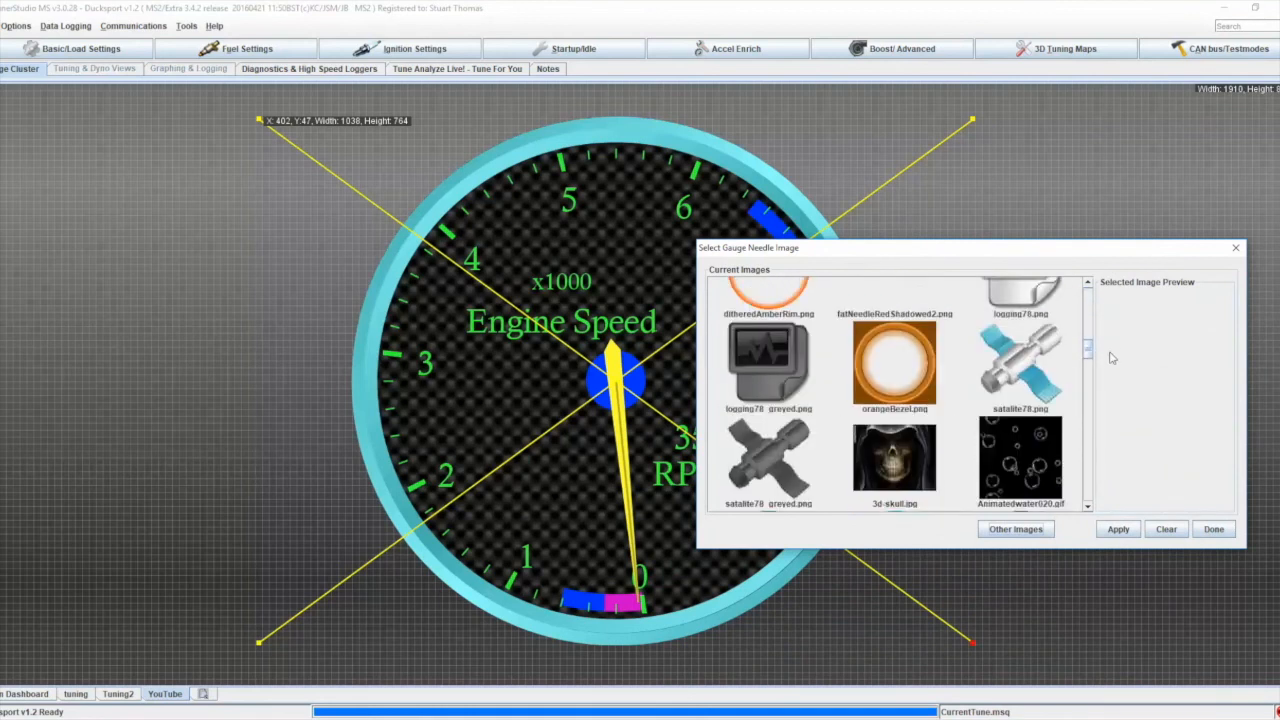
pyautogui.scroll(-3)
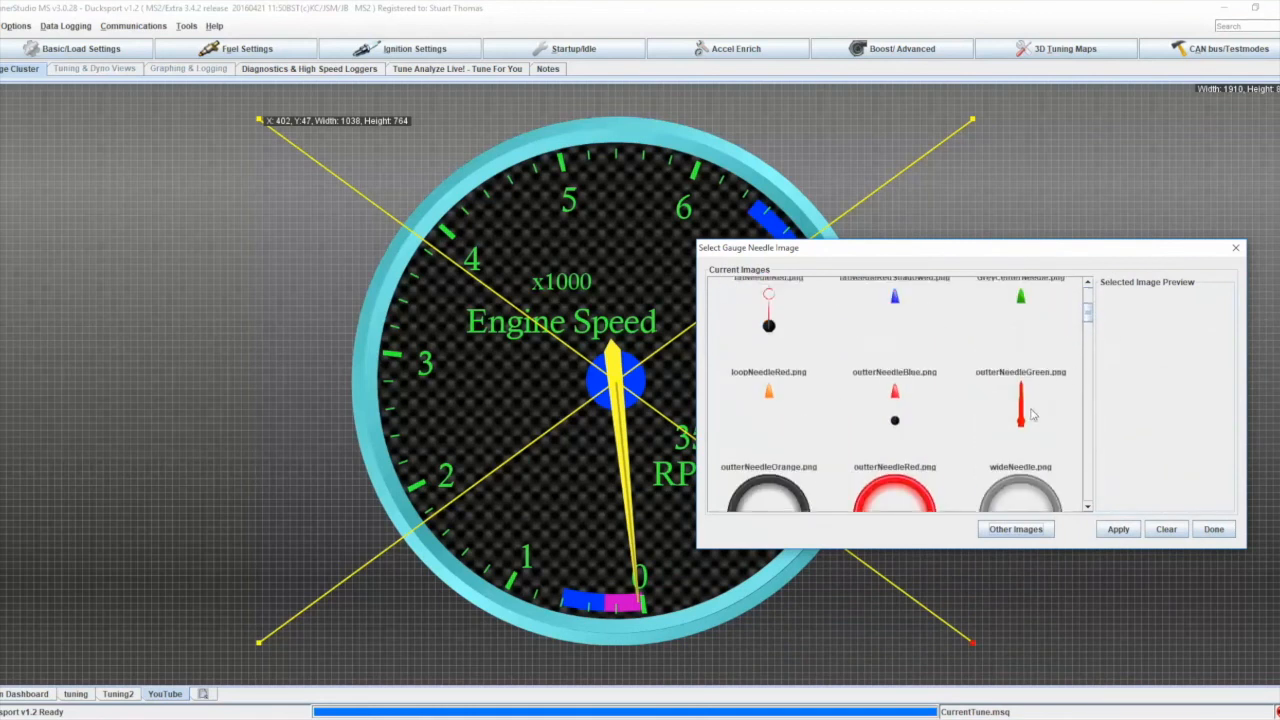
pyautogui.click(1118, 528)
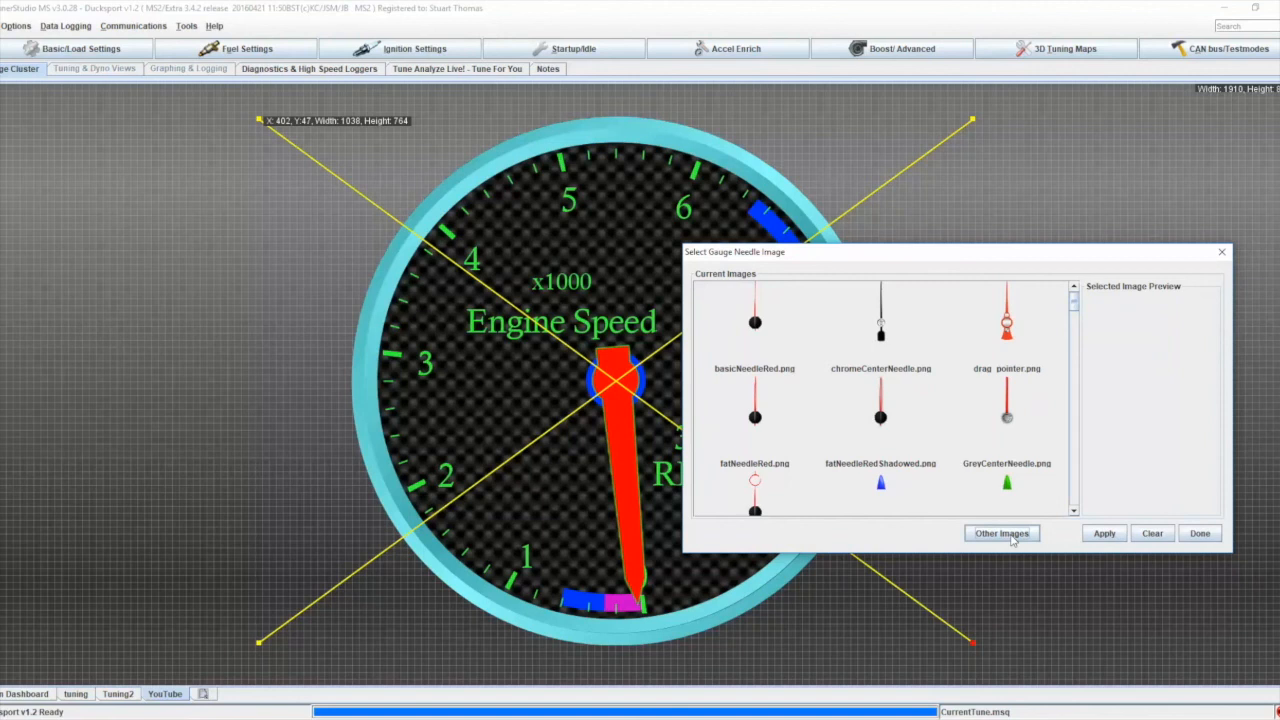
pyautogui.moveTo(1052, 540)
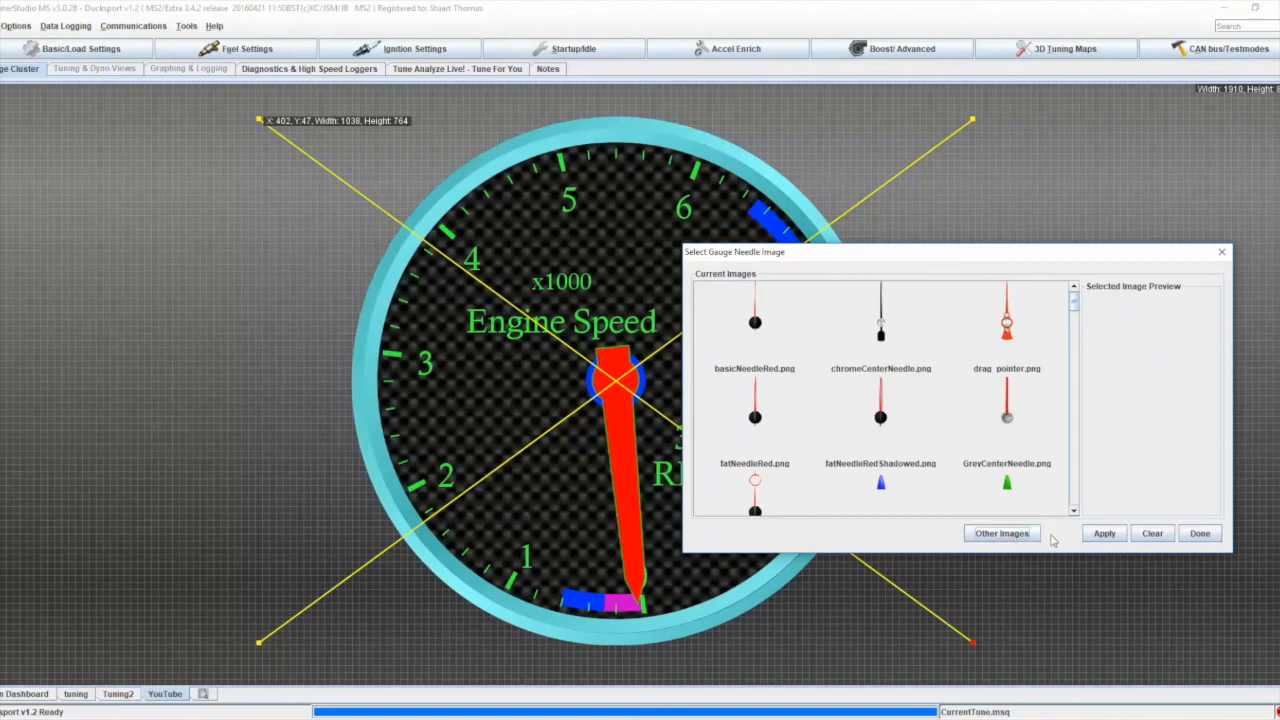
pyautogui.click(1200, 532)
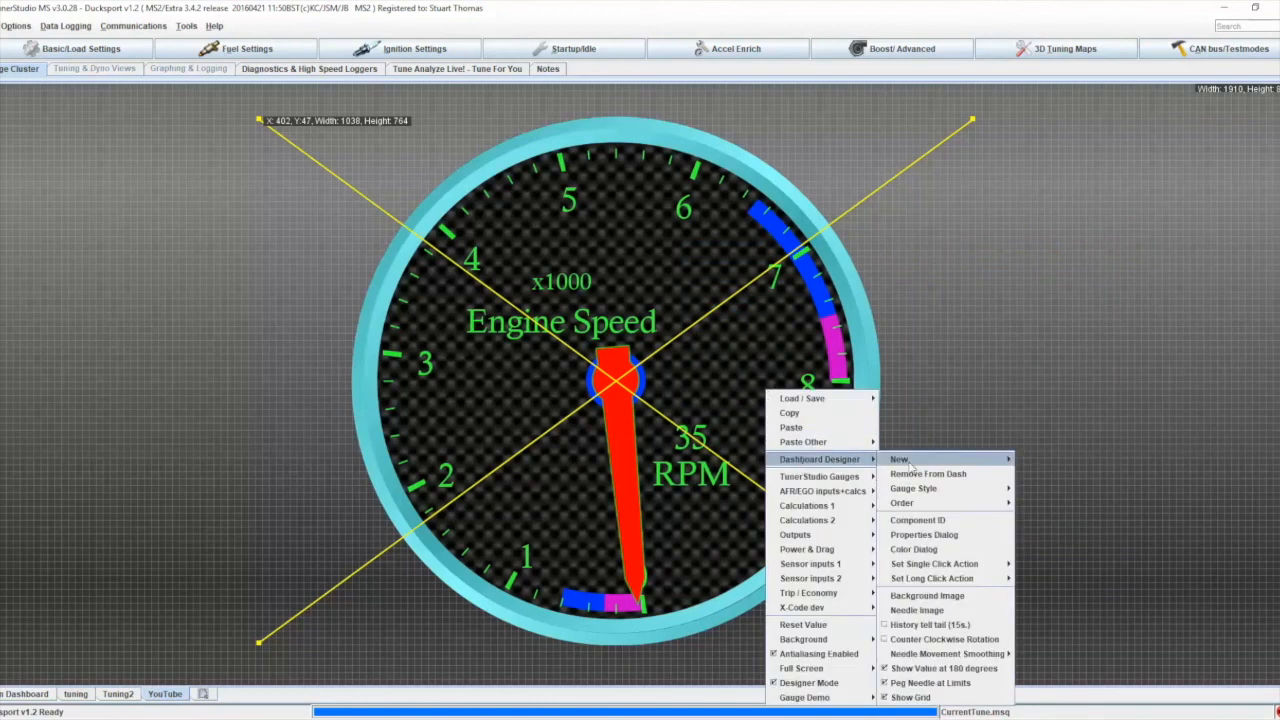
pyautogui.moveTo(916, 610)
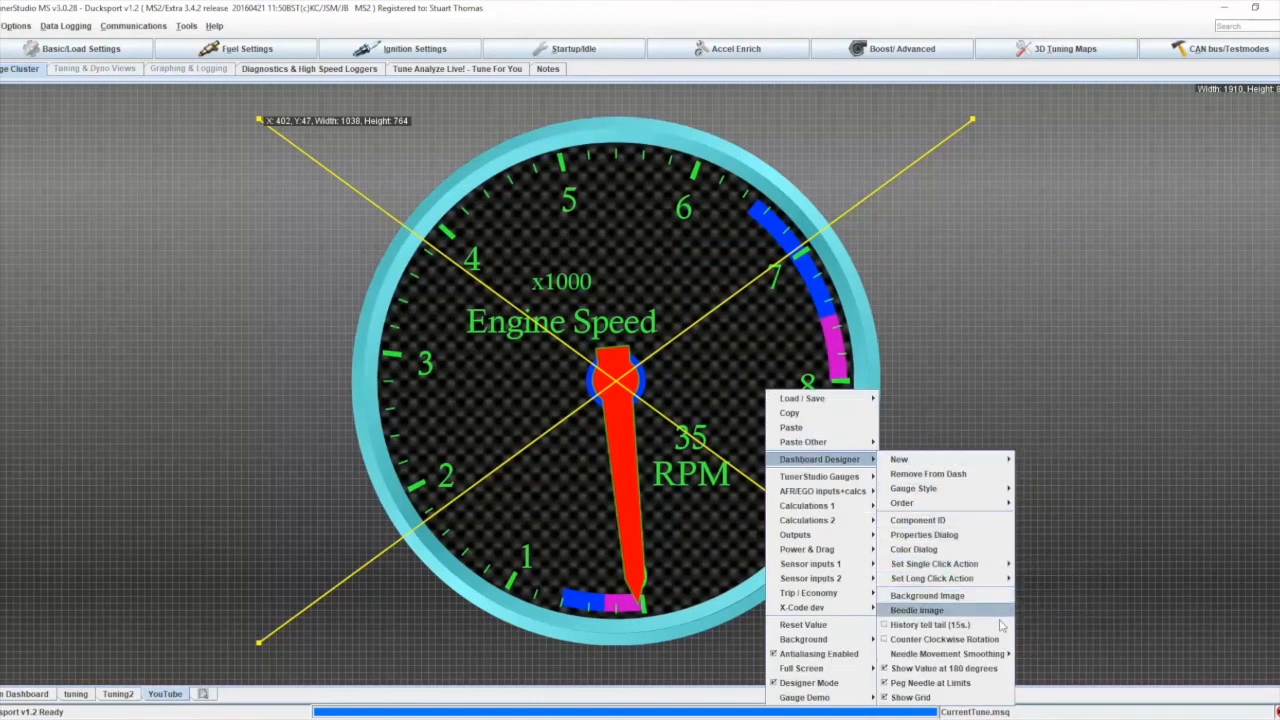
pyautogui.moveTo(944, 624)
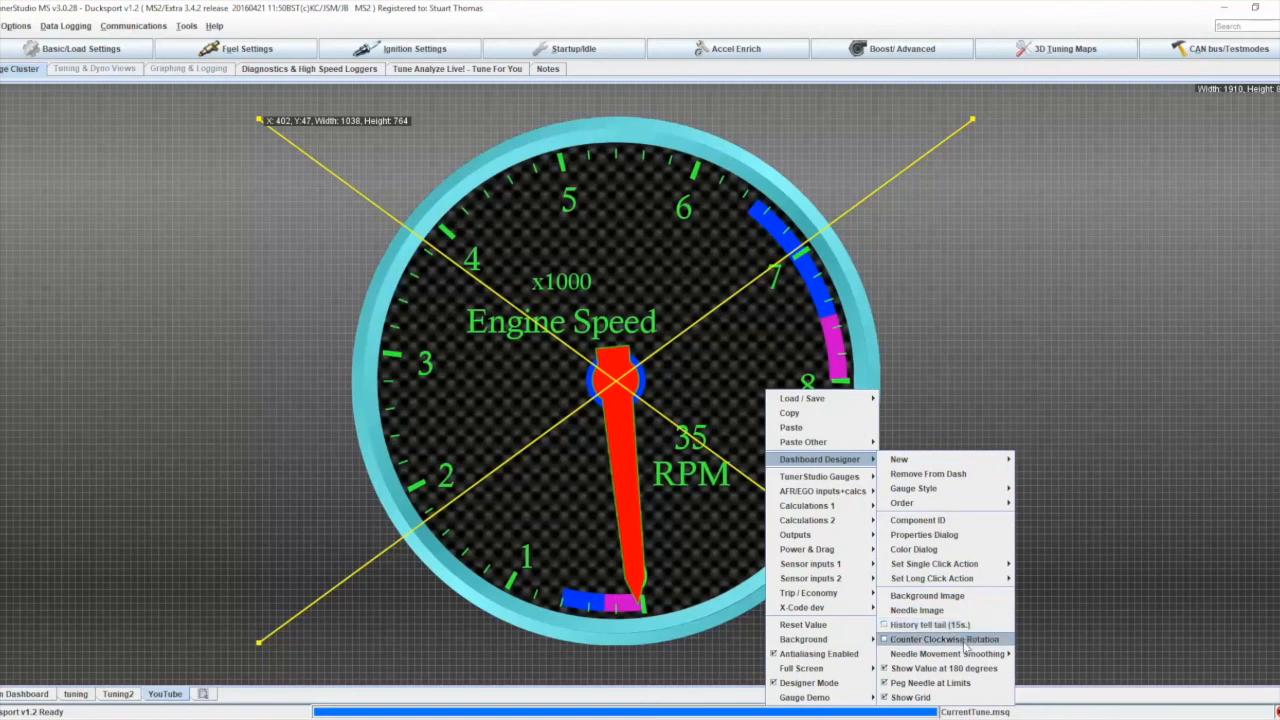
# - Set the gauge to Counter Clockwise Rotation and dismiss the designer menu
pyautogui.click(944, 640)
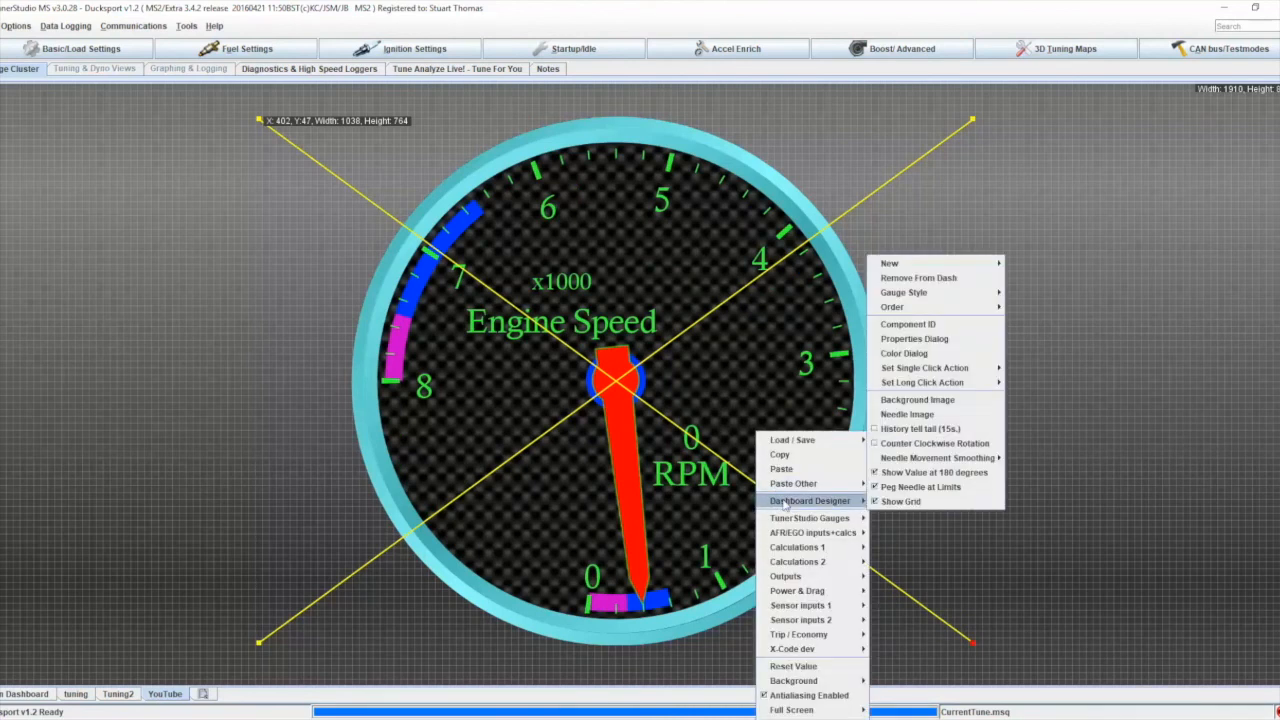
pyautogui.moveTo(934, 444)
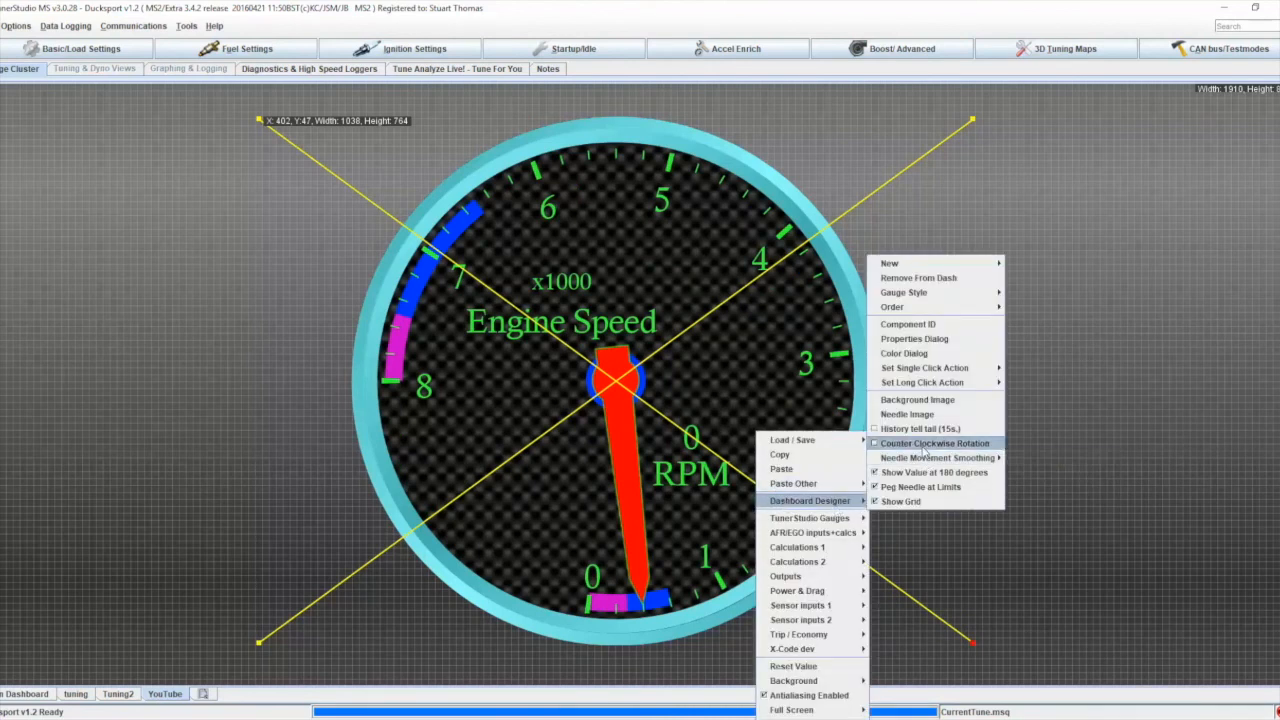
pyautogui.click(934, 444)
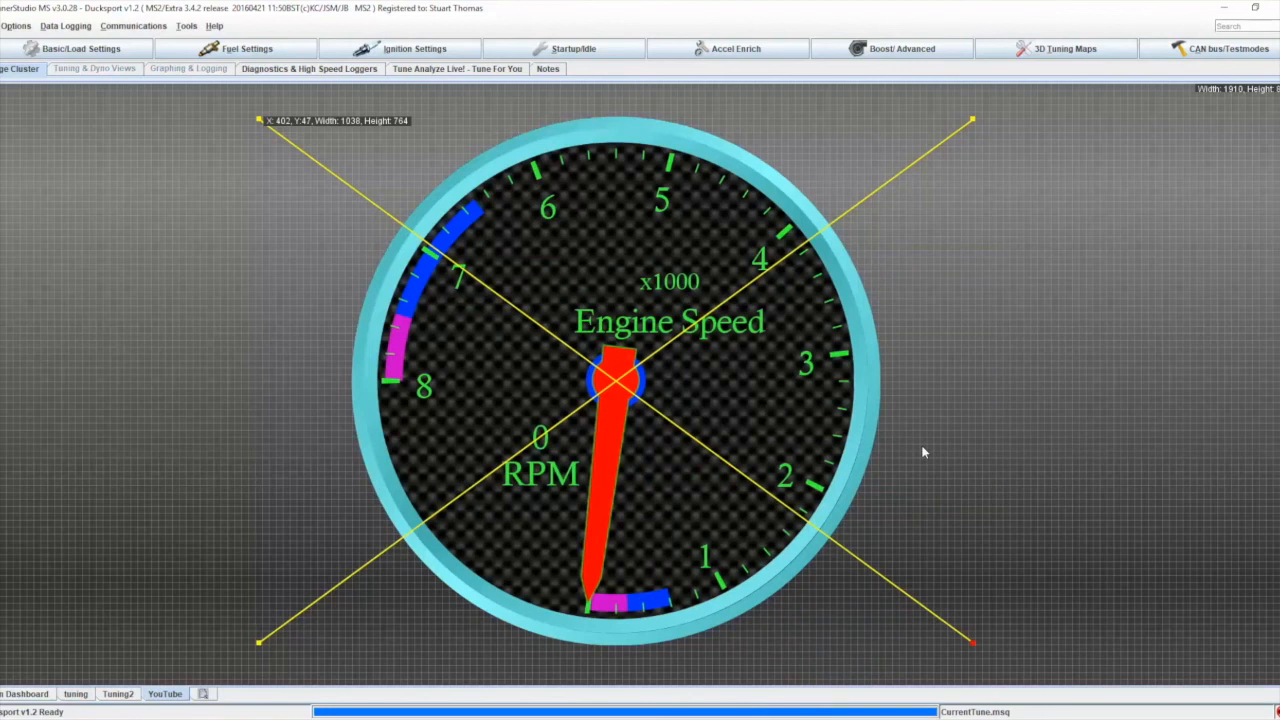